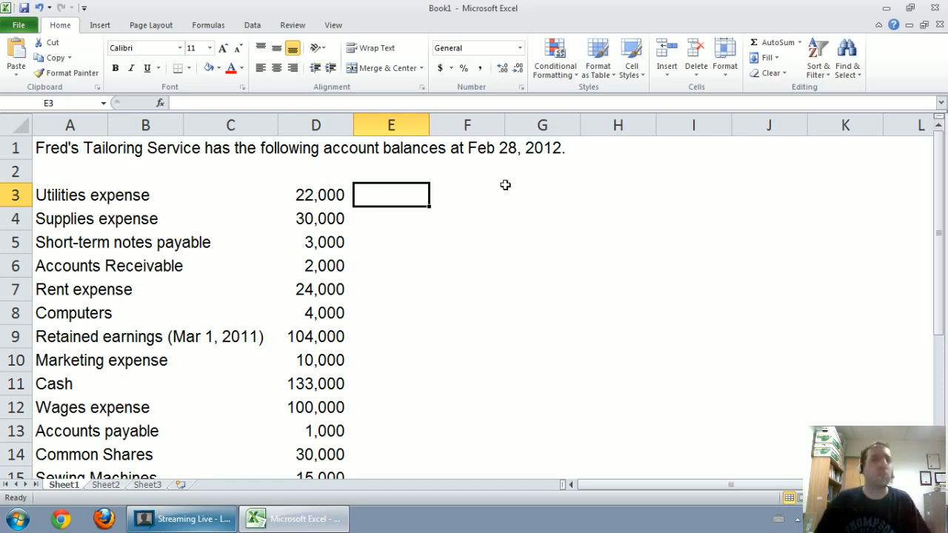
Step: Review the account list: Utilities expense, Short-term notes payable, Common Shares and Supplies expense
left_click(466, 196)
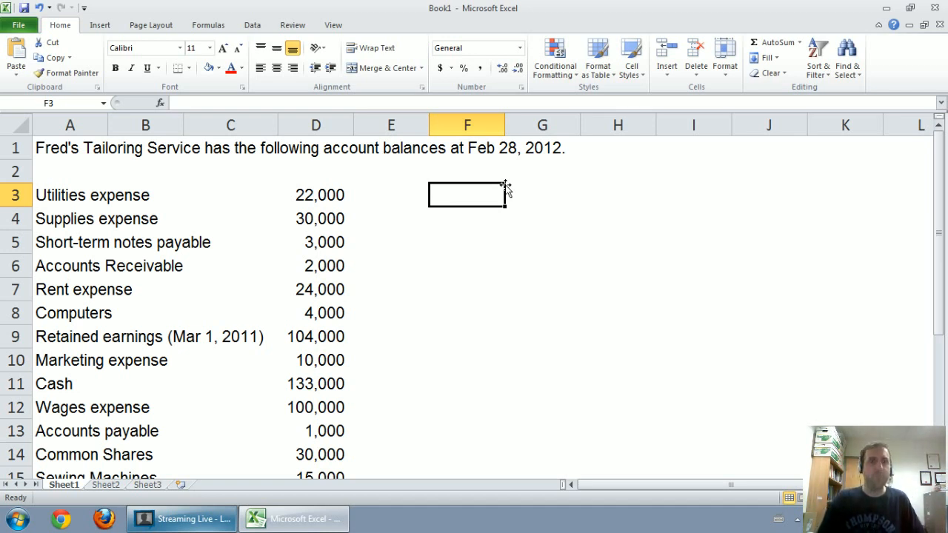
left_click(391, 195)
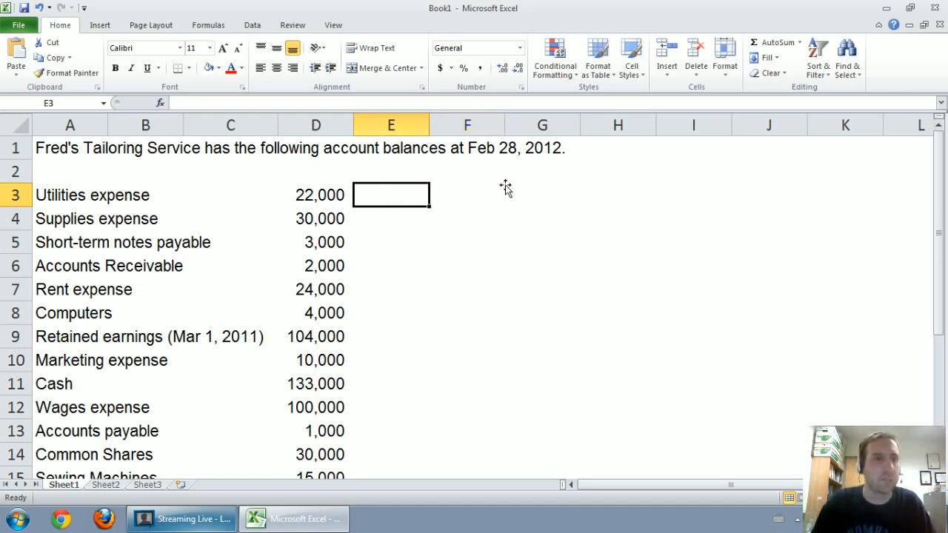
left_click(70, 148)
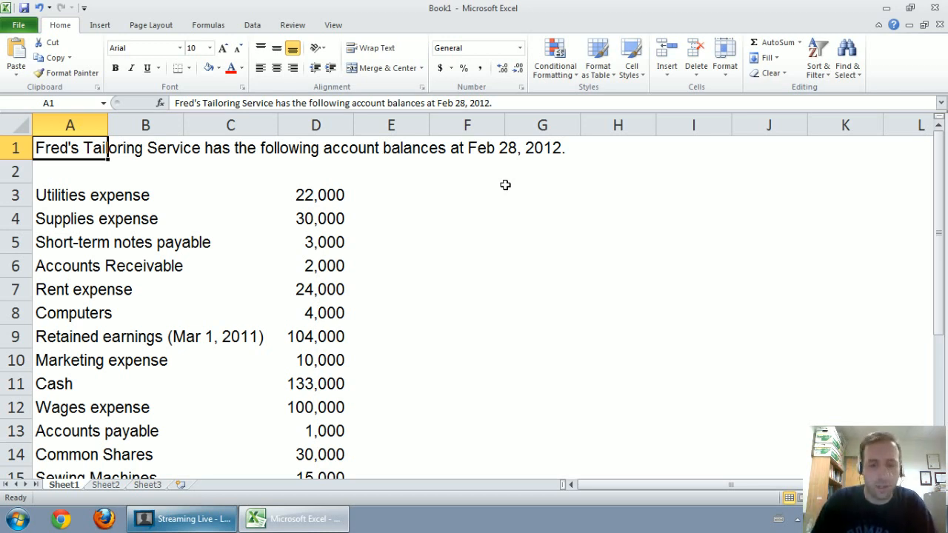
left_click(71, 196)
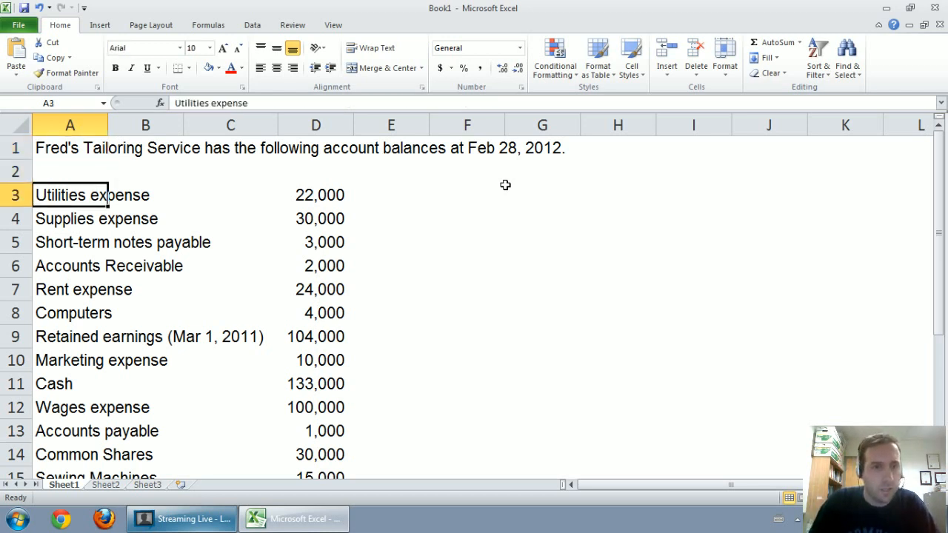
left_click(71, 243)
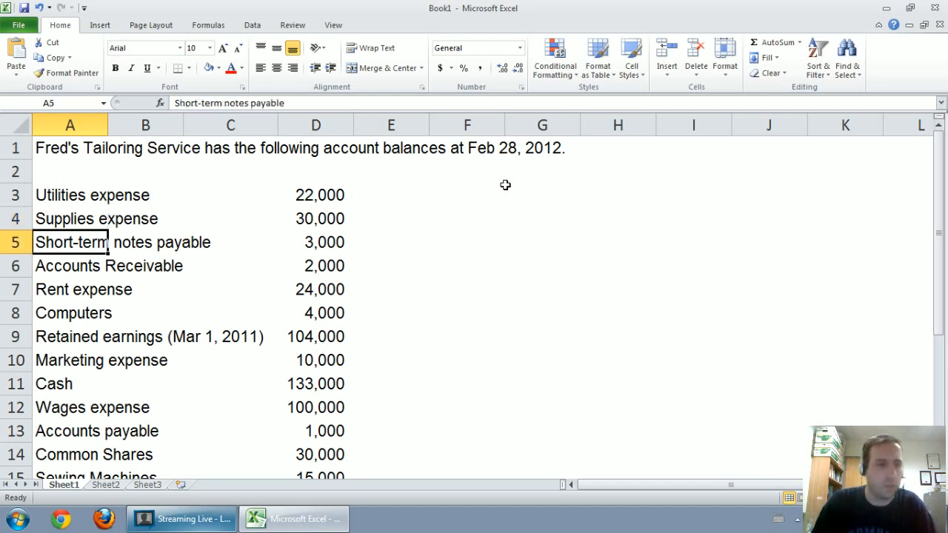
left_click(70, 453)
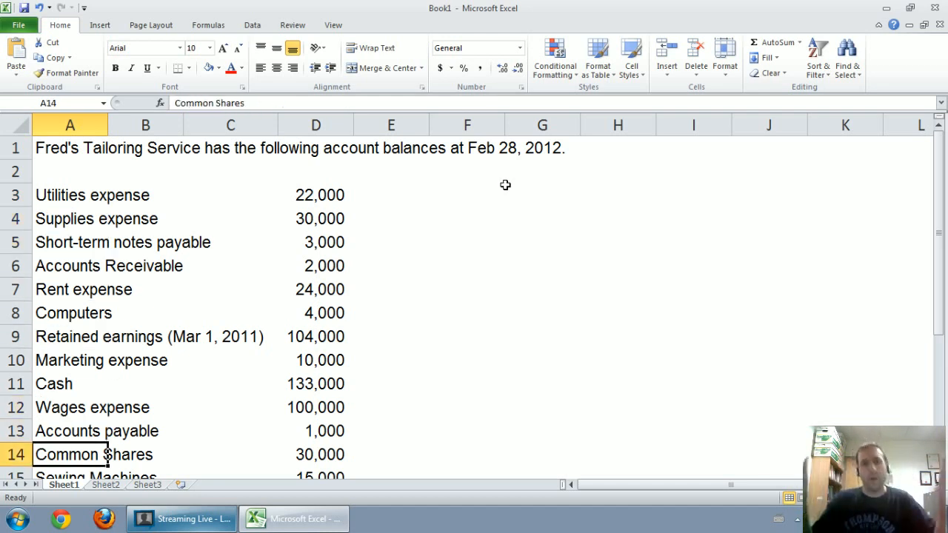
scroll("down", 3)
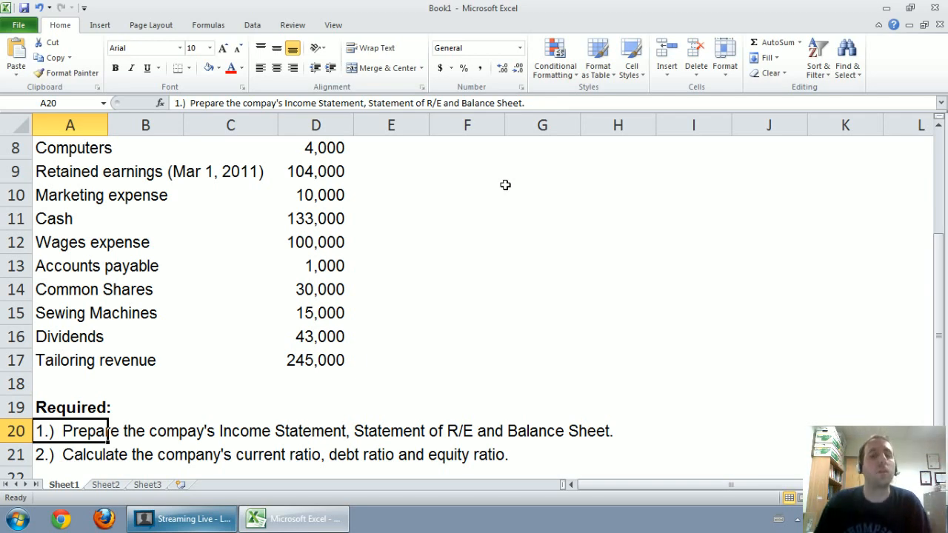
left_click(71, 407)
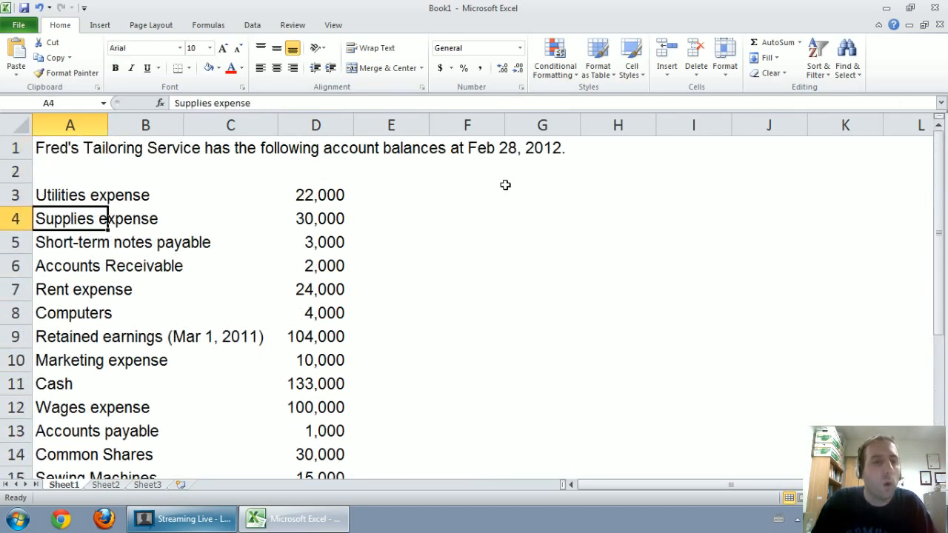
Step: Enter the category key A, L, SE, Rev and Exp in G3:G7 beside the balances
left_click(70, 195)
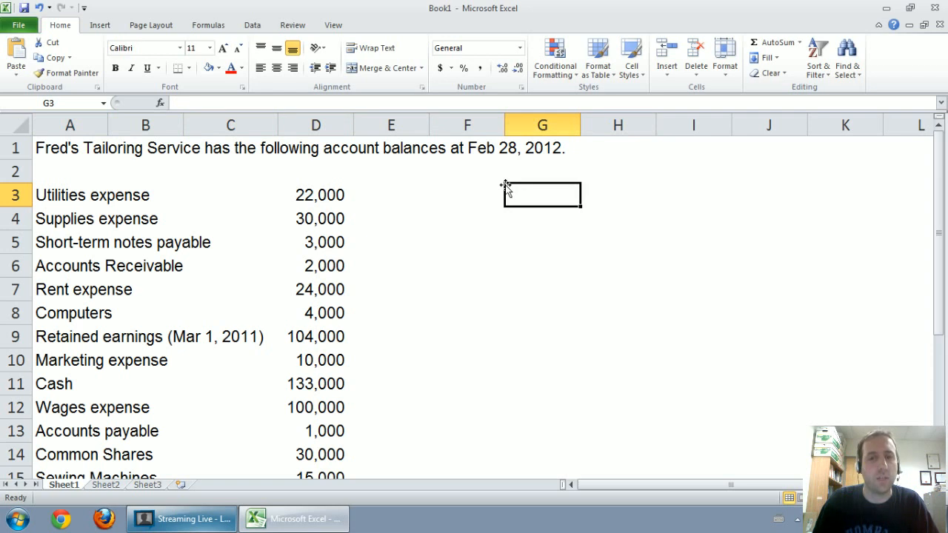
type("L")
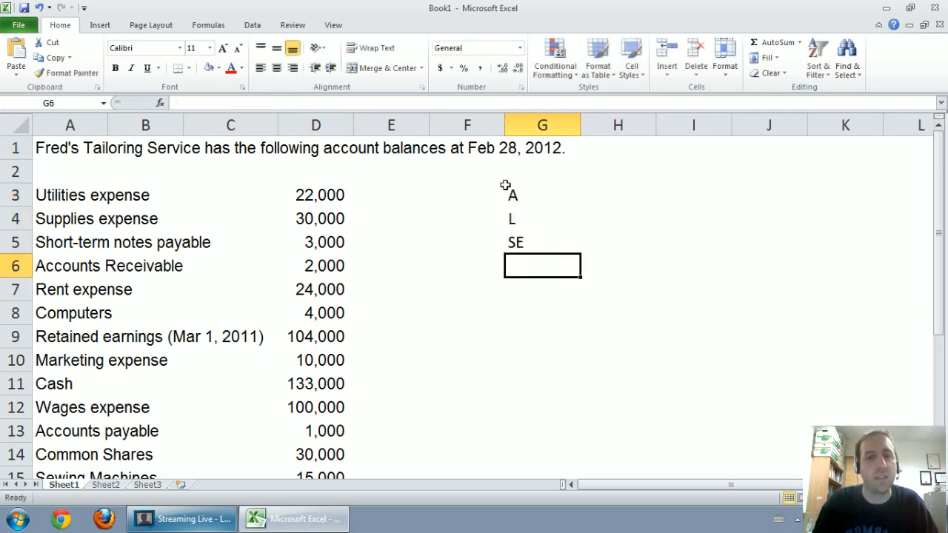
type("Rev")
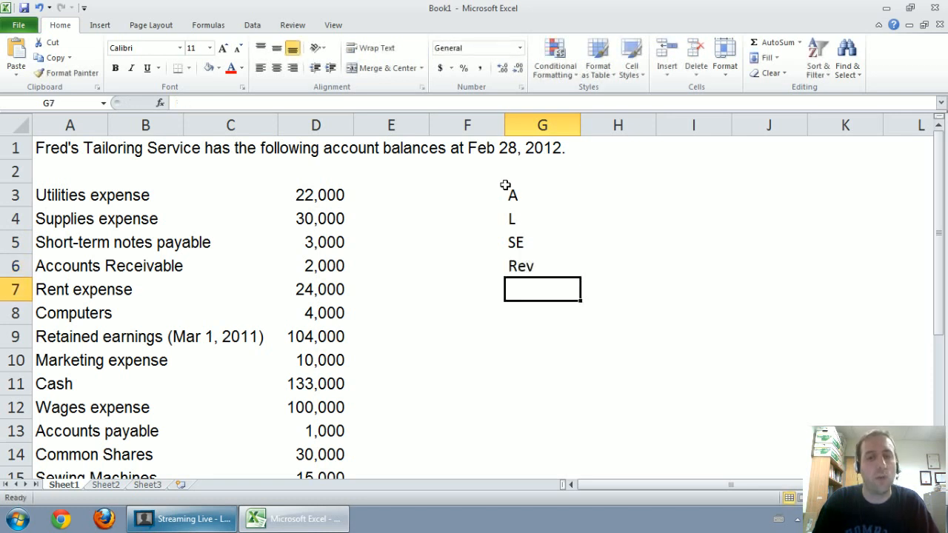
type("Exp")
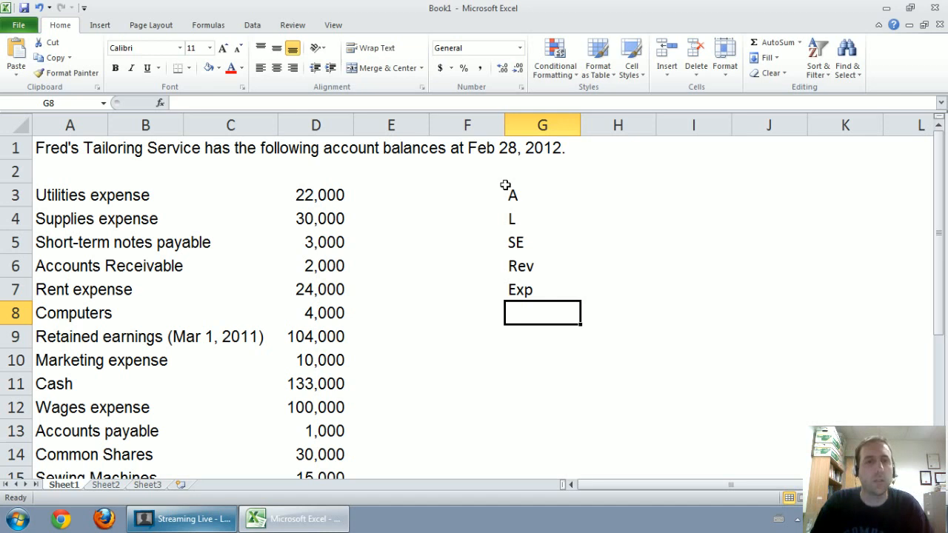
left_click(542, 384)
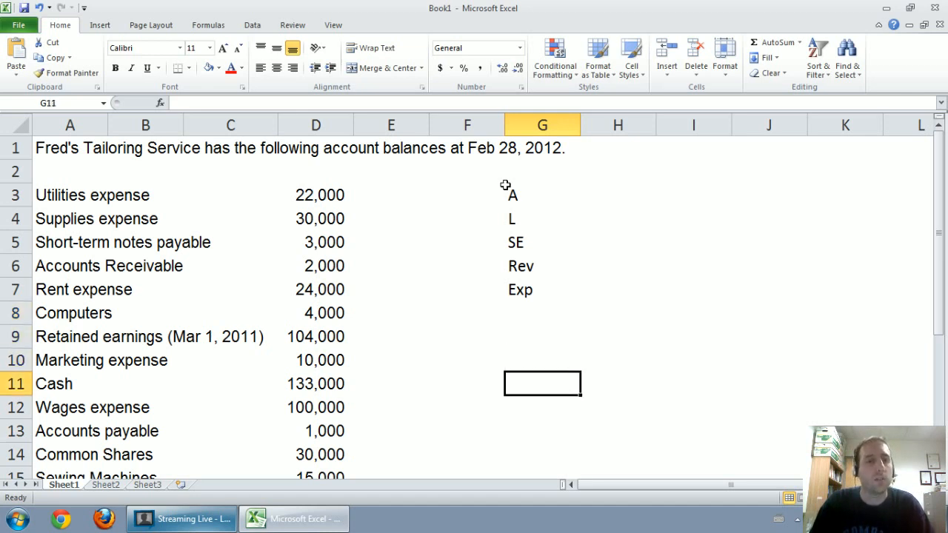
left_click(391, 243)
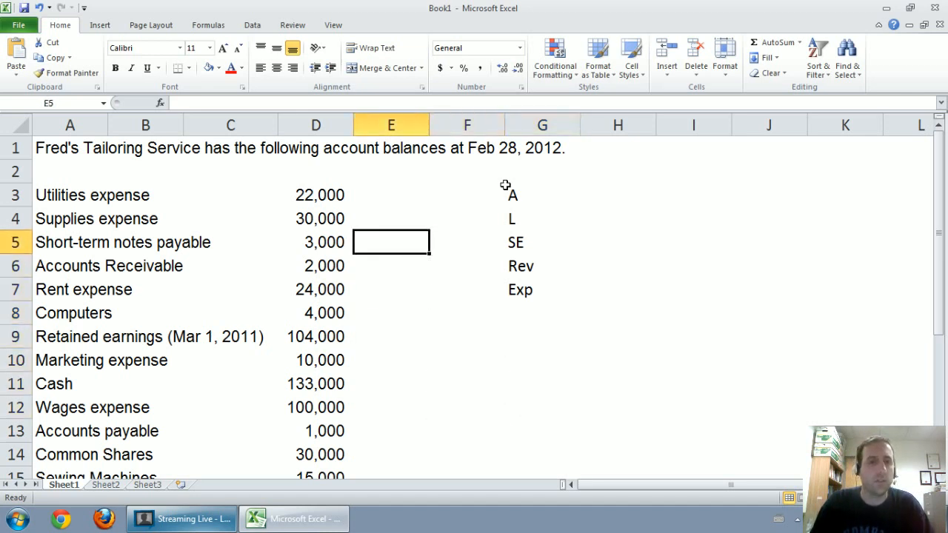
Step: Tag E3 and E4 as Exp and E5 as L, and add a 'Current vs L-T' heading in H3
left_click(391, 196)
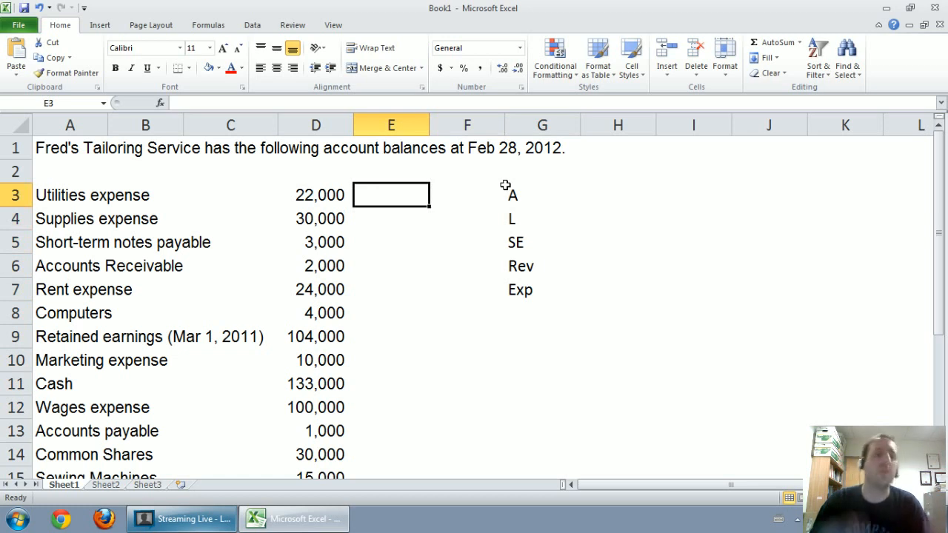
type("Exo")
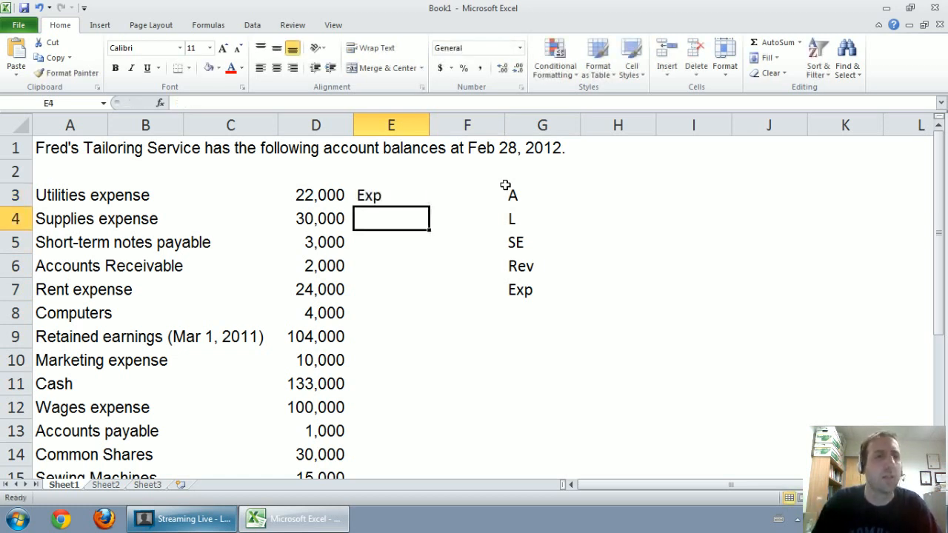
type("Exp")
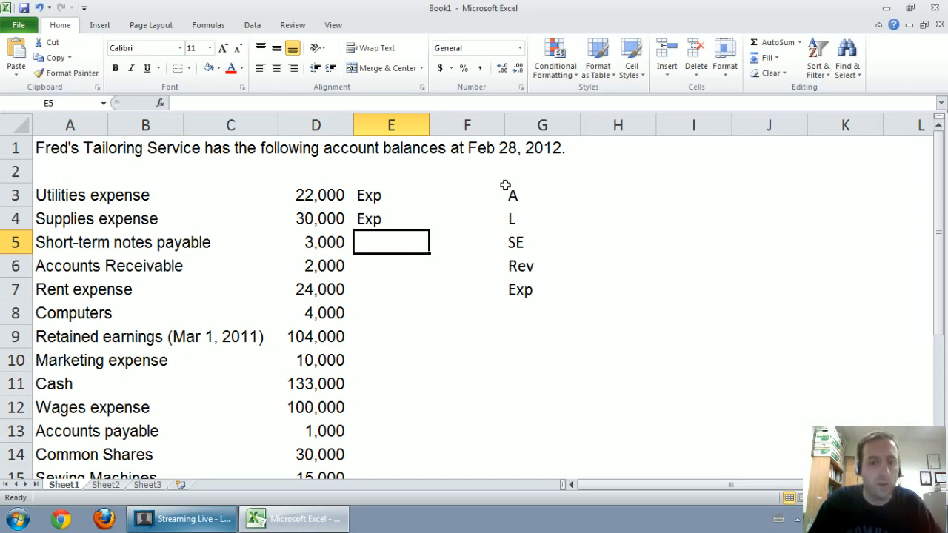
type("L")
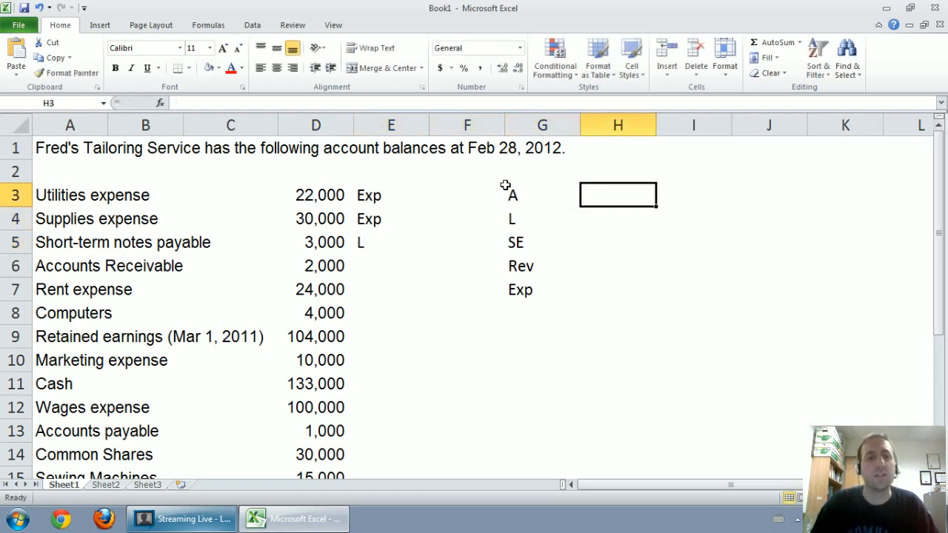
type("Current vs")
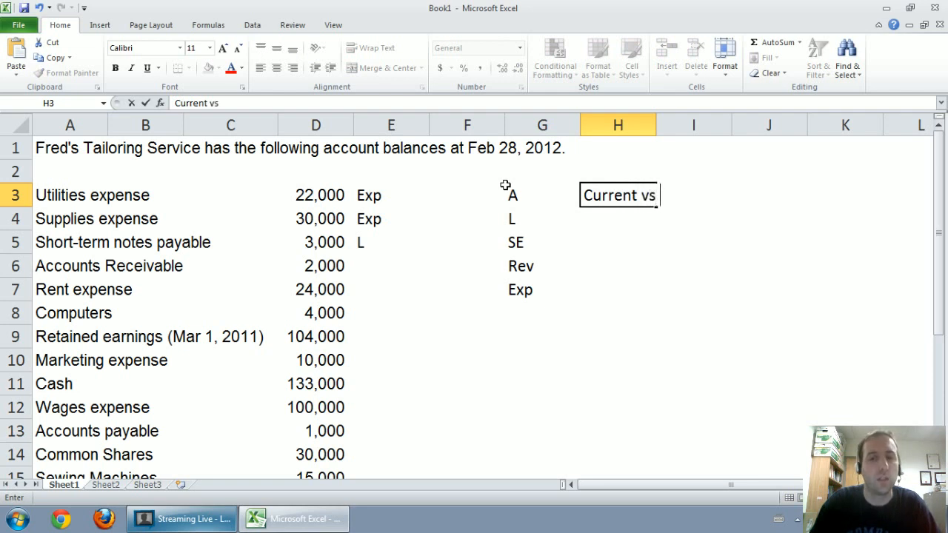
type("L-T")
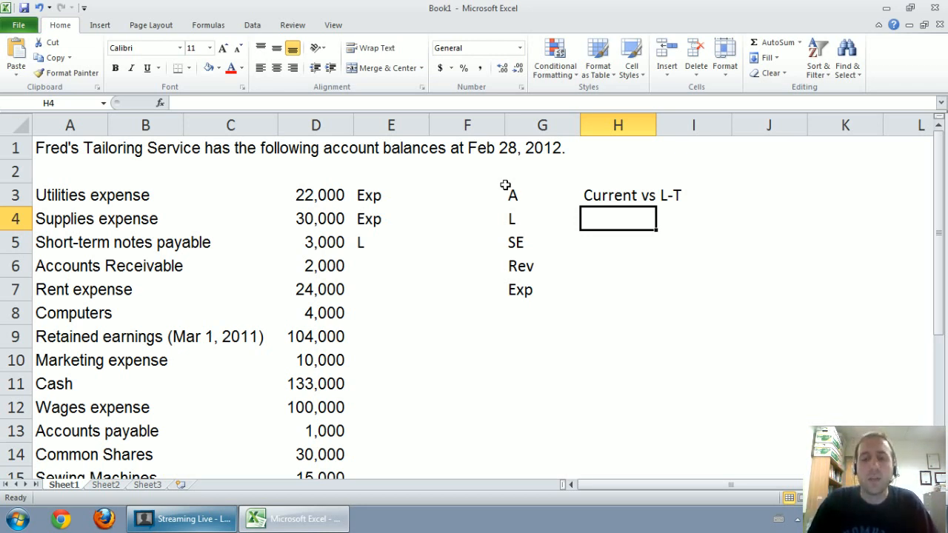
Step: Refine E5 to L - C, then tag Accounts Receivable A - C and Rent expense Exp
left_click(231, 243)
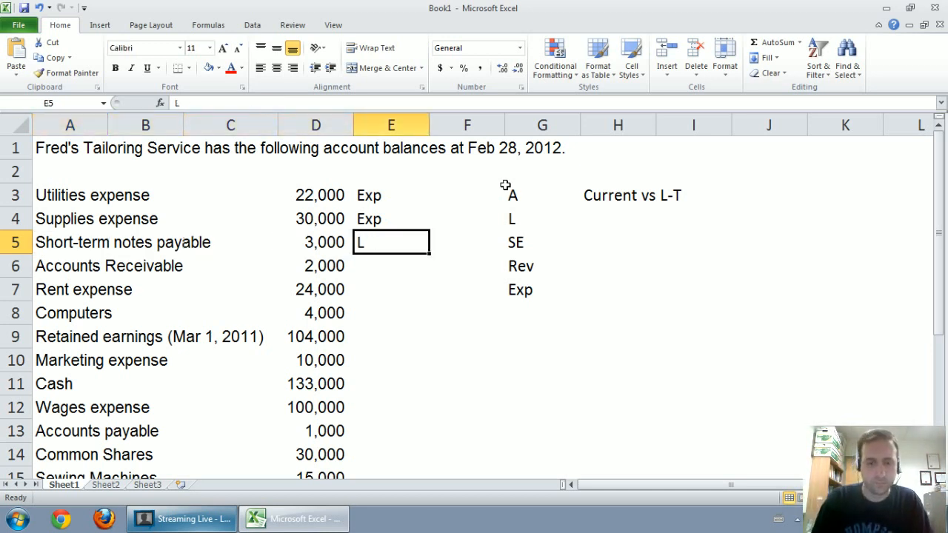
type("- C")
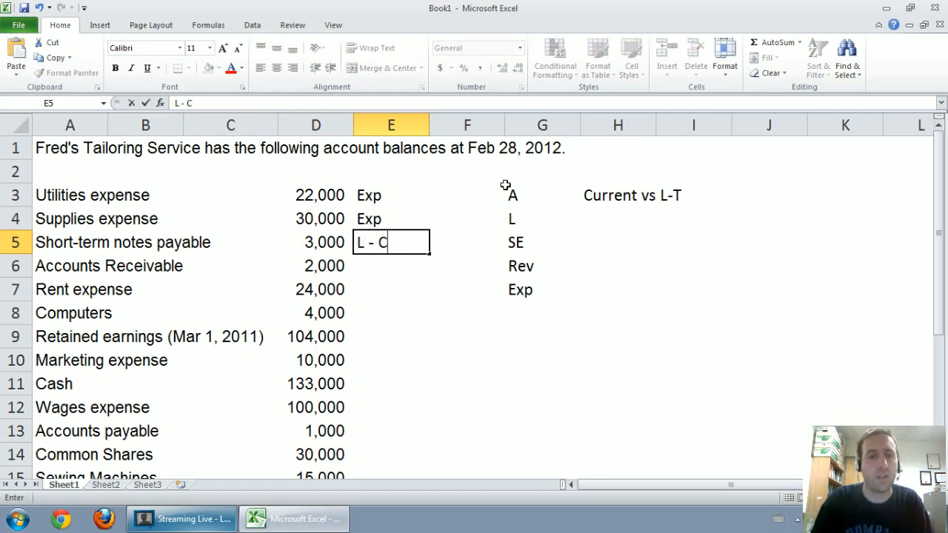
key("enter")
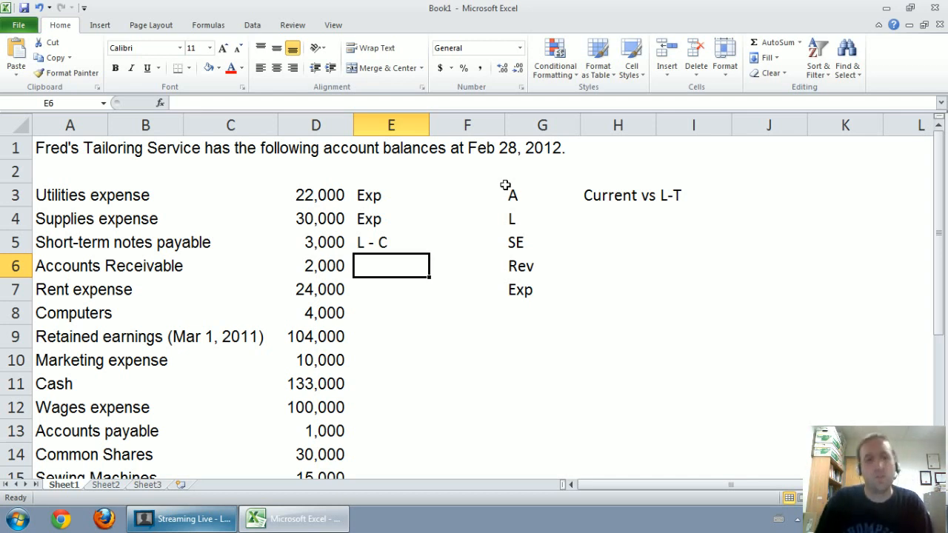
type("A")
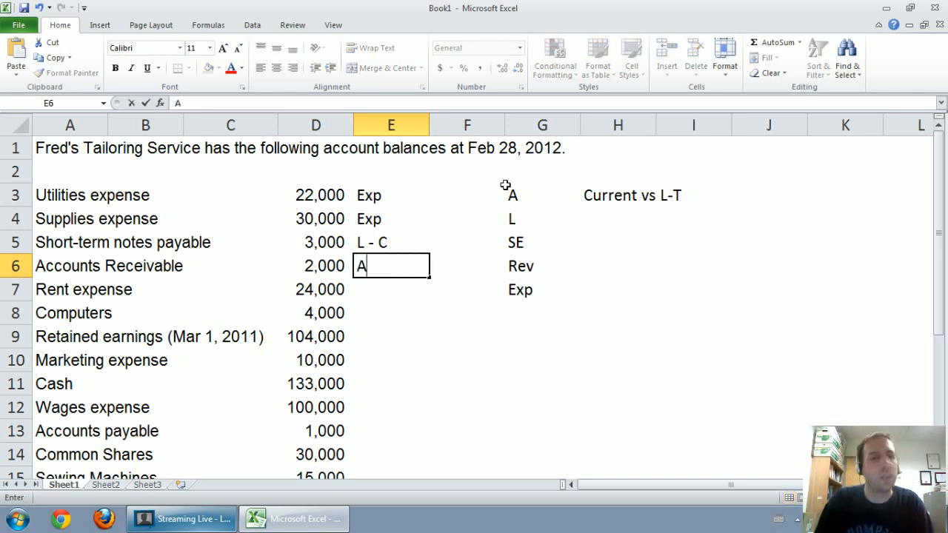
type("-")
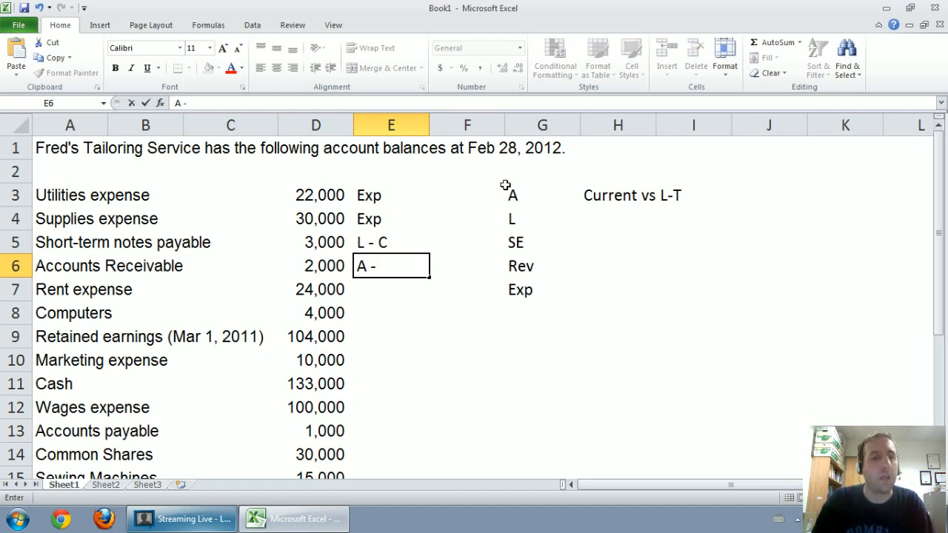
type("C")
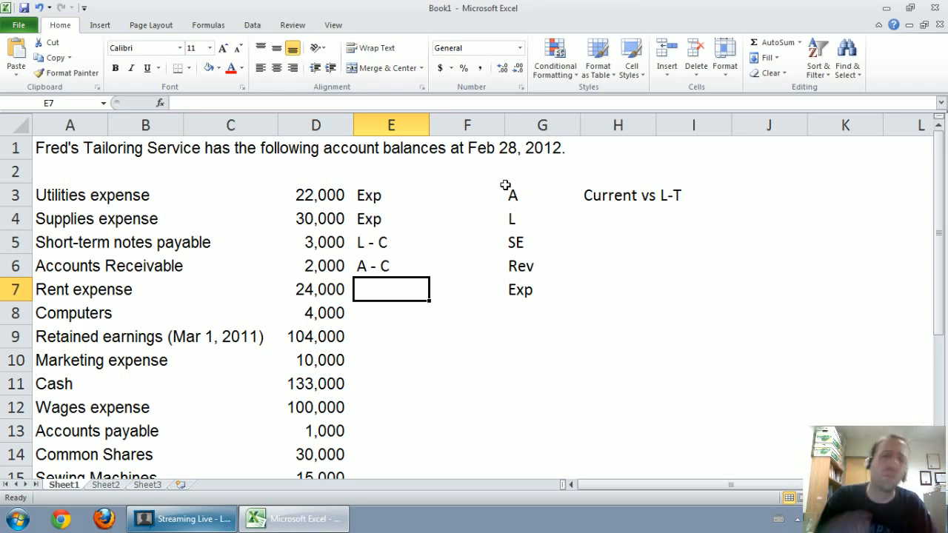
type("Exp")
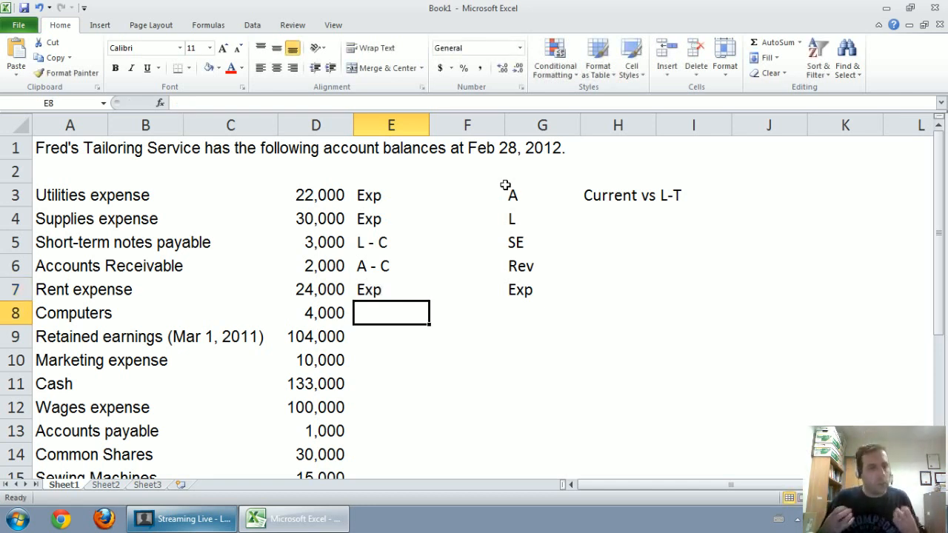
Step: Tag E8:E12 as A - LT, SE, Exp, A - C and Exp for Computers through Wages expense
type("A - C")
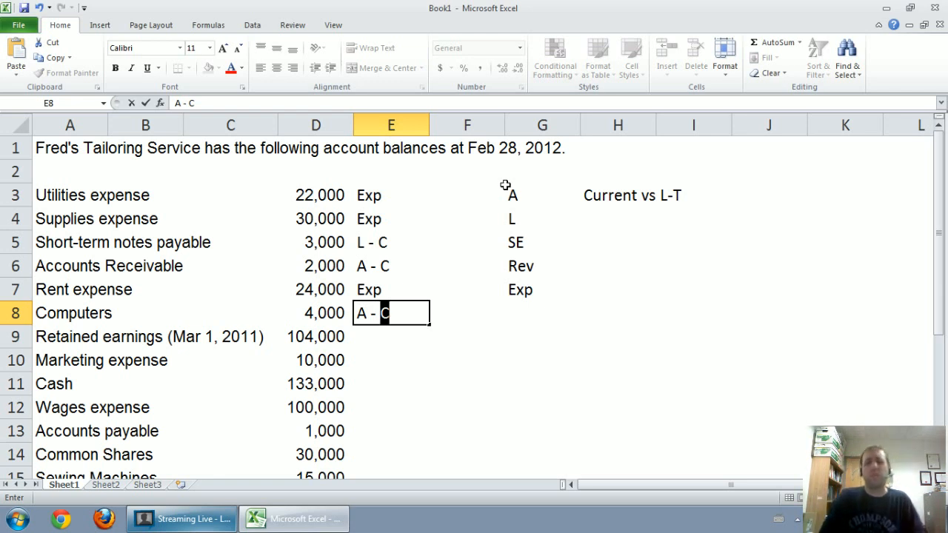
key("Backspace")
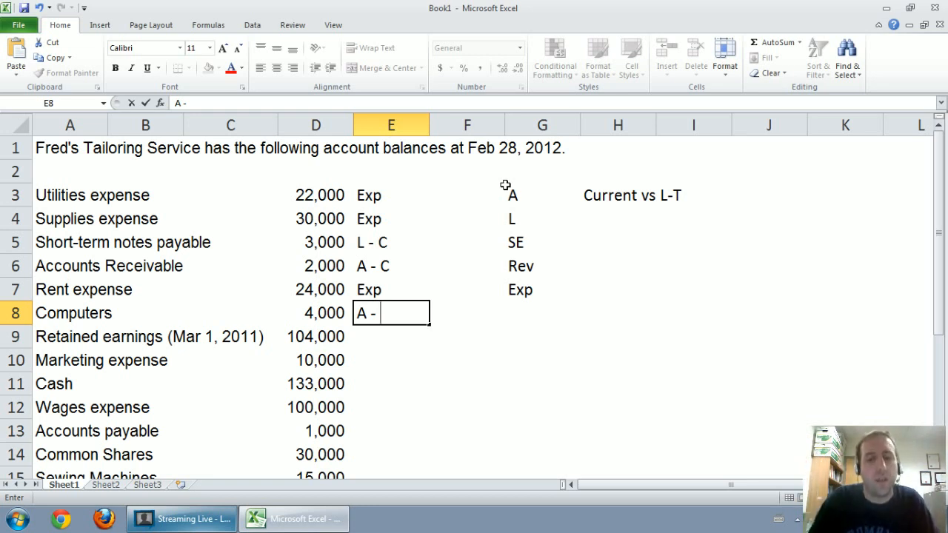
type("LT")
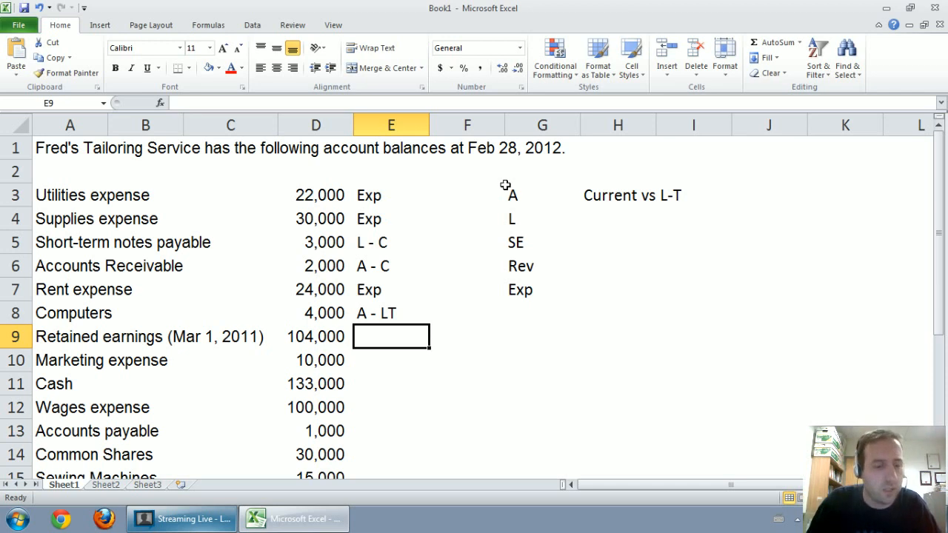
type("SE")
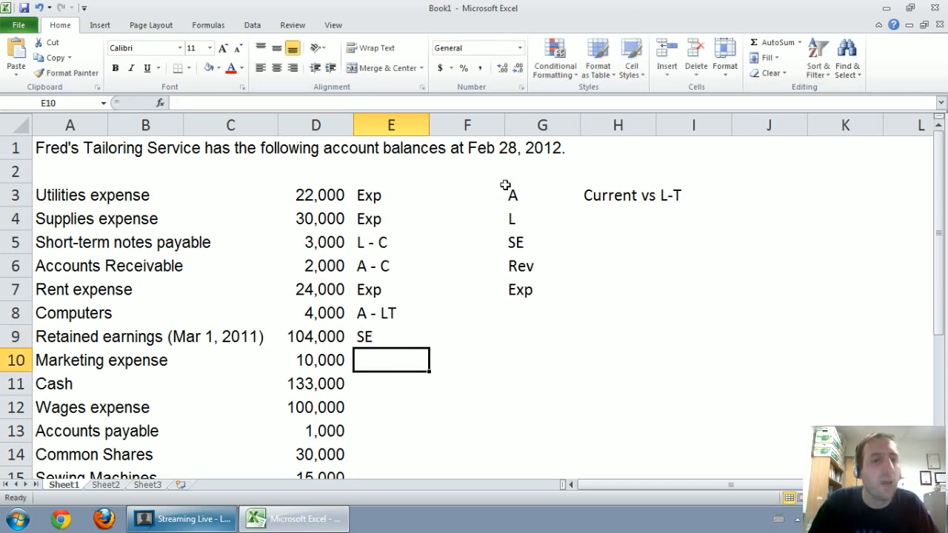
type("Exp")
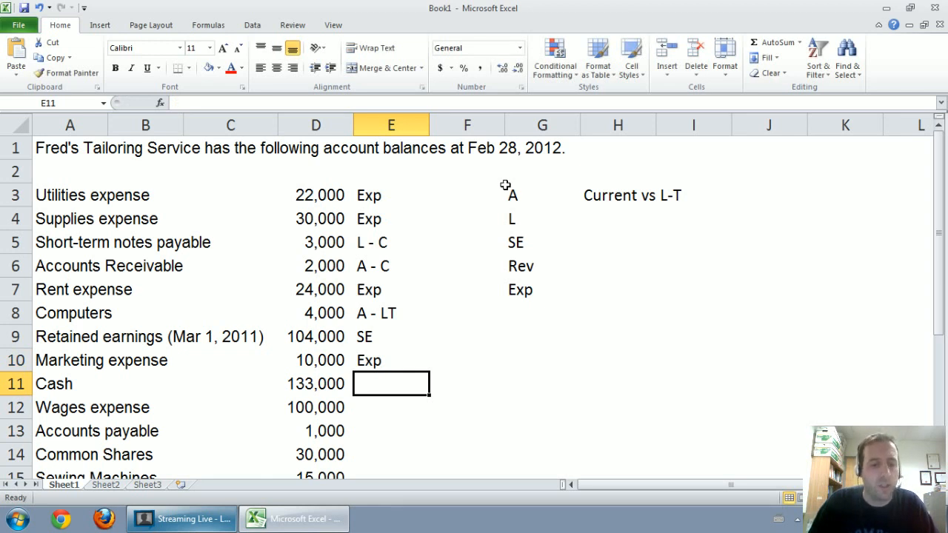
type("A -")
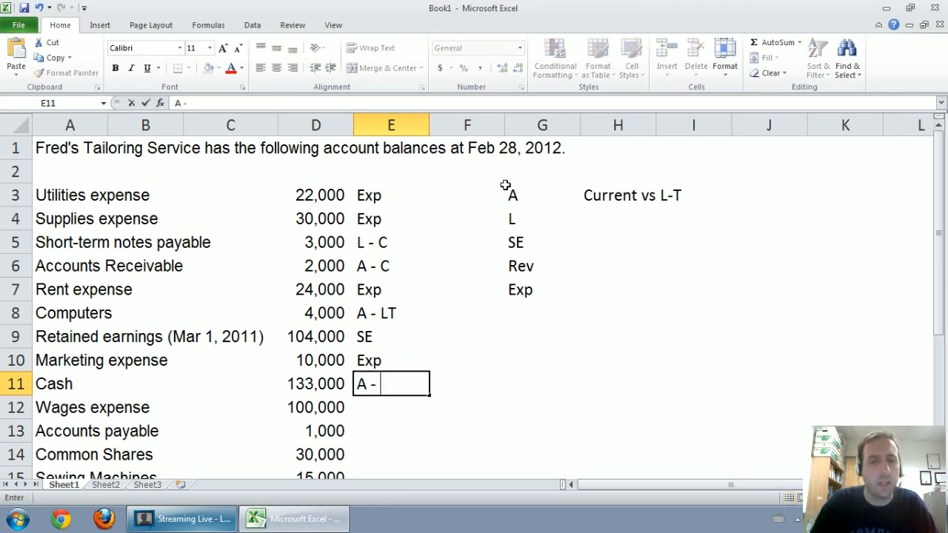
type("C")
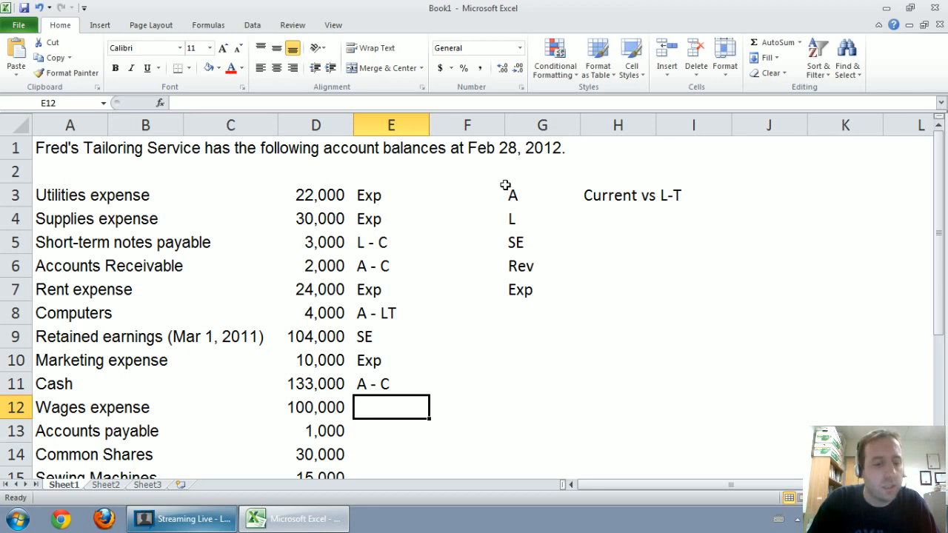
type("Exp")
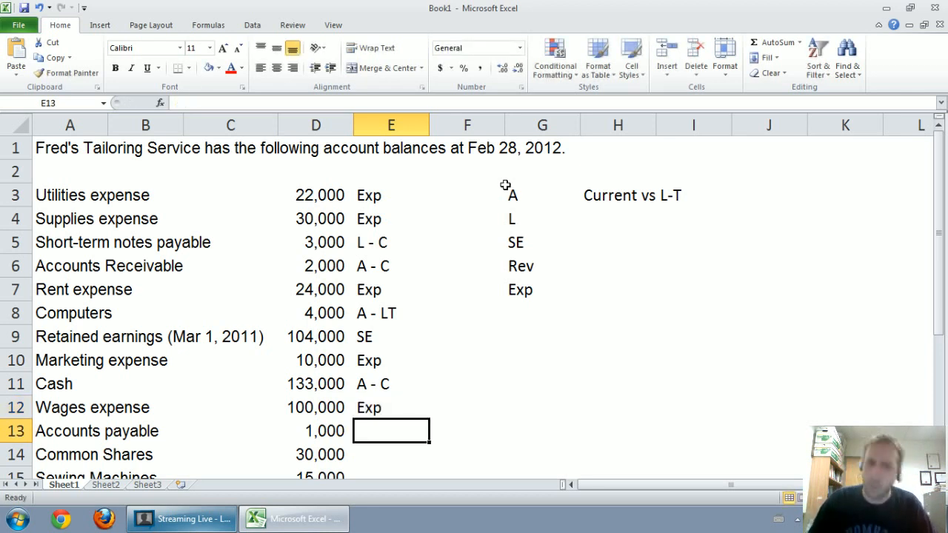
Step: Tag E13:E17 as L - C, SE, A - LT, SE* and Rev for Accounts payable through Tailoring revenue
type("L - C")
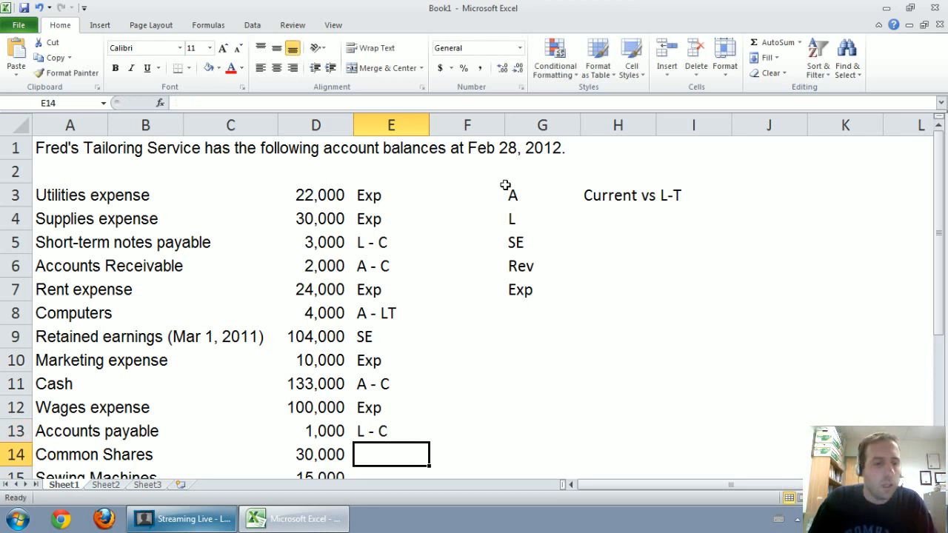
type("Se")
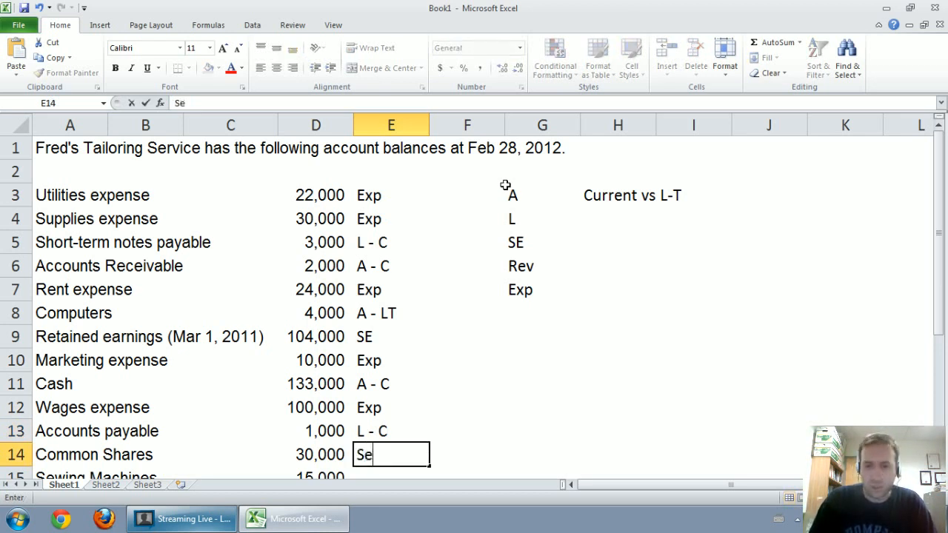
type("E")
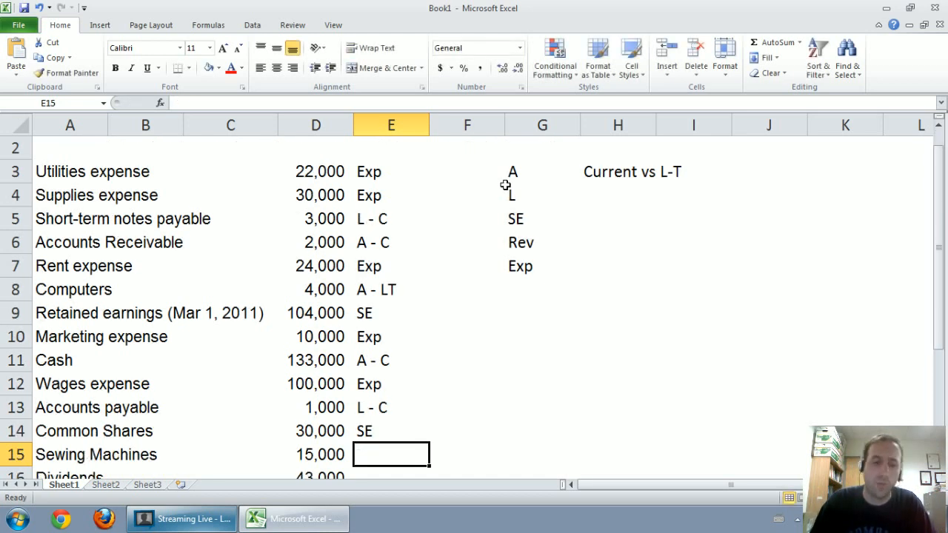
type("A - LT")
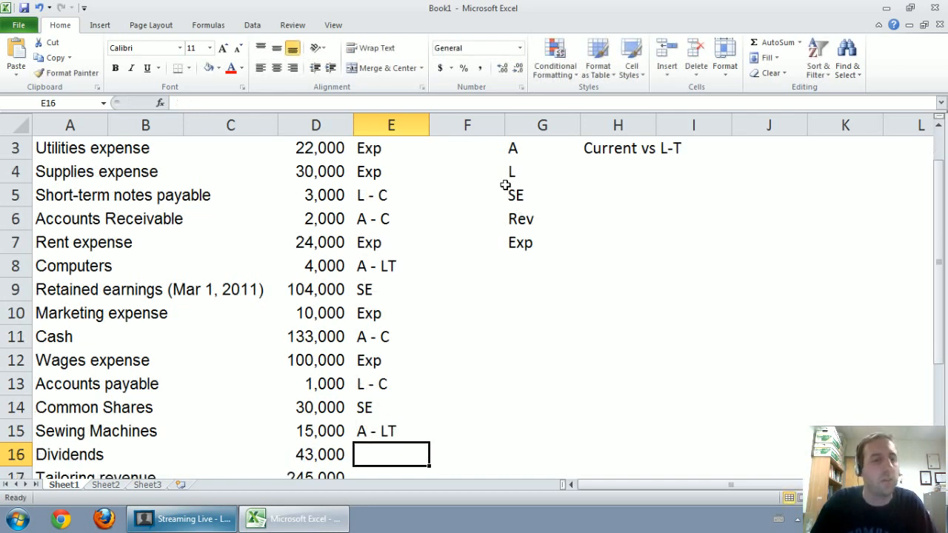
type("SE")
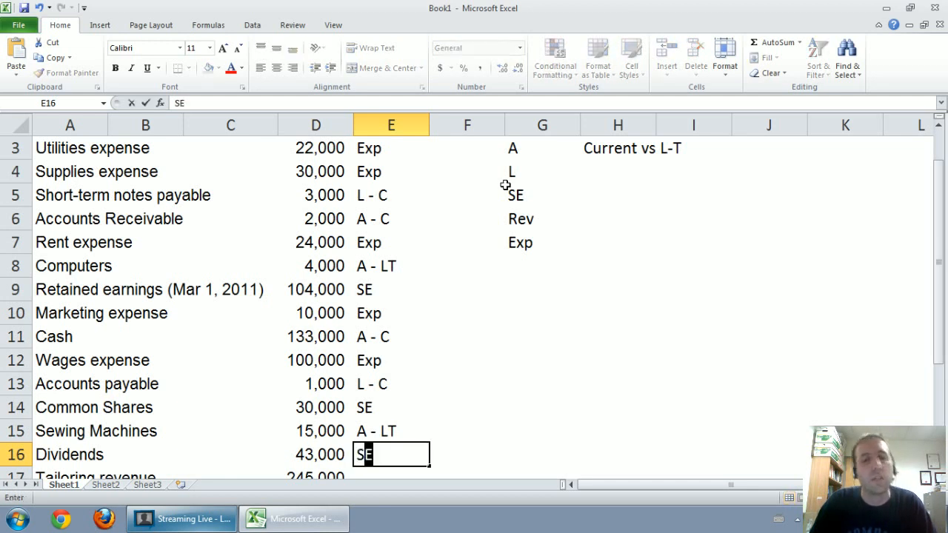
type("*")
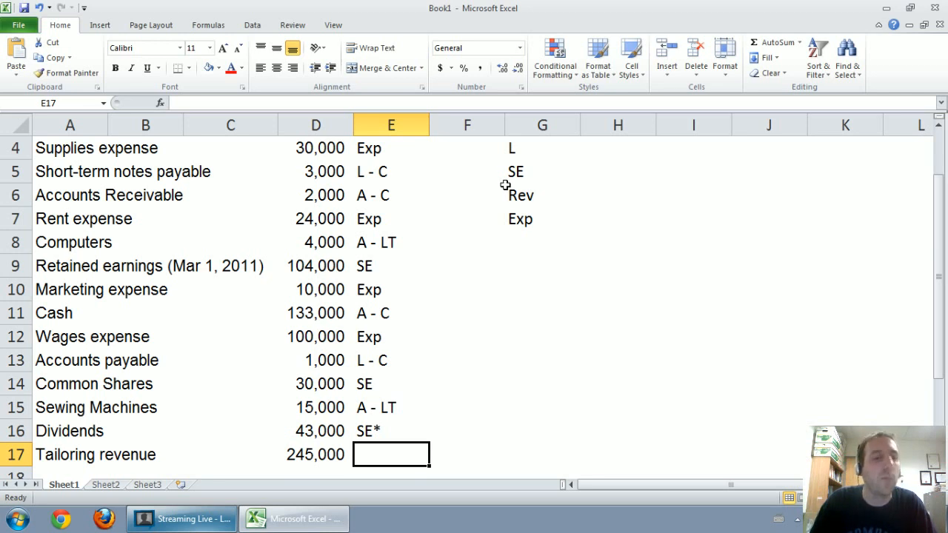
type("R")
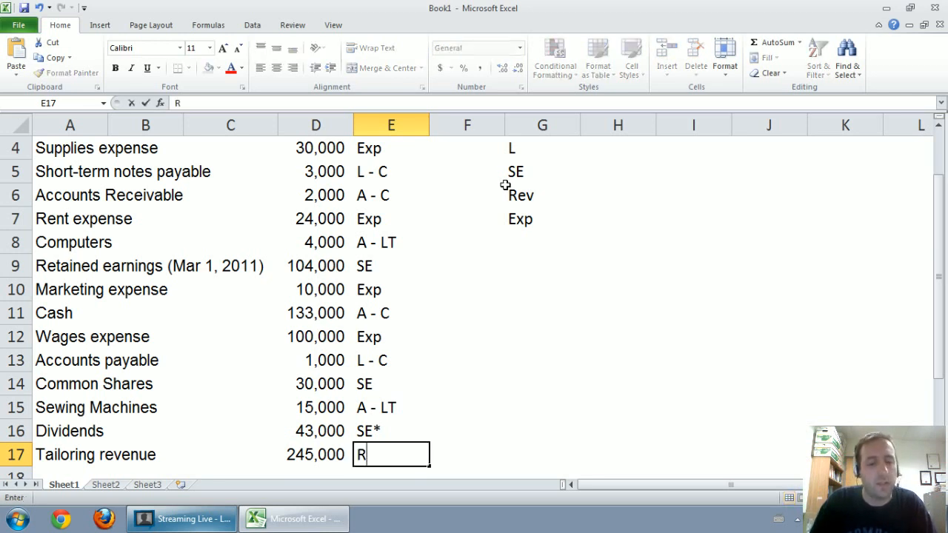
type("ev")
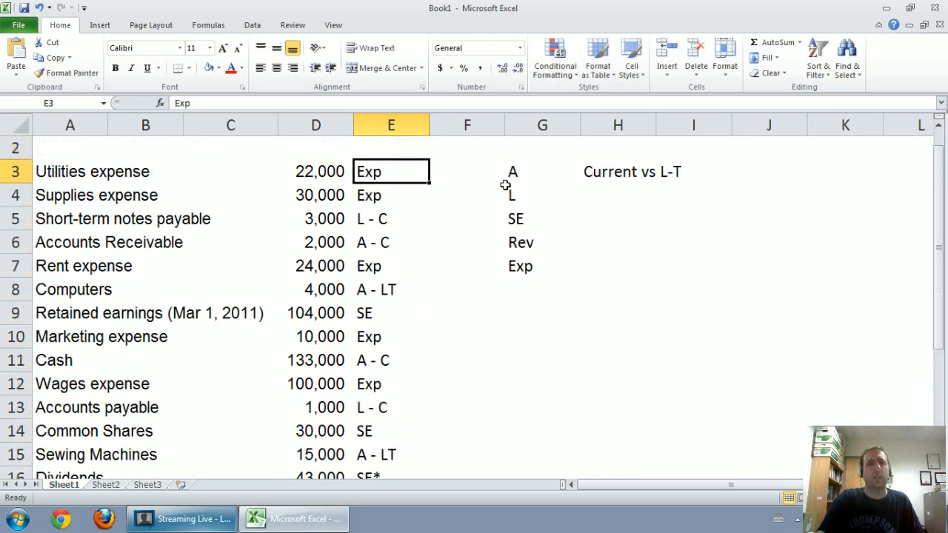
Step: With the Ink Tools pen, handwrite Rev - Exp = NI, Net income, beside the account list
left_click(70, 172)
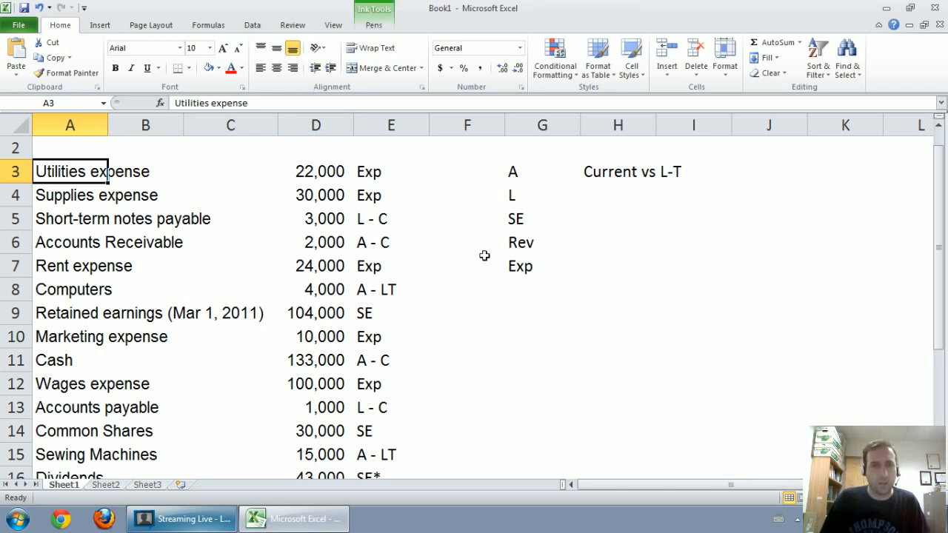
left_click(373, 23)
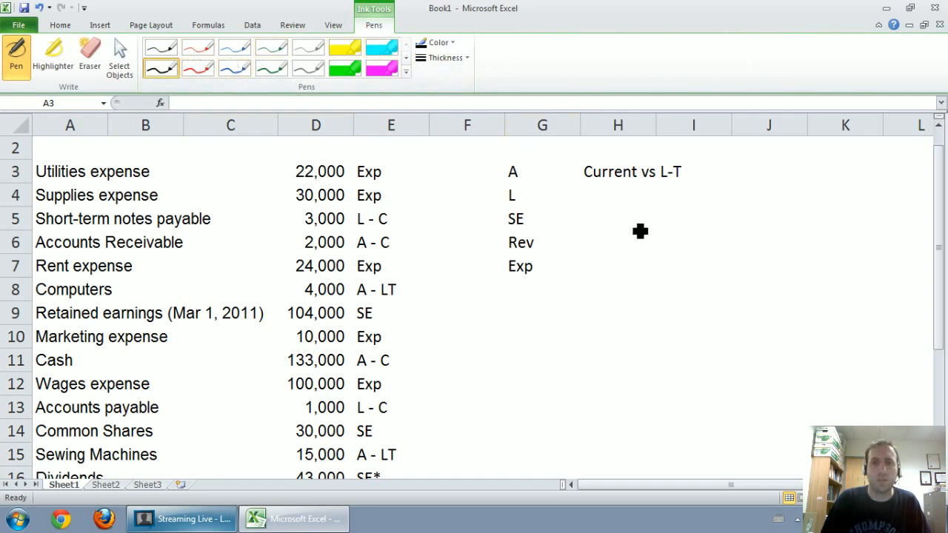
mouse_move(480, 260)
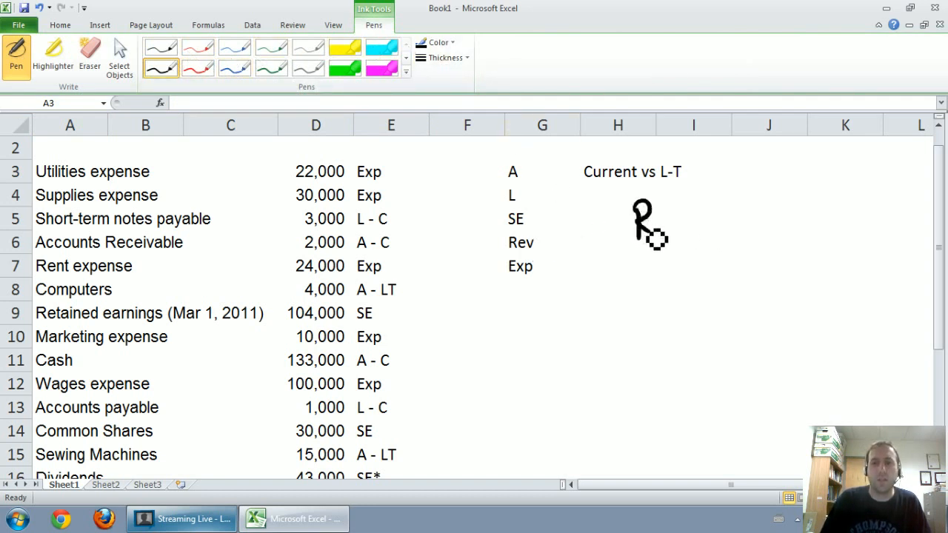
left_click_drag(637, 214, 697, 222)
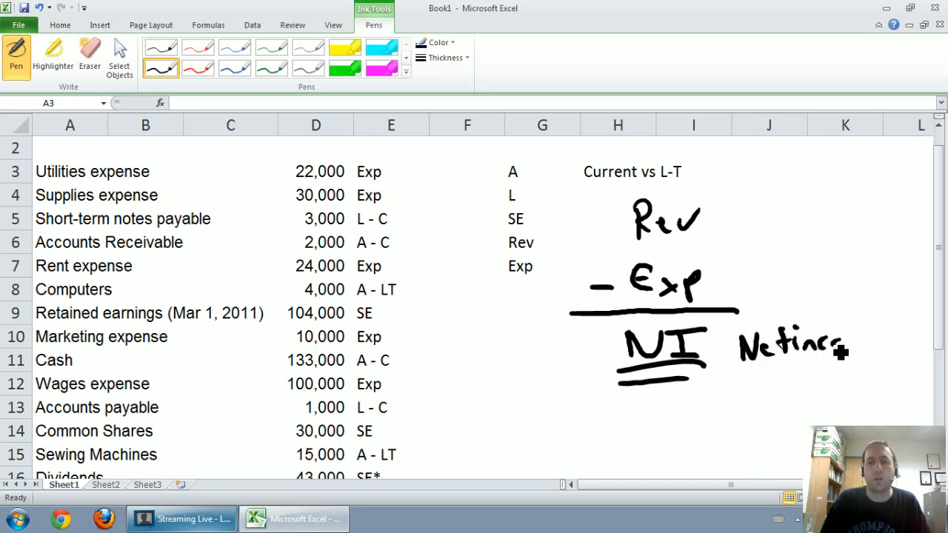
left_click_drag(830, 344, 881, 353)
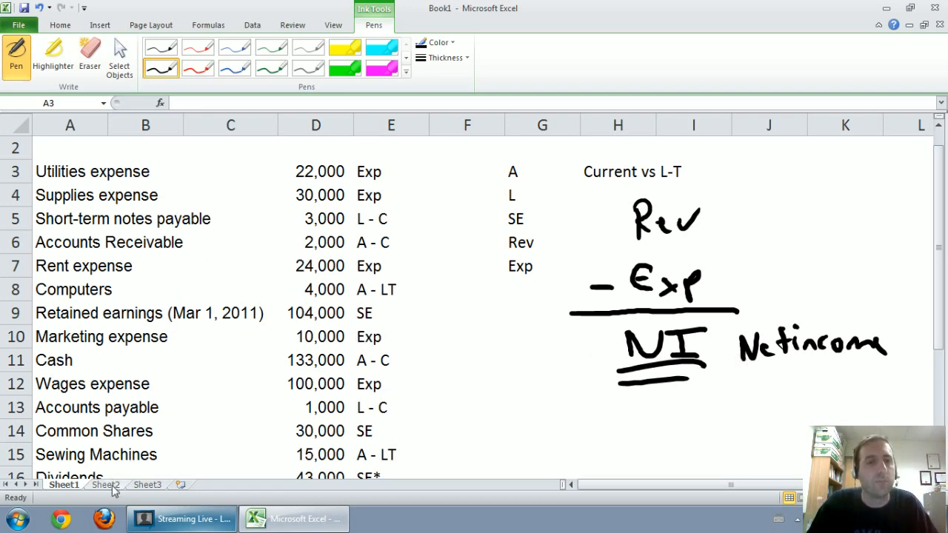
Step: On blank Sheet3, handwrite the title Fred's Tailoring Service
left_click(105, 484)
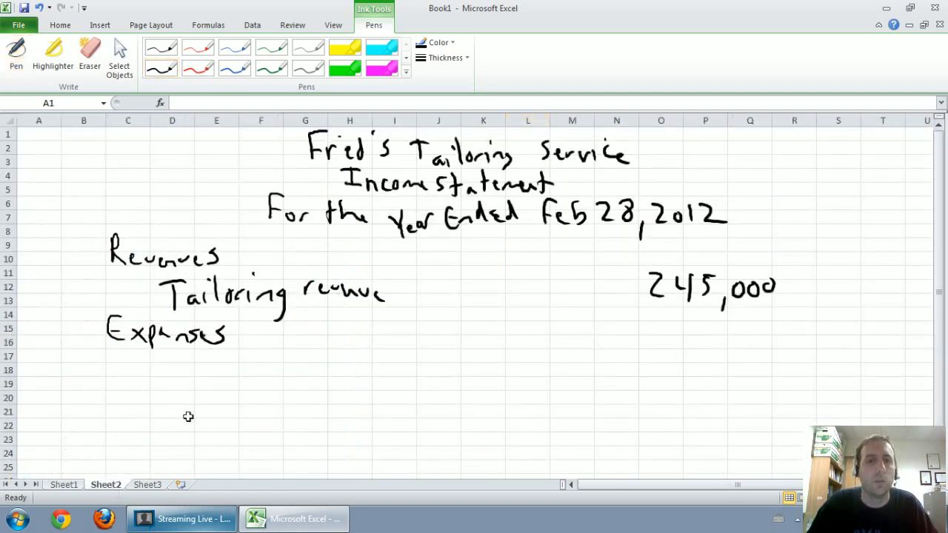
left_click(146, 485)
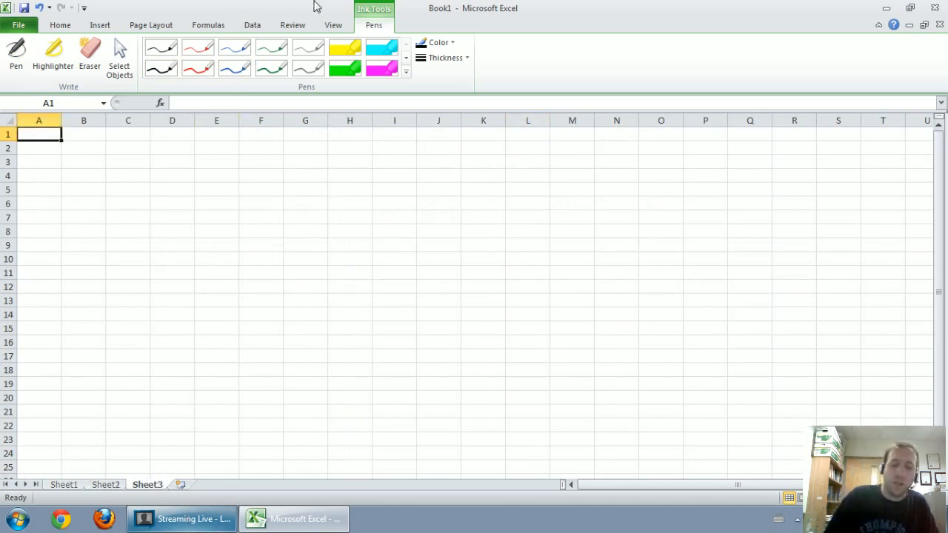
mouse_move(369, 142)
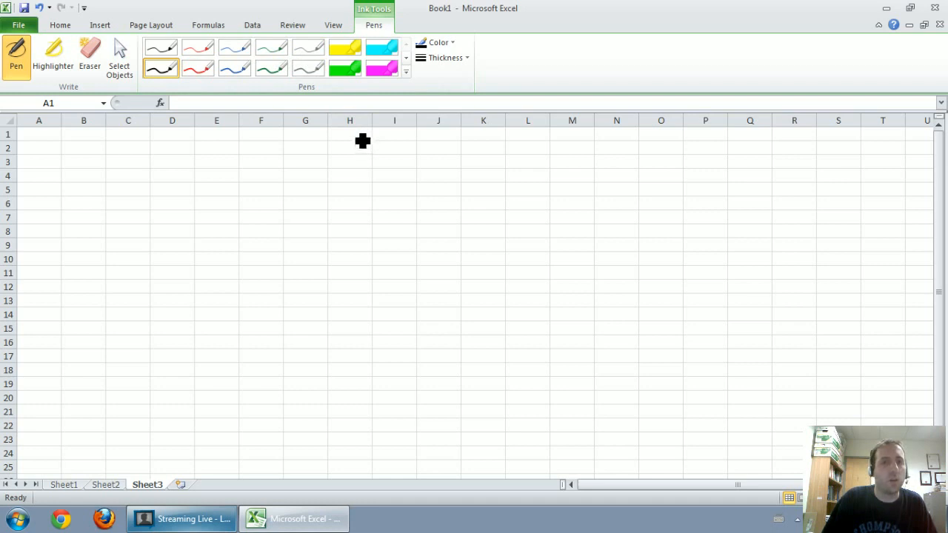
mouse_move(329, 145)
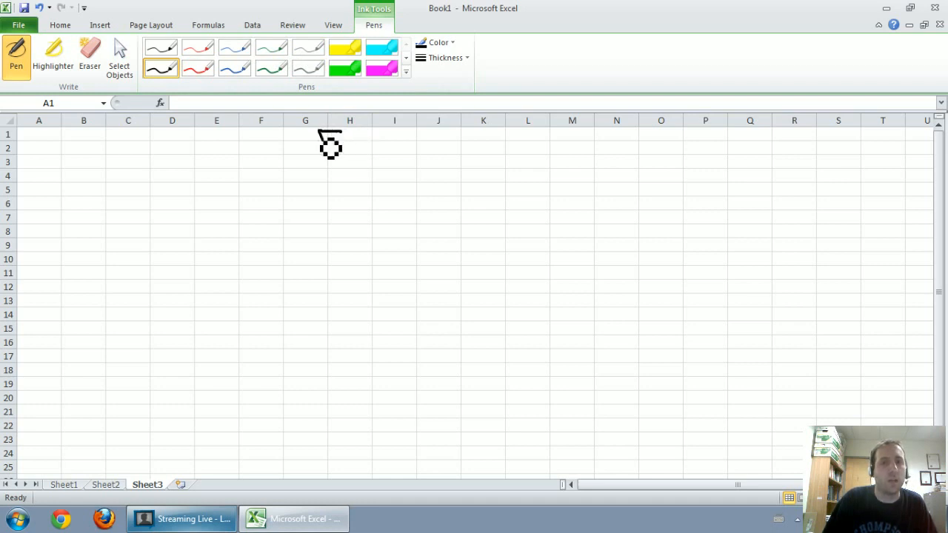
left_click_drag(319, 148, 383, 155)
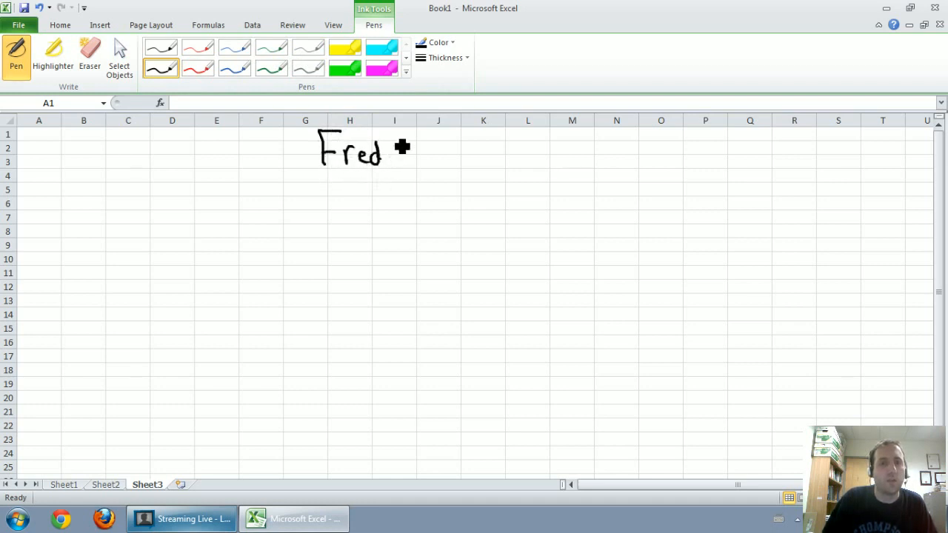
left_click_drag(385, 136, 397, 155)
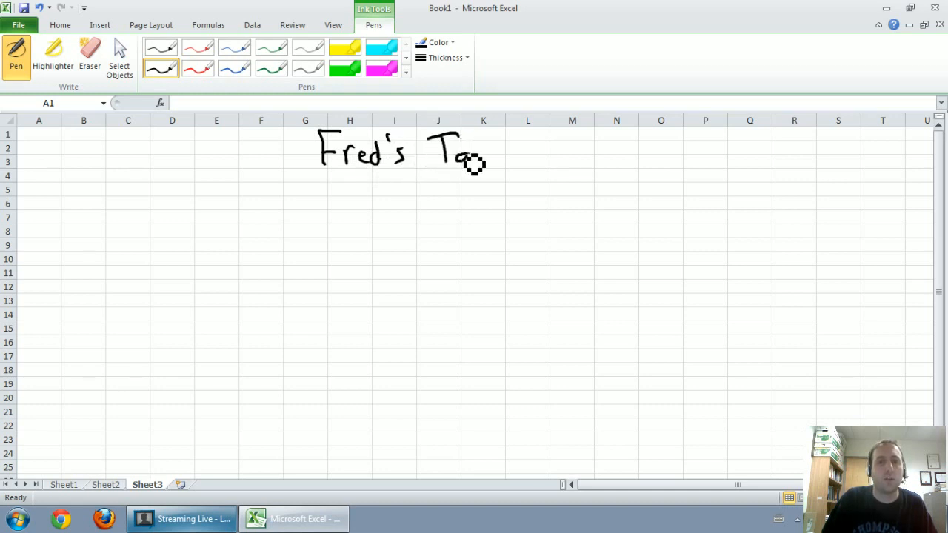
left_click_drag(456, 155, 548, 160)
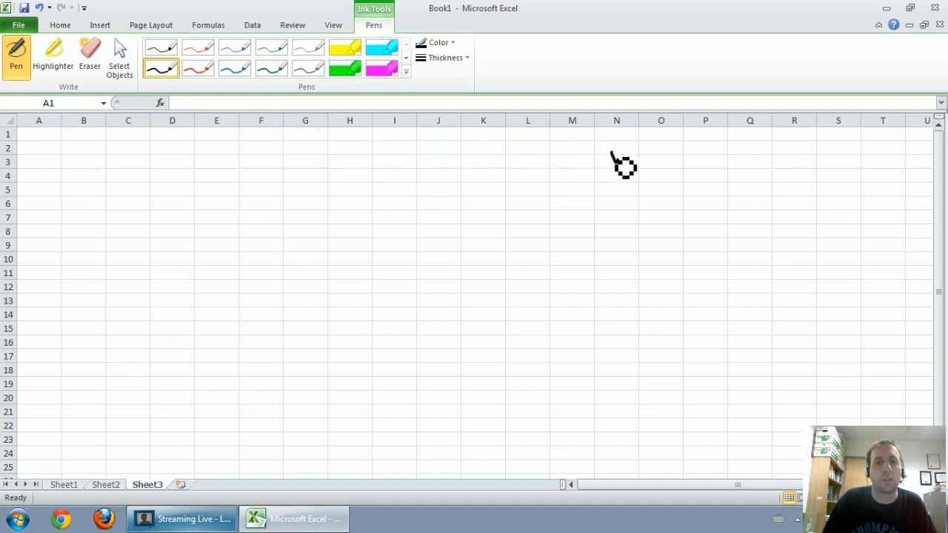
left_click_drag(318, 148, 663, 160)
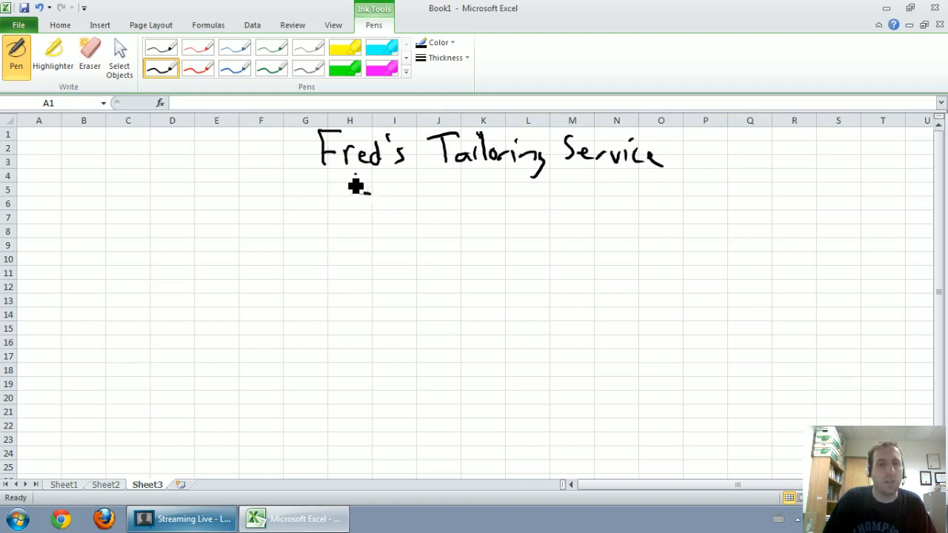
Step: Handwrite Income Statement and For the Year Ended Feb 28, 2012 below the title
left_click_drag(348, 190, 452, 196)
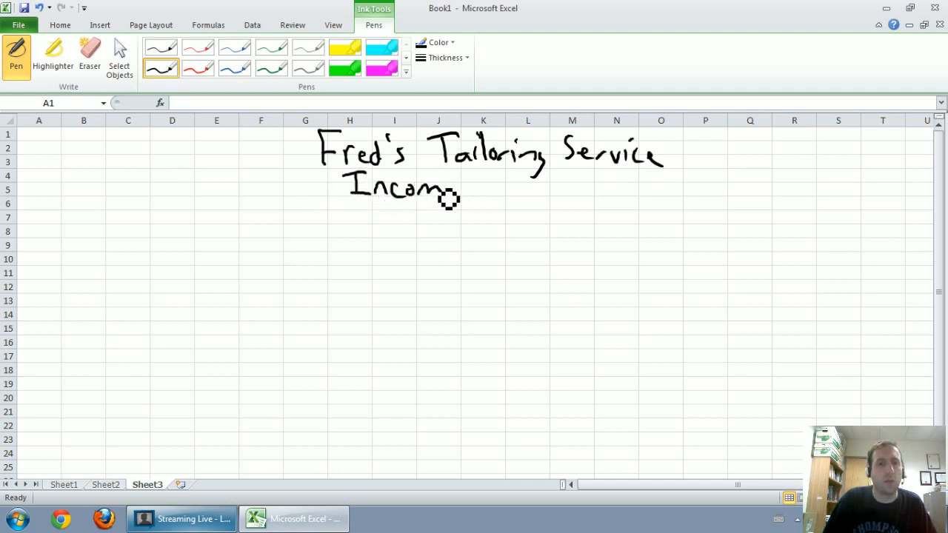
left_click_drag(477, 190, 536, 191)
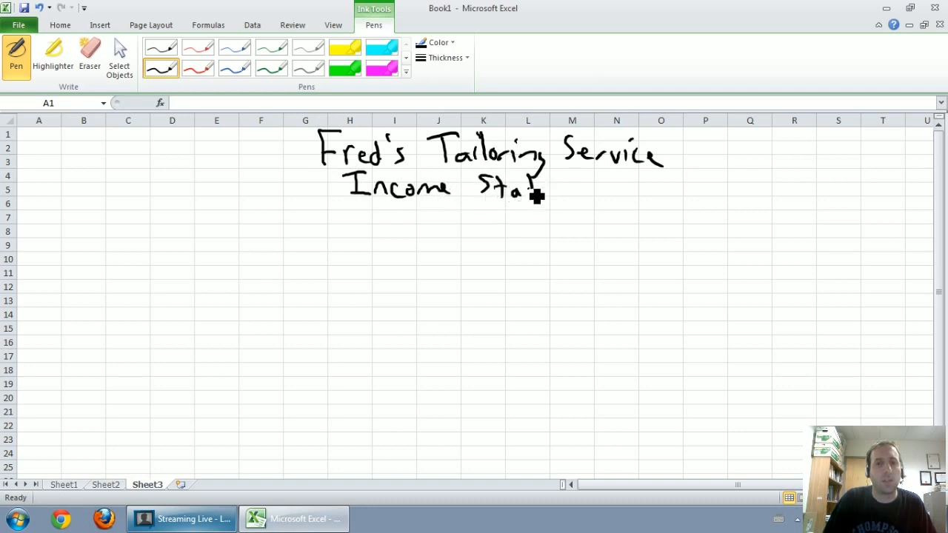
left_click_drag(537, 195, 630, 191)
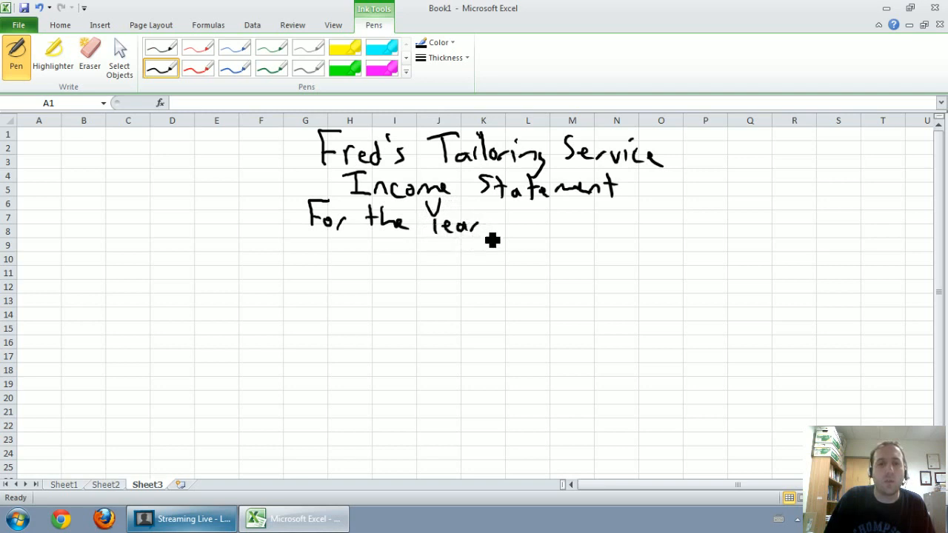
left_click_drag(492, 222, 575, 230)
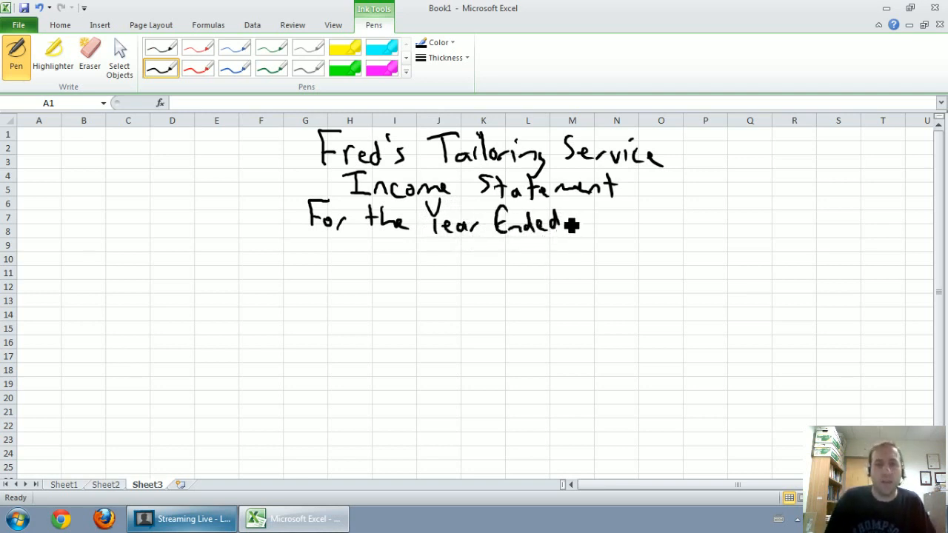
mouse_move(590, 225)
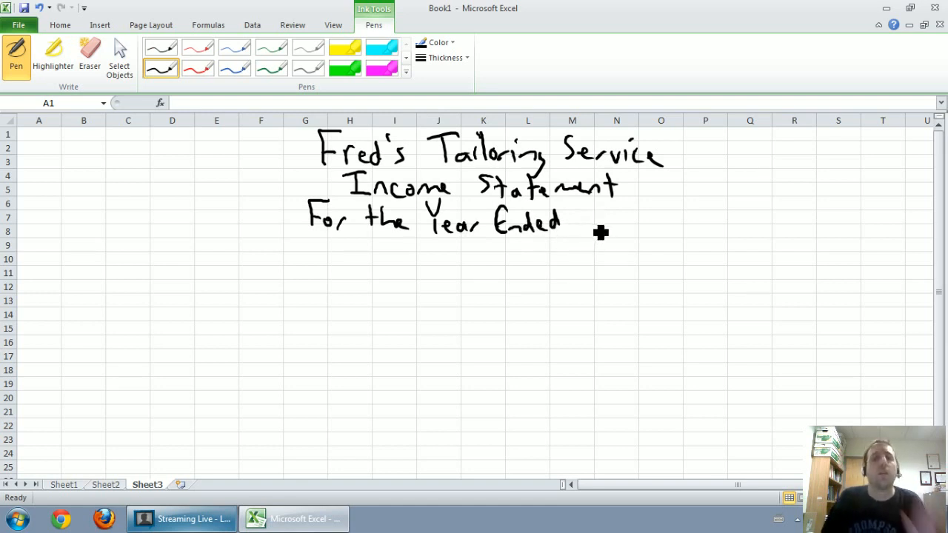
mouse_move(596, 216)
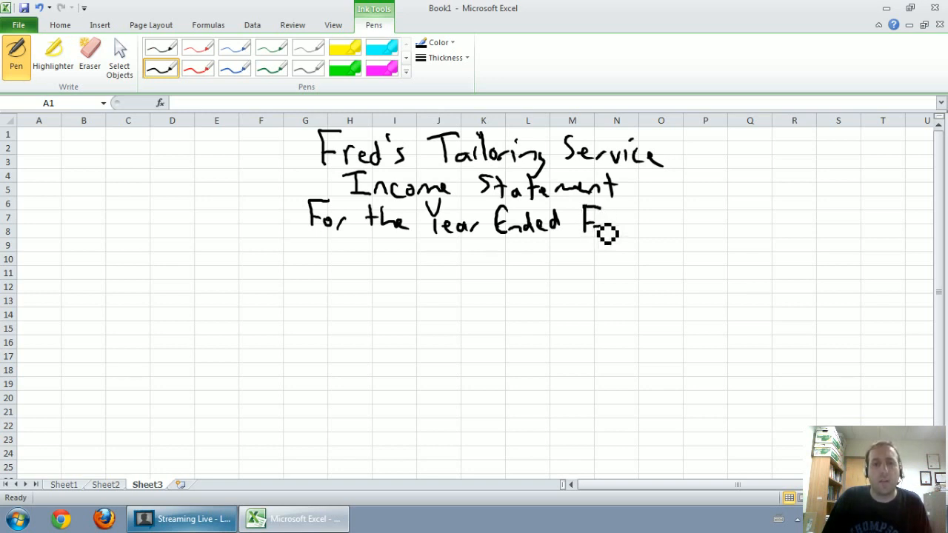
left_click_drag(600, 222, 659, 230)
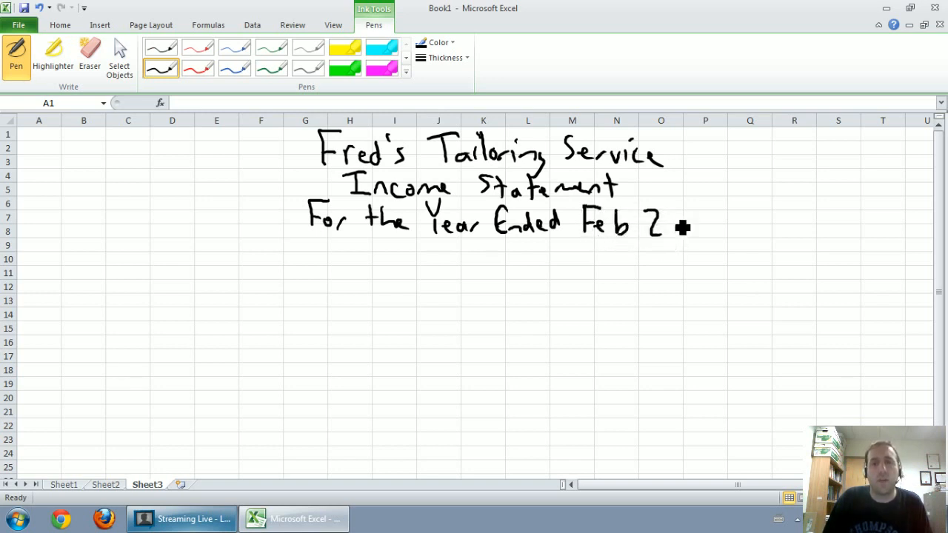
left_click_drag(681, 225, 744, 234)
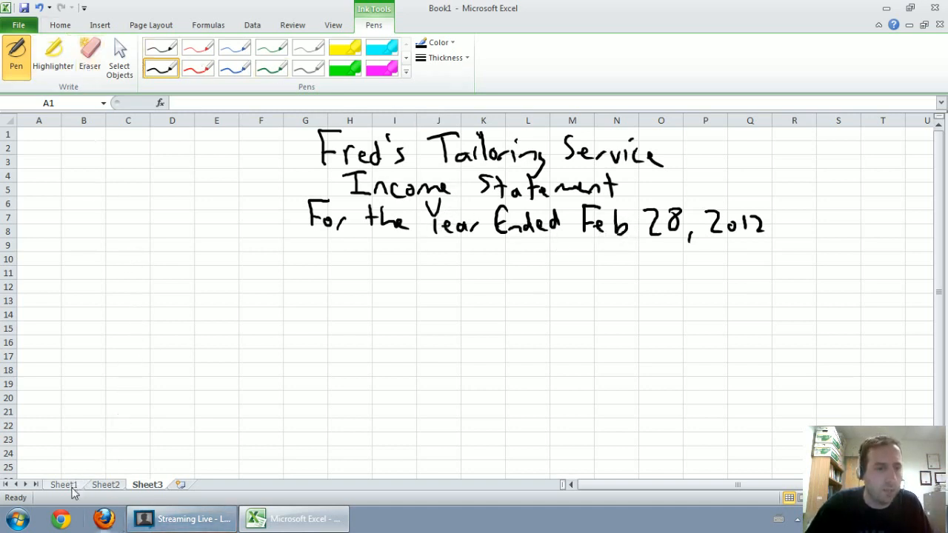
Step: On Sheet1, fill the expense rows and Tailoring revenue yellow, then return to Sheet3
left_click(62, 484)
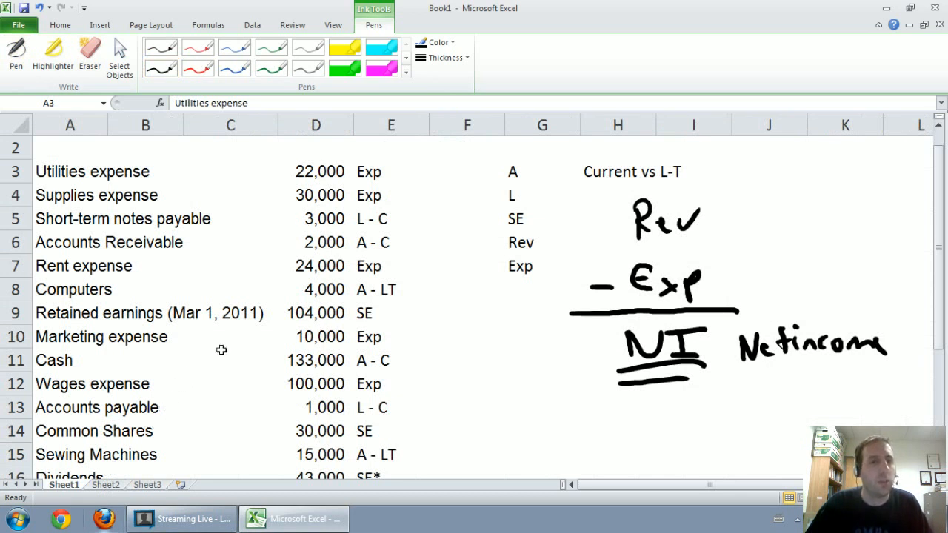
mouse_move(654, 243)
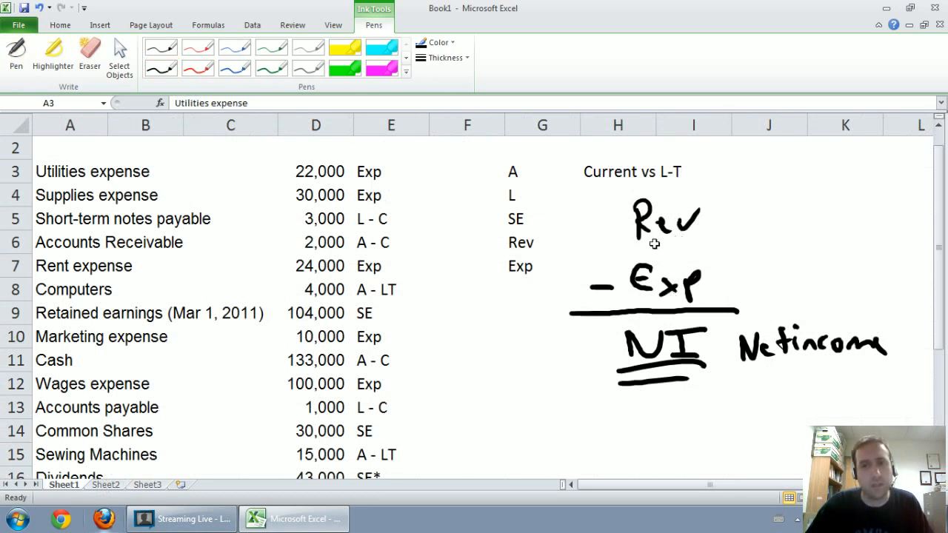
scroll("down", 3)
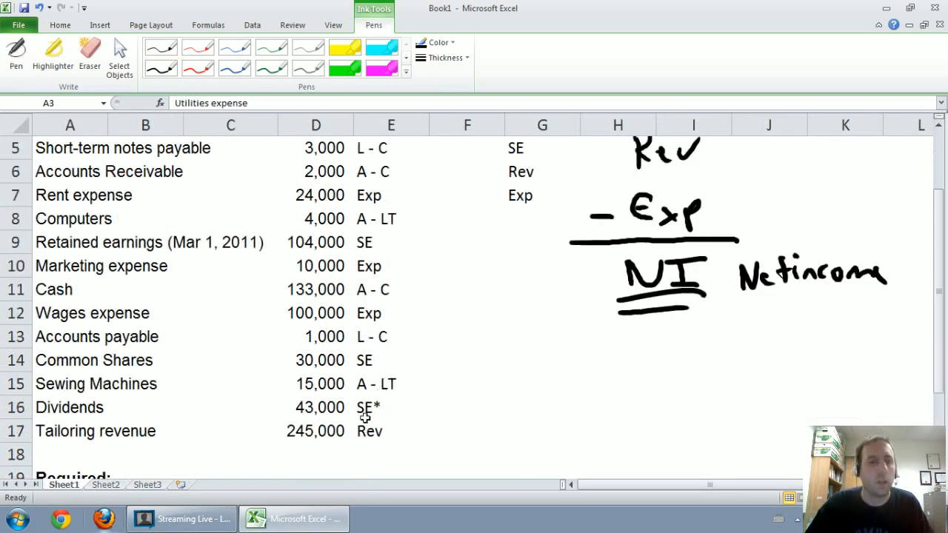
left_click(95, 432)
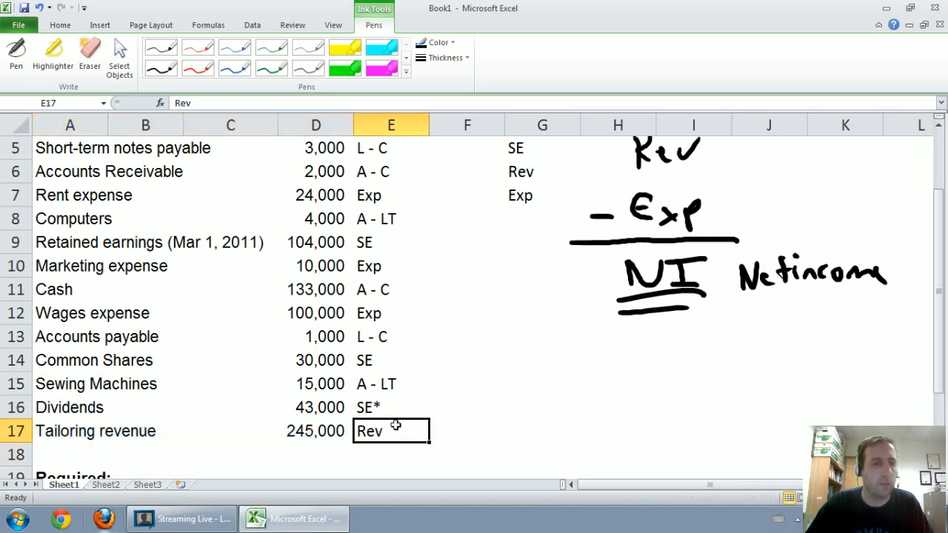
mouse_move(169, 454)
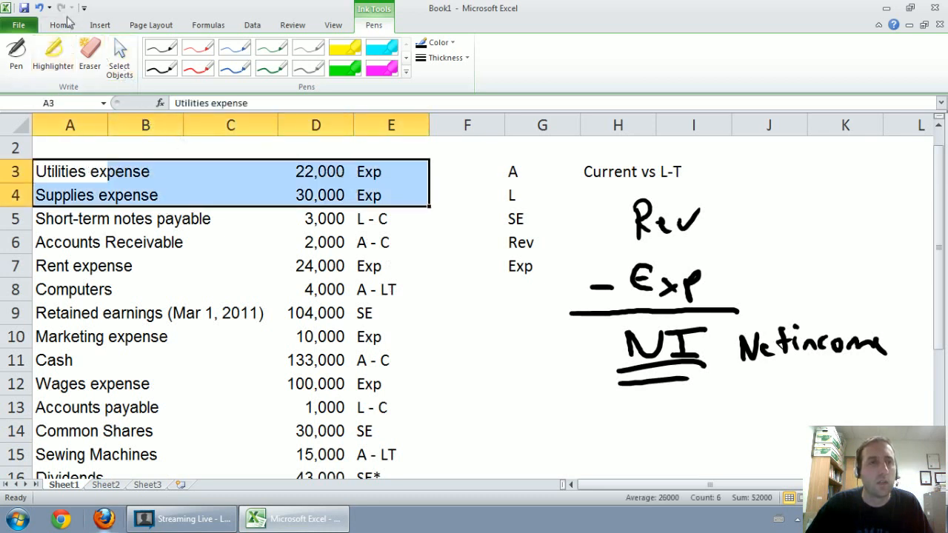
left_click(219, 69)
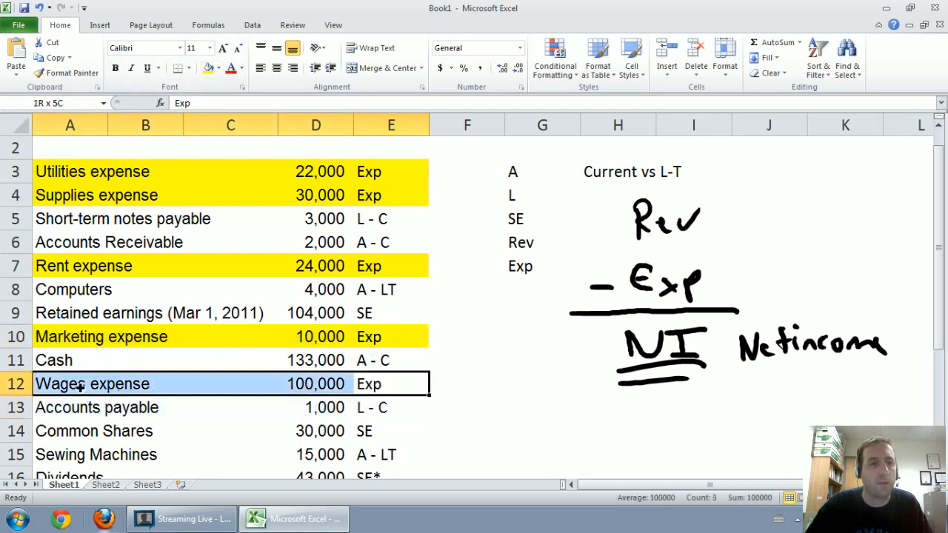
scroll("down", 3)
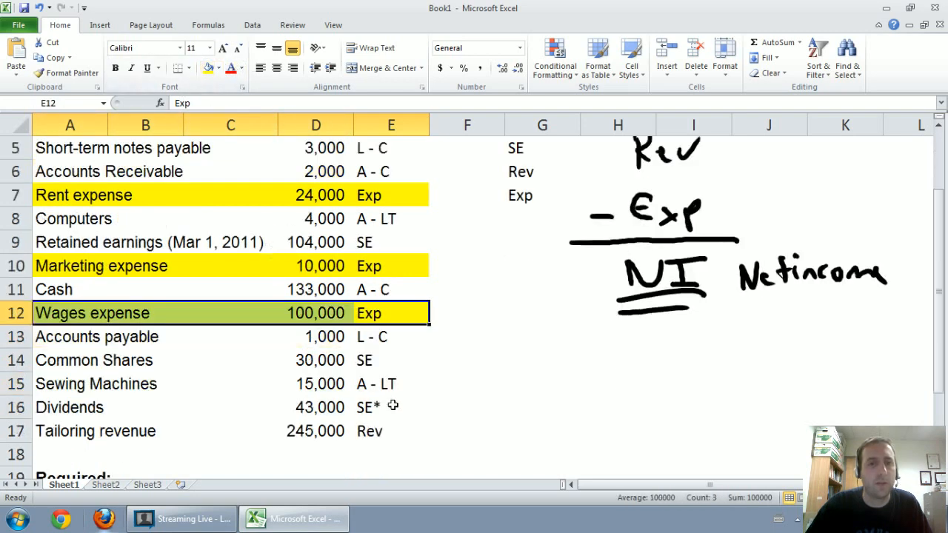
left_click(71, 431)
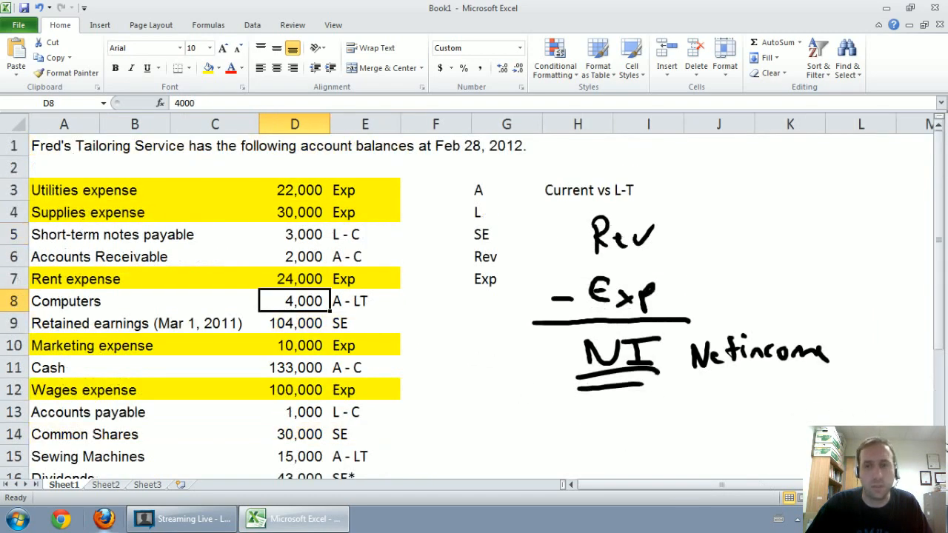
scroll("down", 3)
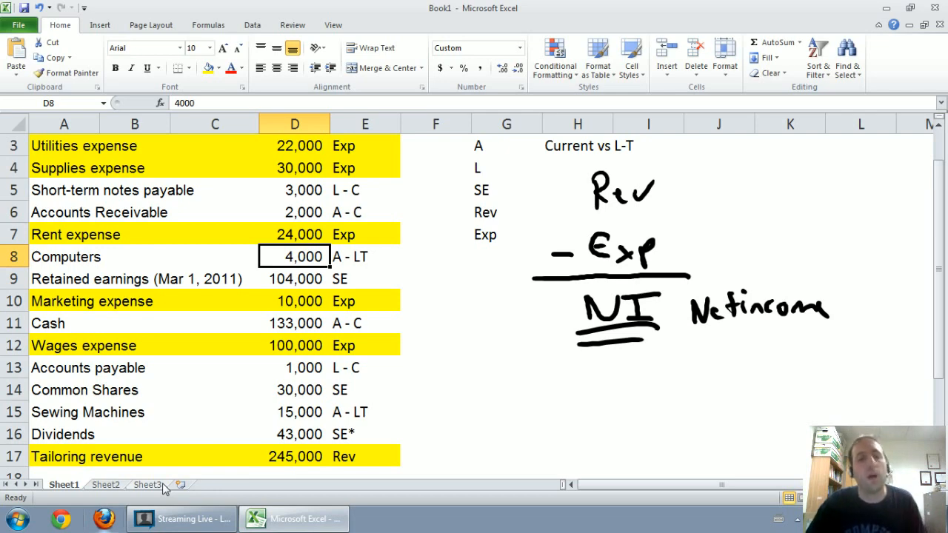
left_click(147, 484)
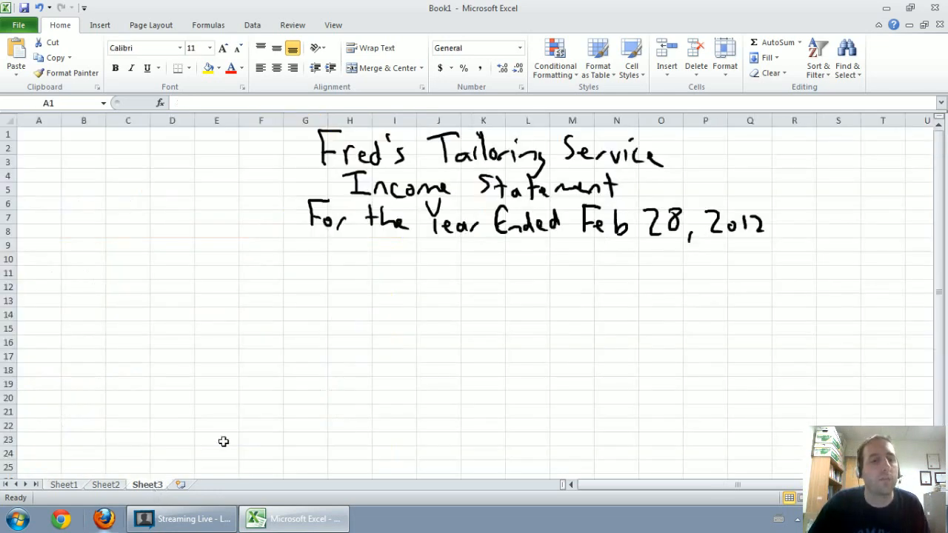
mouse_move(295, 160)
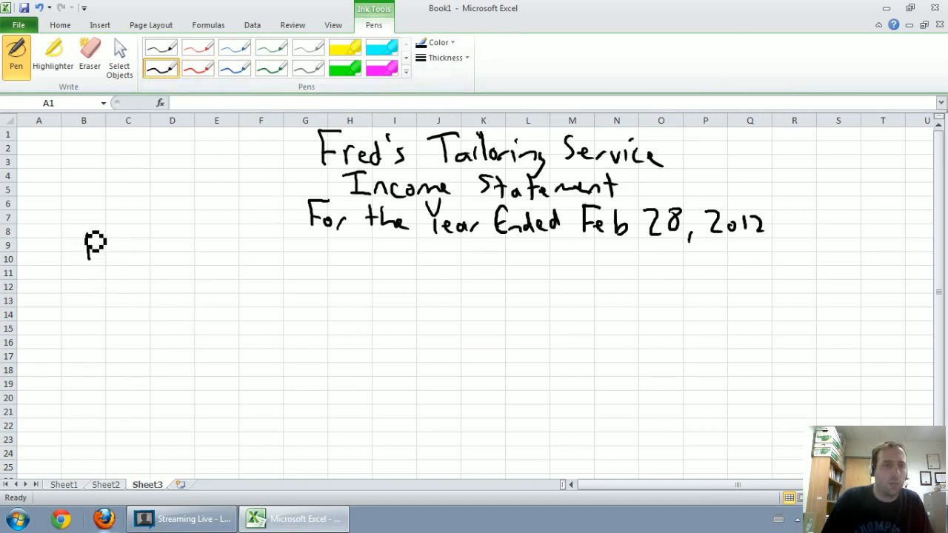
Step: Handwrite a Revenues heading under the Sheet3 title, then minimise the workbook
left_click_drag(89, 249, 166, 264)
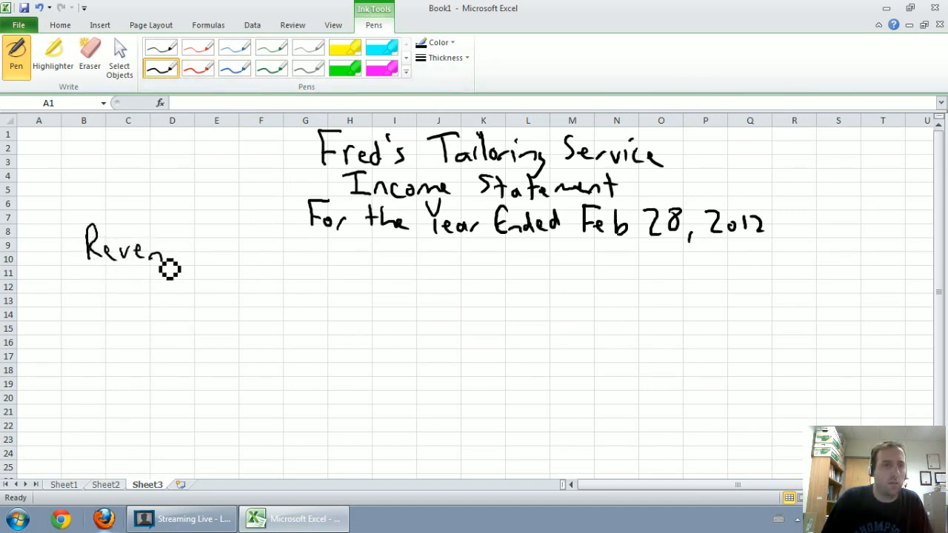
left_click_drag(163, 255, 210, 255)
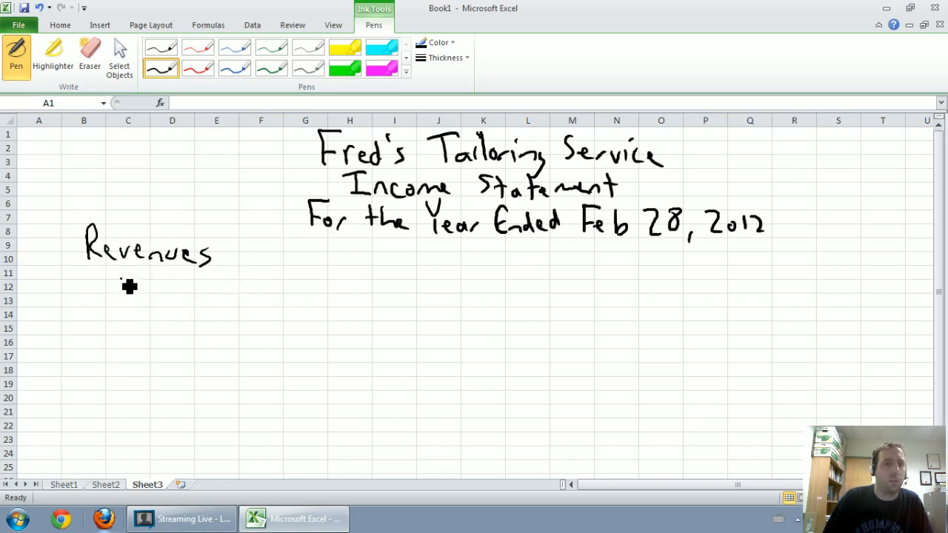
left_click_drag(119, 285, 163, 297)
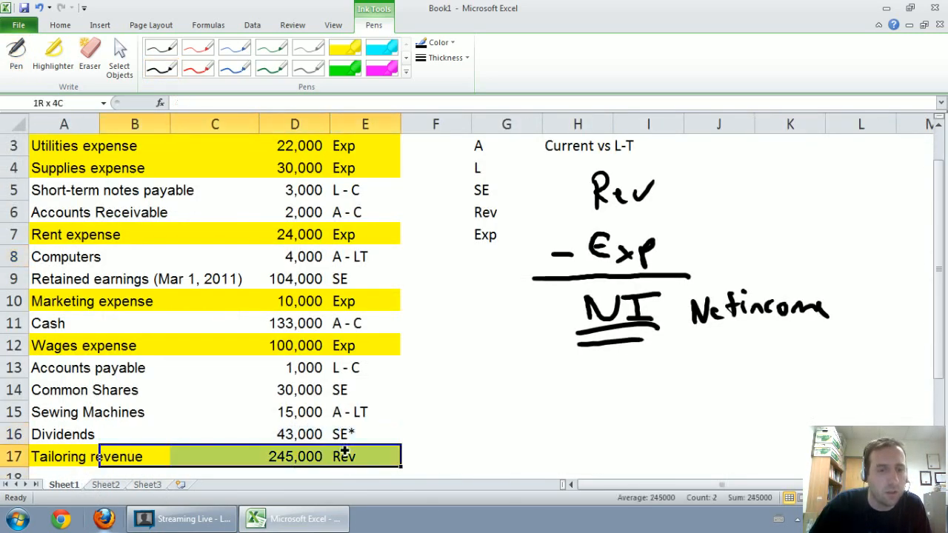
left_click(146, 484)
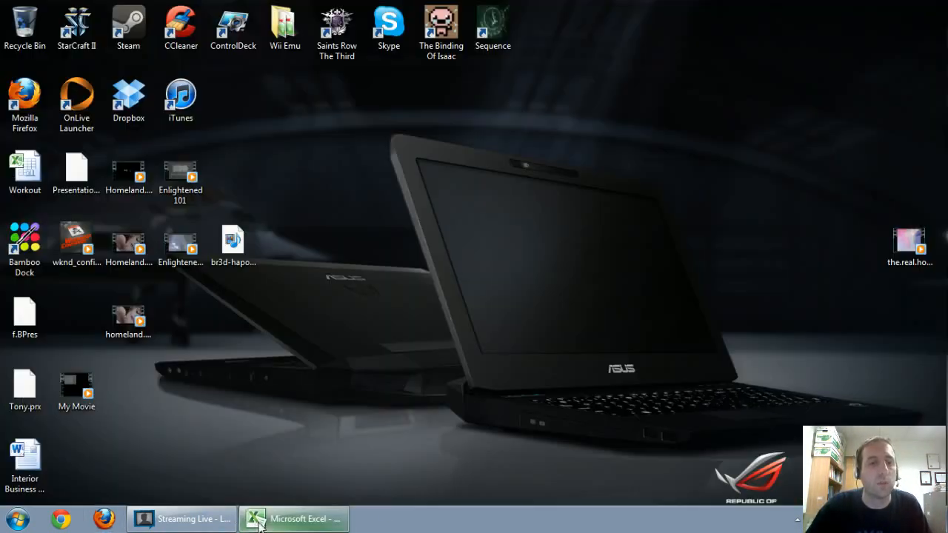
Step: Restore Excel from the taskbar and return to the Sheet3 income statement
left_click(294, 519)
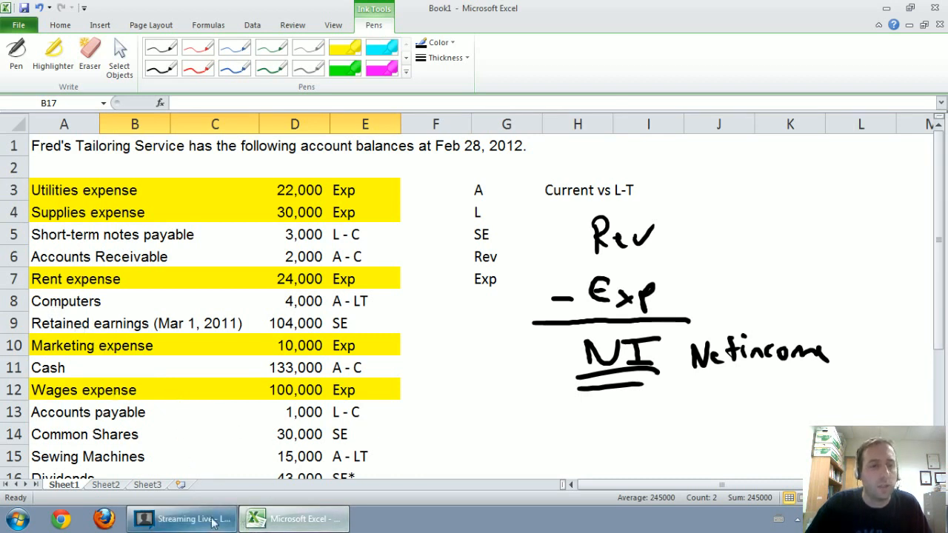
left_click(149, 484)
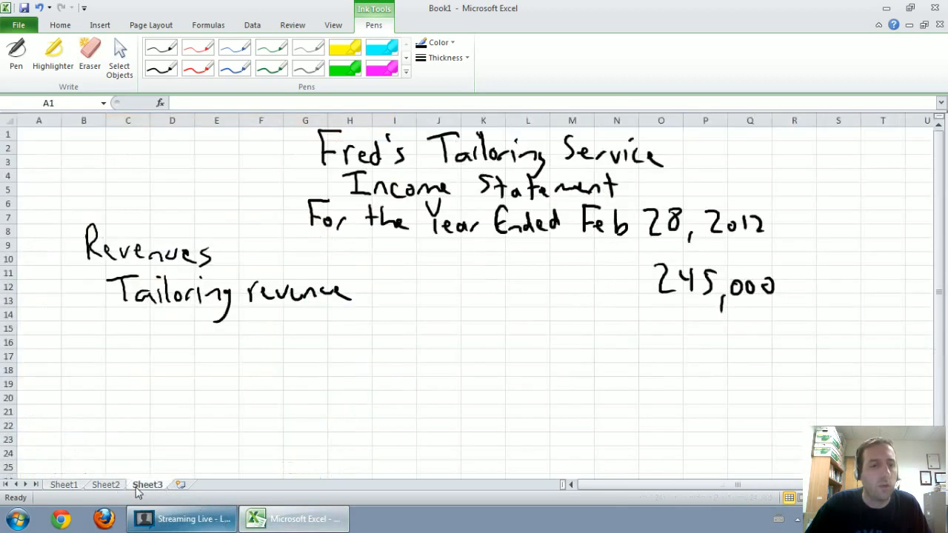
Step: Handwrite the Expenses heading and the Wages expense label with the pen
left_click(172, 120)
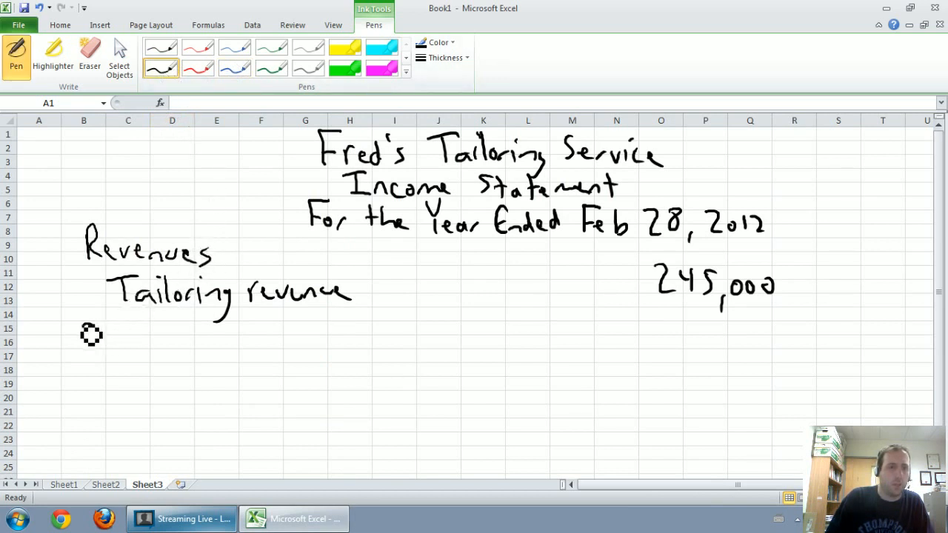
left_click_drag(81, 341, 152, 344)
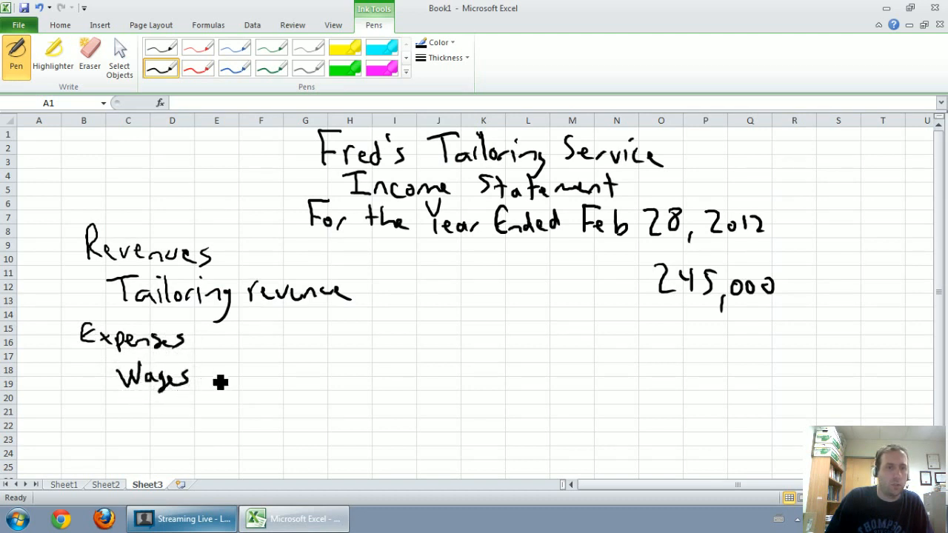
left_click_drag(205, 373, 289, 389)
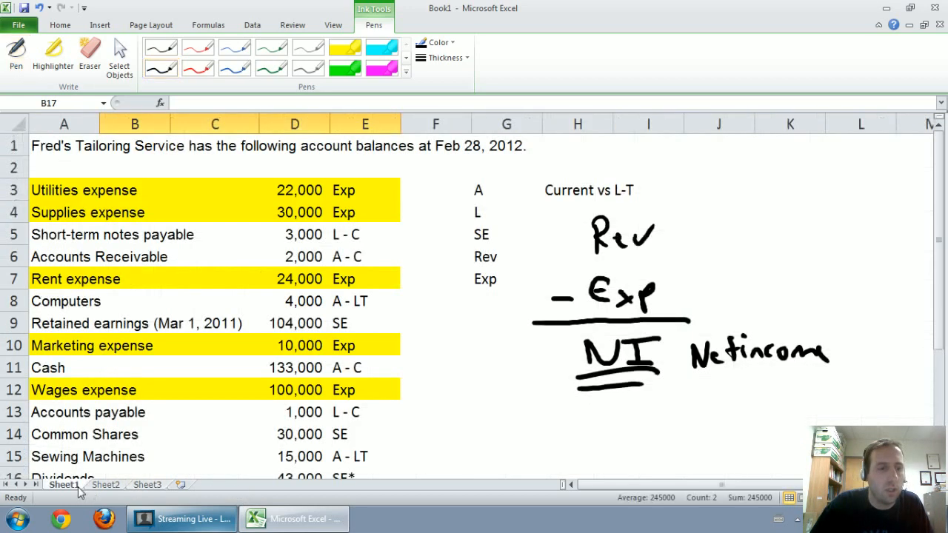
left_click(147, 485)
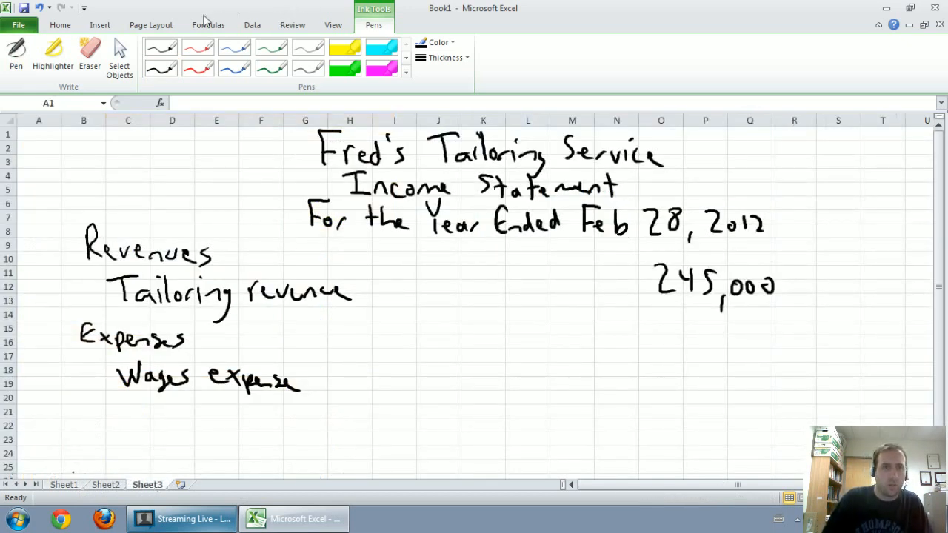
left_click(160, 68)
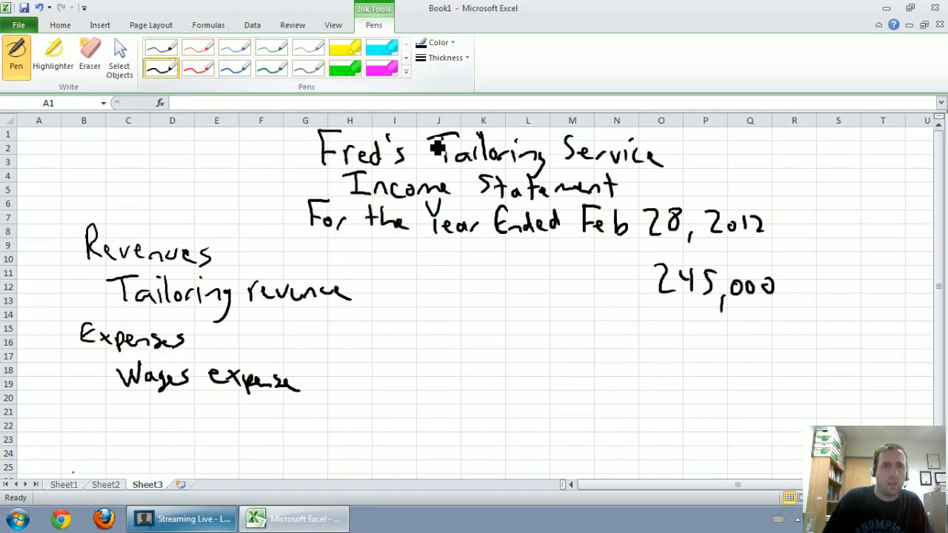
mouse_move(511, 371)
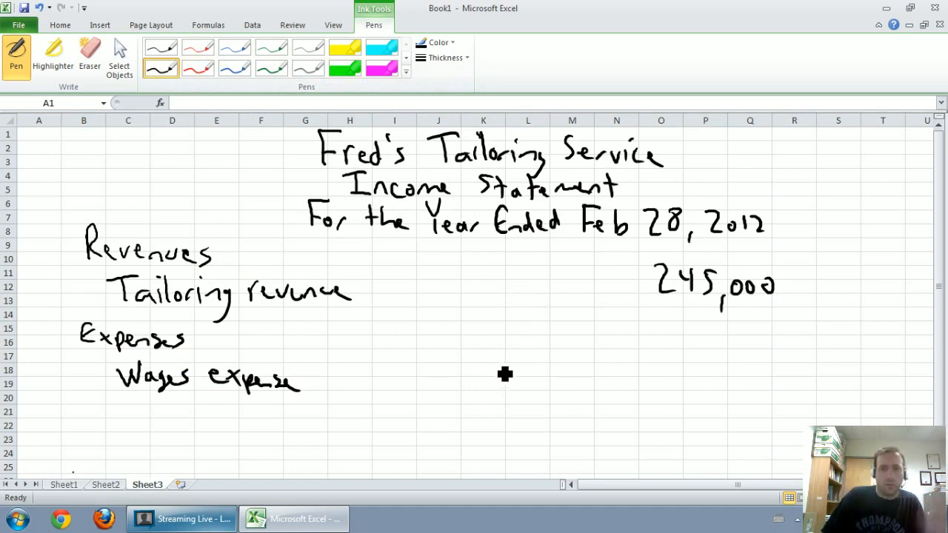
Step: Write 100,000 beside Wages expense, checking the Supplies account on Sheet1
left_click_drag(492, 385, 526, 371)
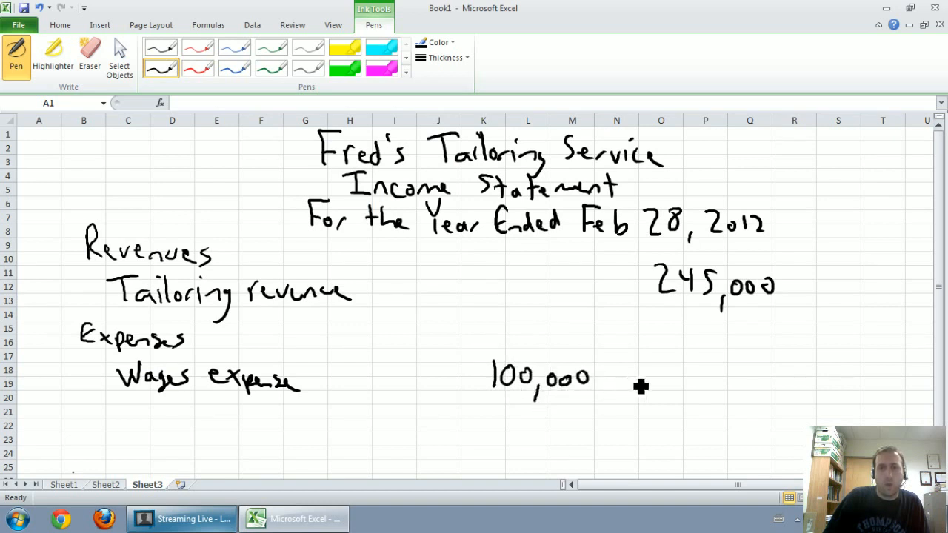
mouse_move(403, 326)
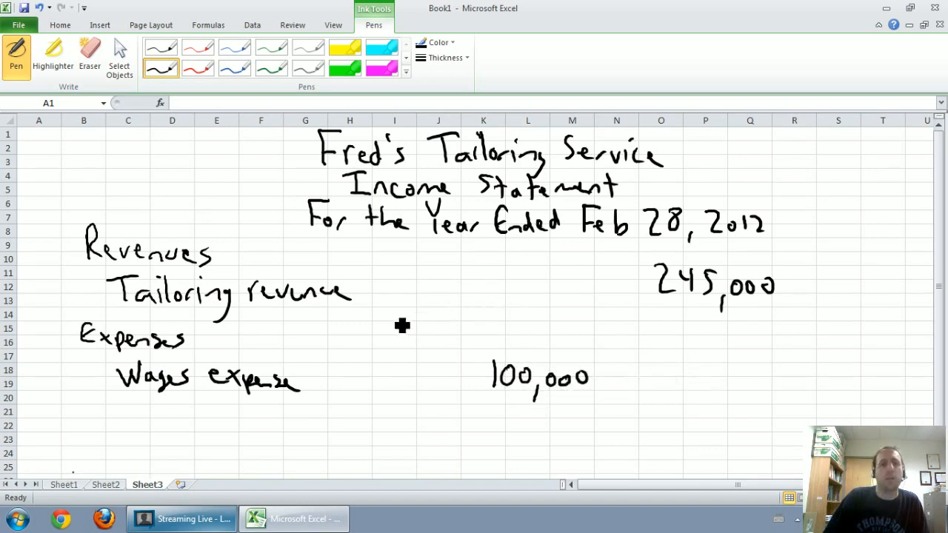
mouse_move(676, 307)
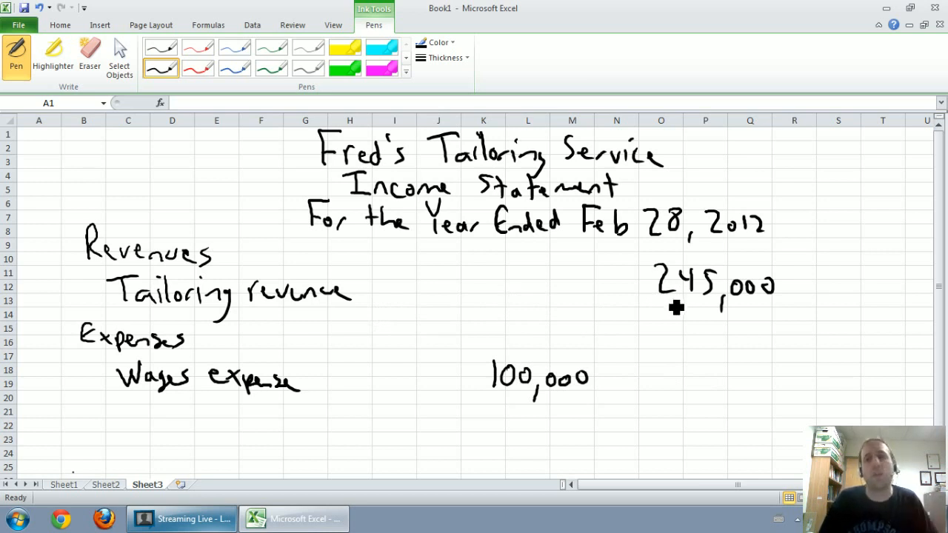
mouse_move(530, 300)
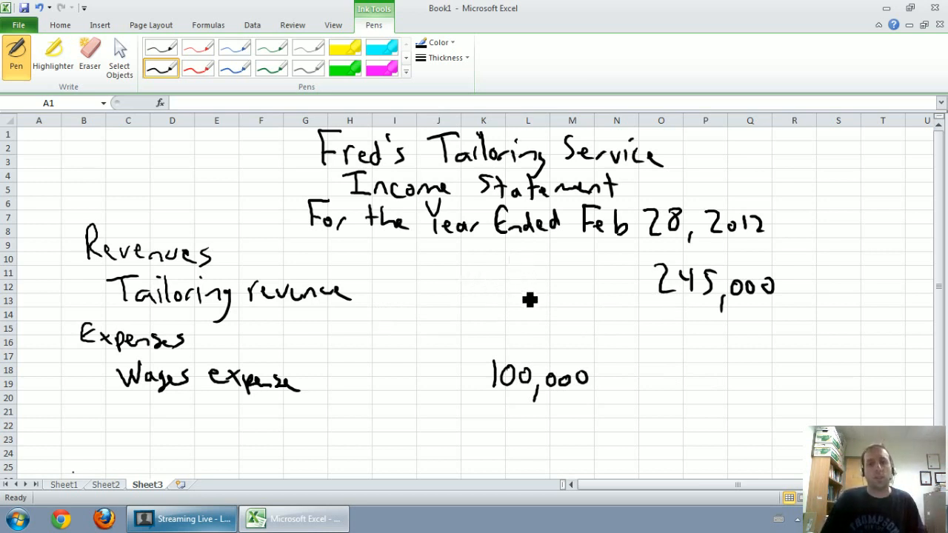
mouse_move(540, 303)
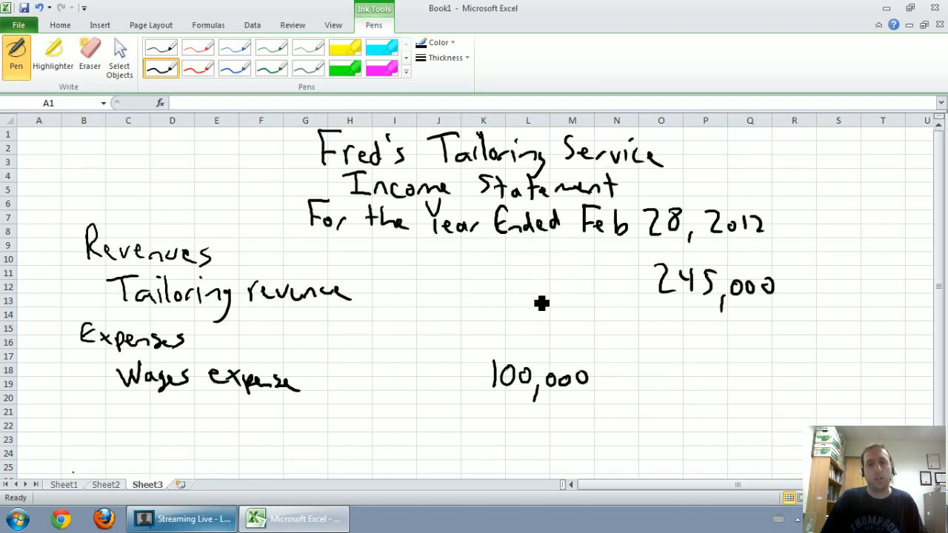
mouse_move(714, 325)
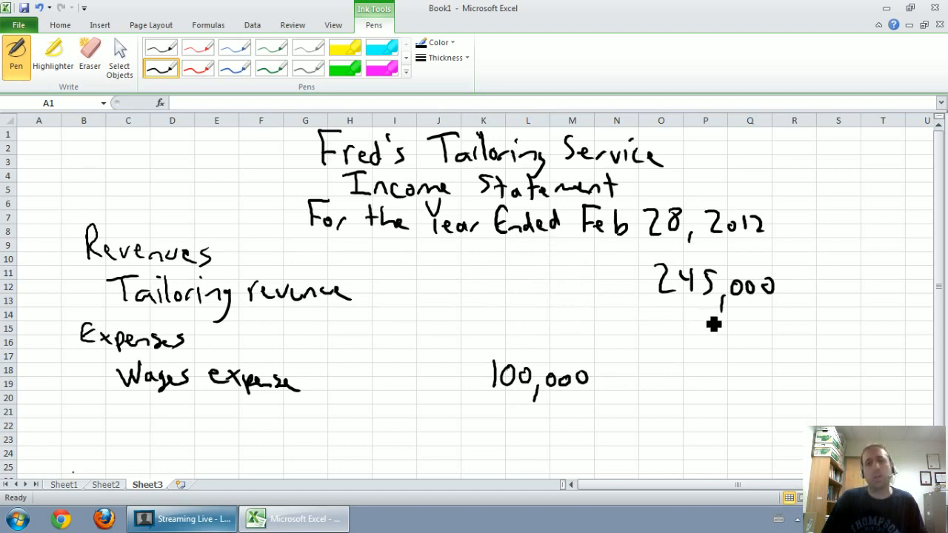
mouse_move(687, 372)
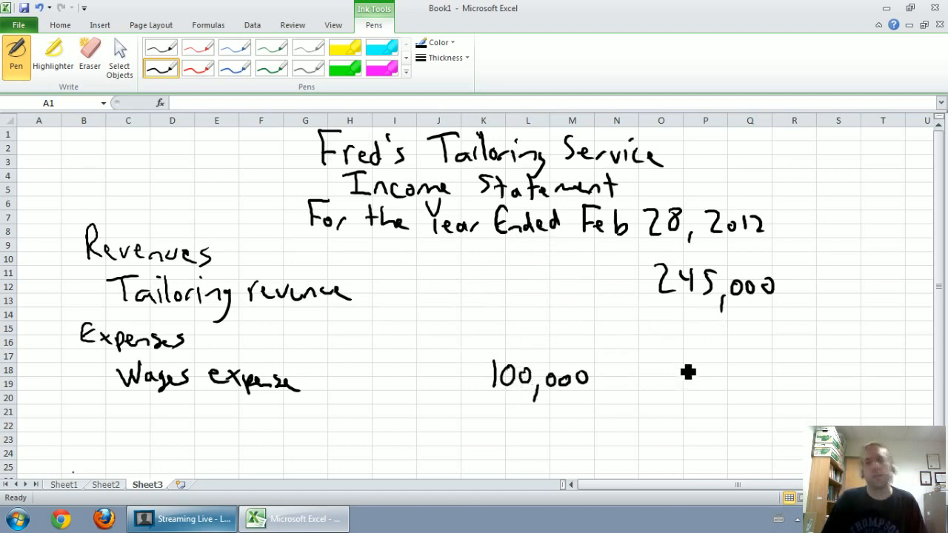
mouse_move(348, 356)
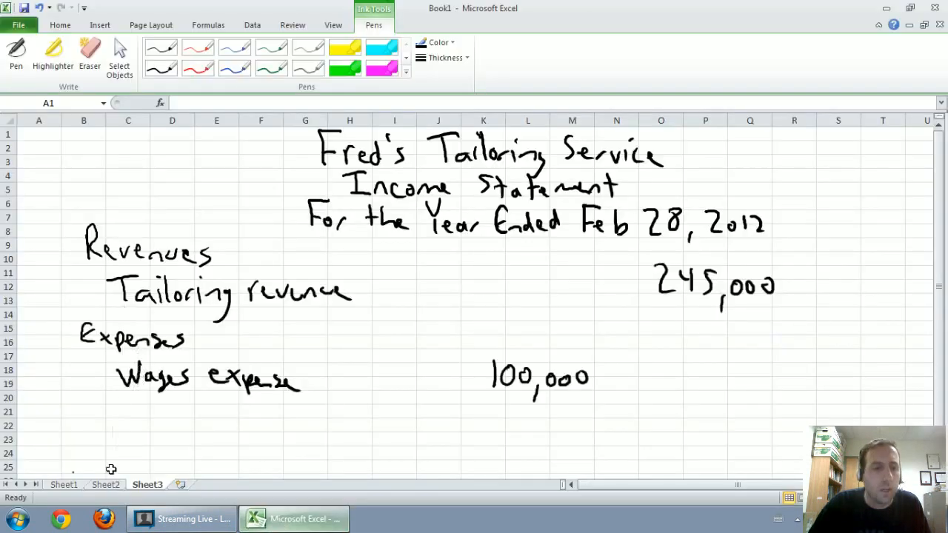
left_click(62, 485)
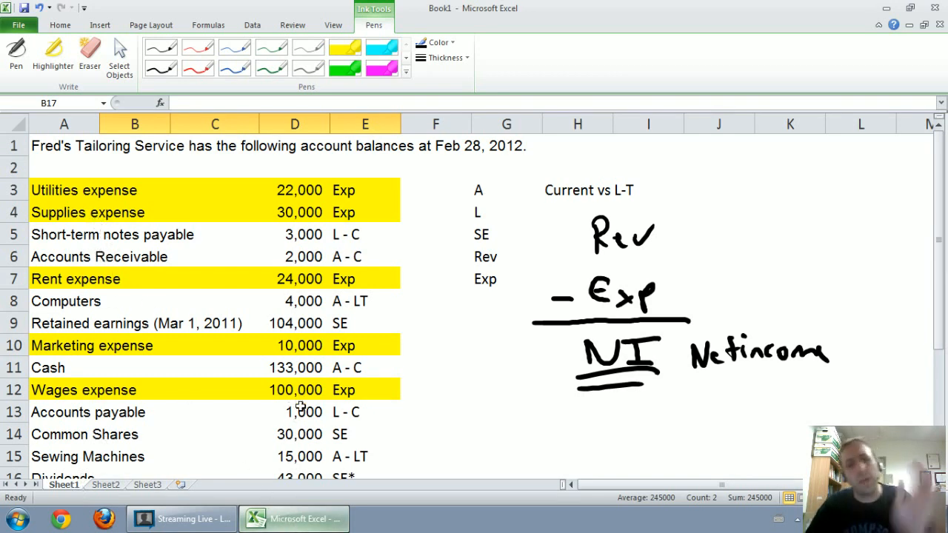
mouse_move(288, 397)
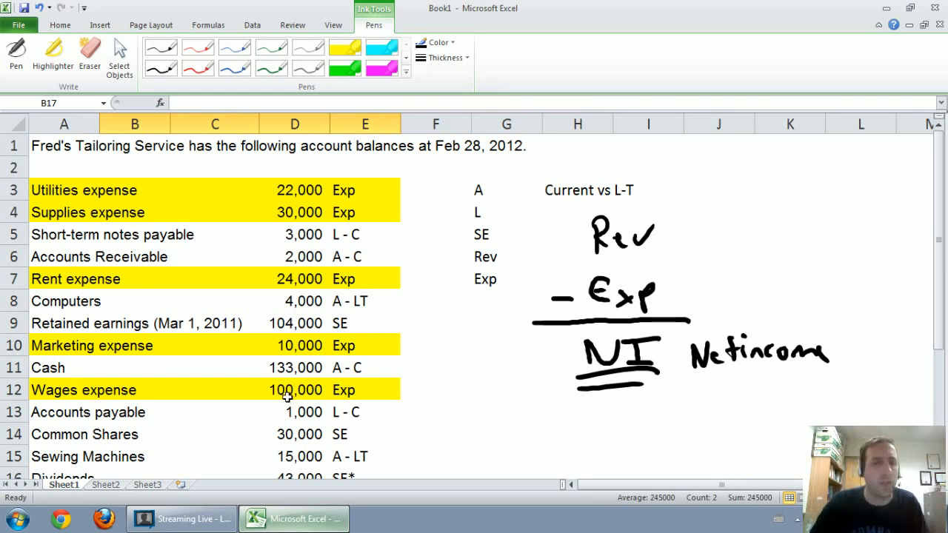
mouse_move(105, 228)
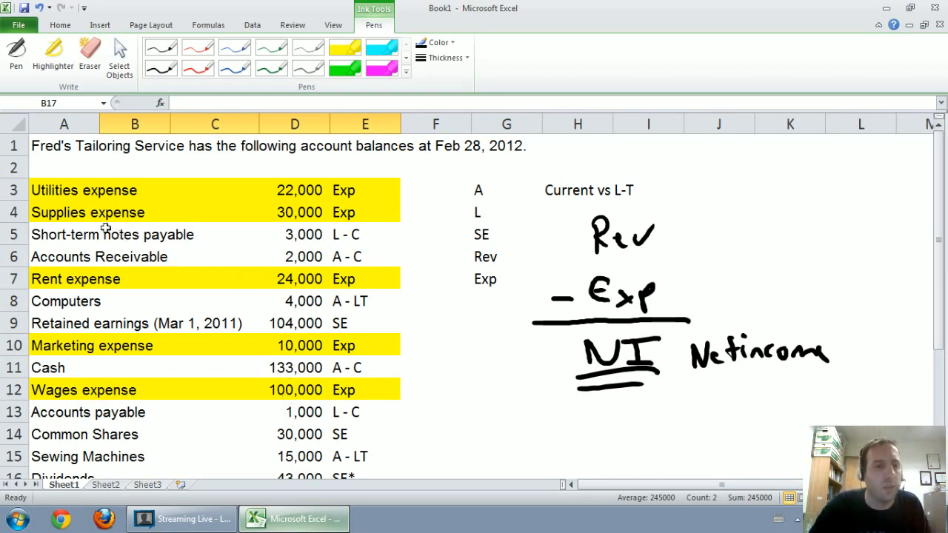
left_click(64, 213)
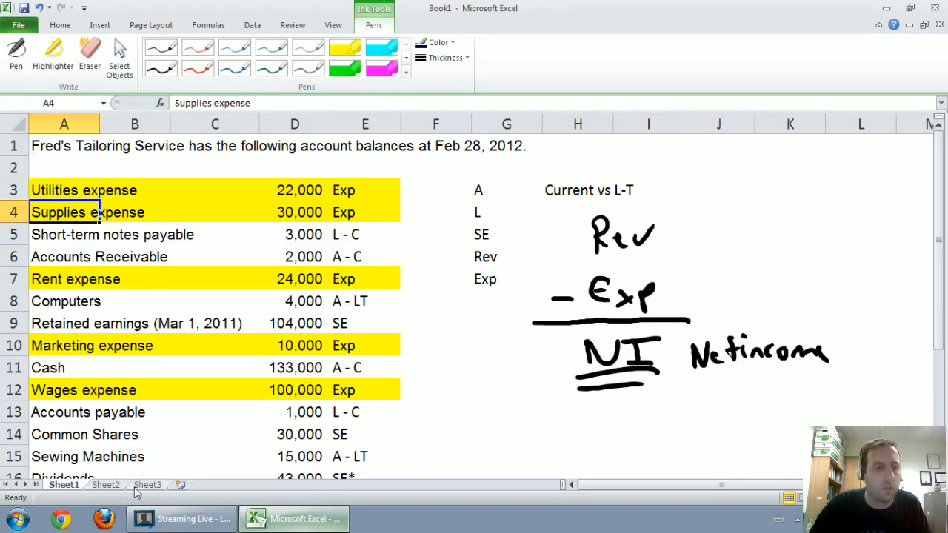
left_click(146, 484)
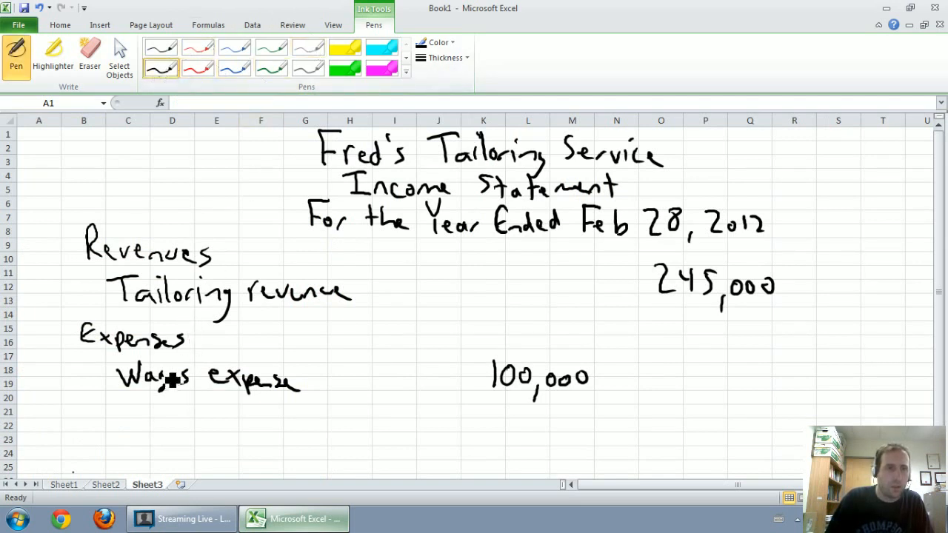
Step: Handwrite the Supplies expense label with 30,000, checking balances on Sheet1
left_click_drag(116, 412, 160, 427)
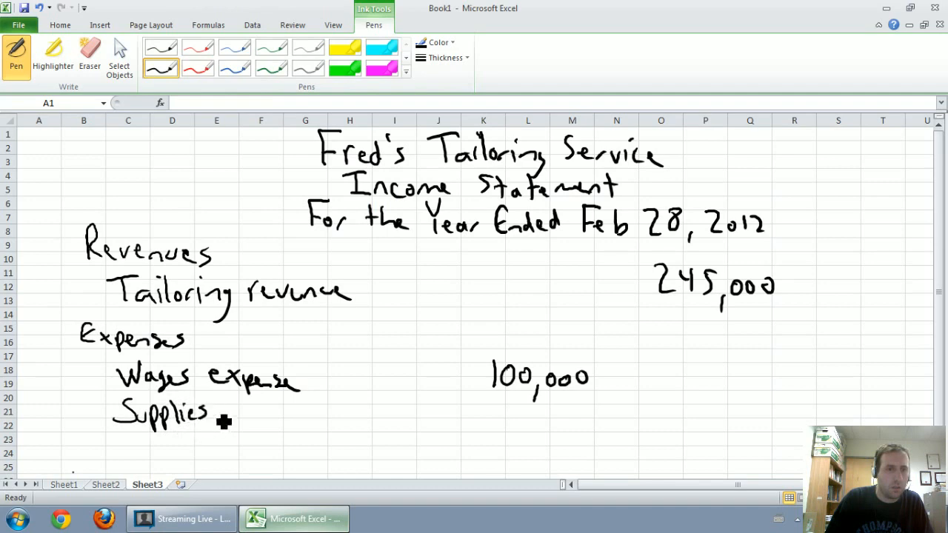
left_click_drag(215, 415, 311, 418)
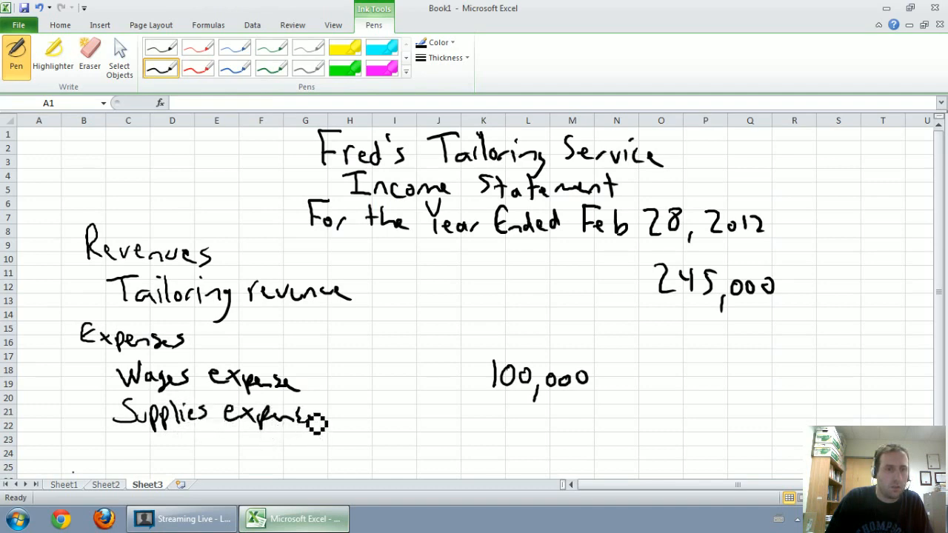
left_click(64, 484)
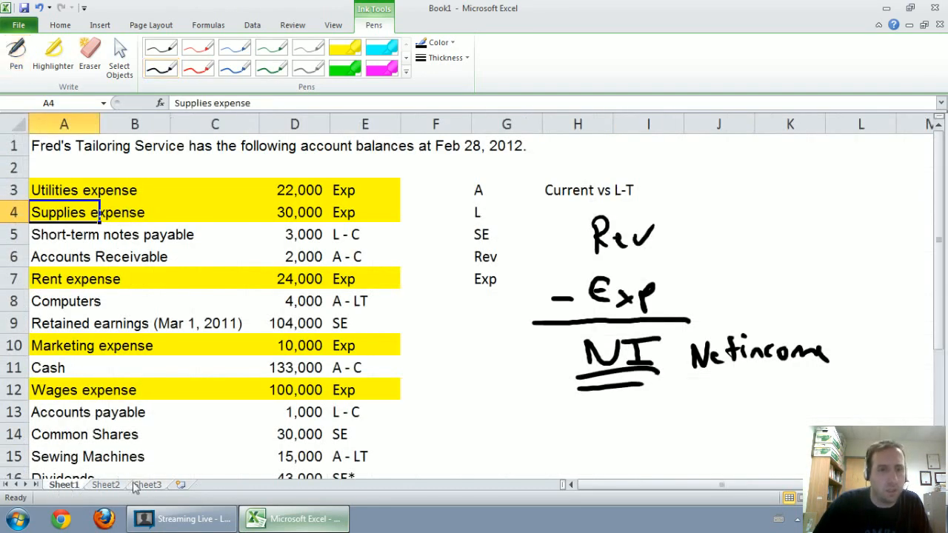
left_click(148, 485)
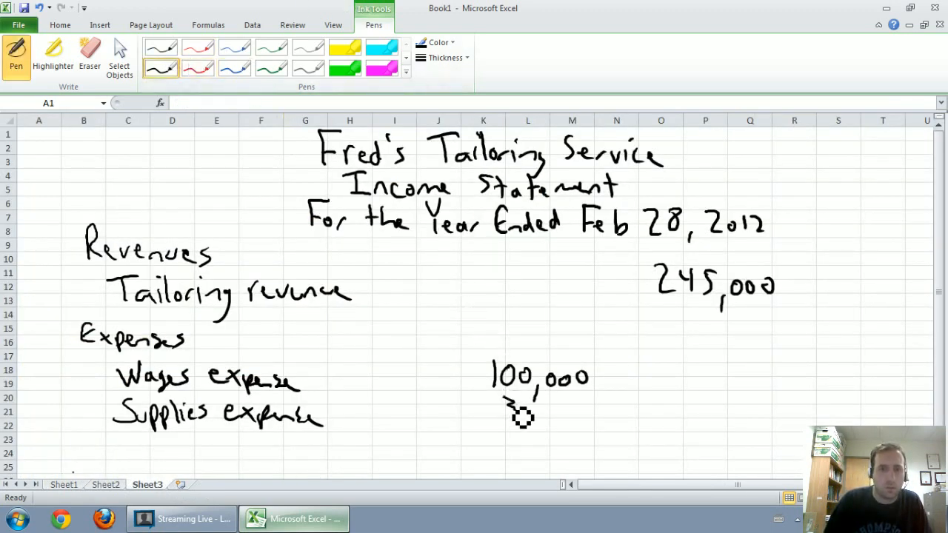
left_click_drag(503, 412, 581, 415)
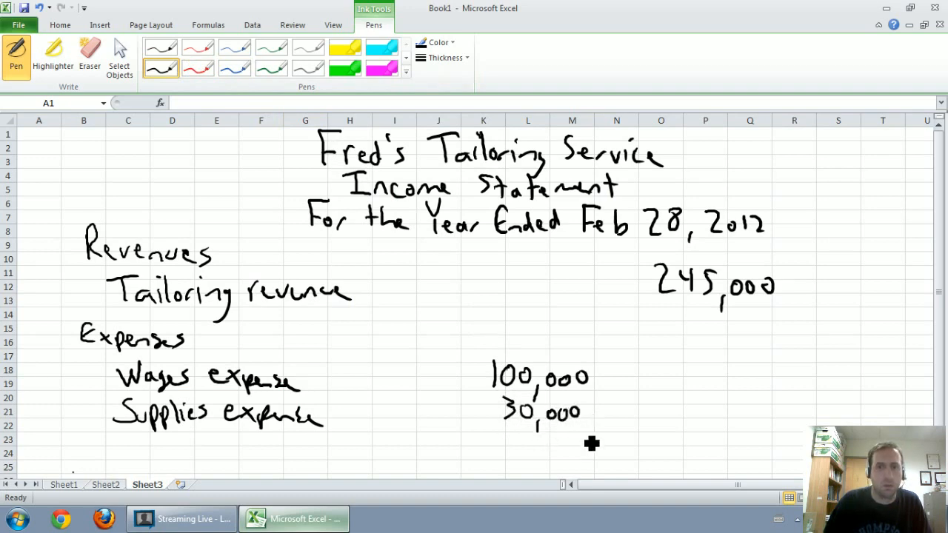
left_click(64, 484)
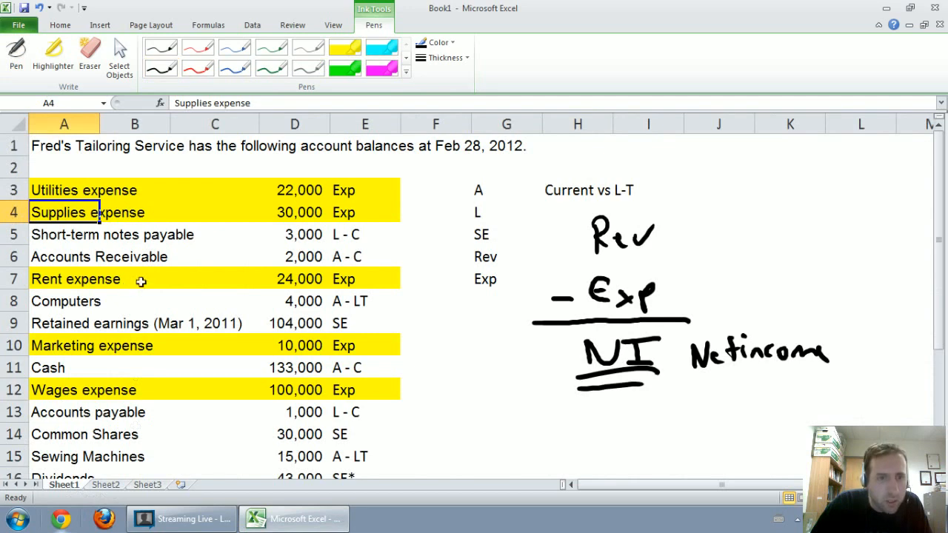
left_click(146, 484)
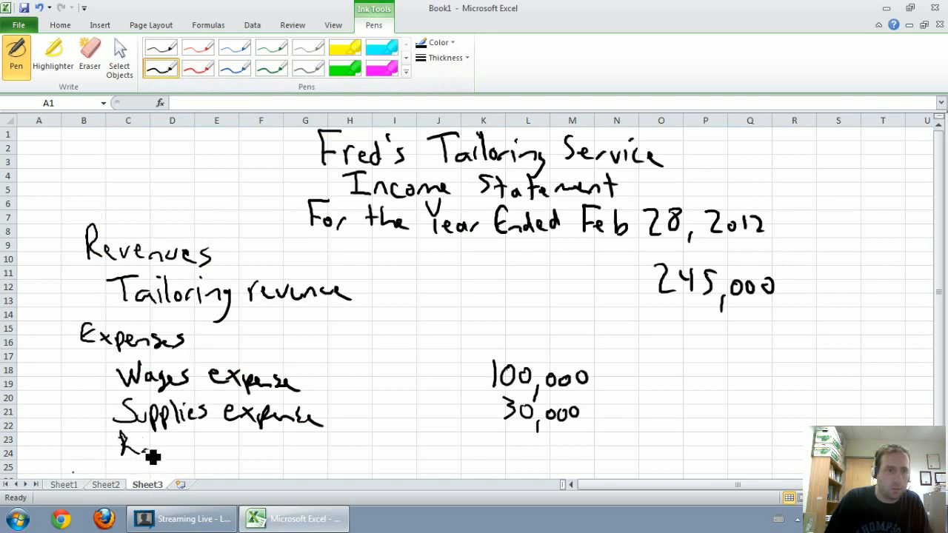
Step: Handwrite the Rent expense label with 24,000 beside it
left_click_drag(118, 448, 237, 456)
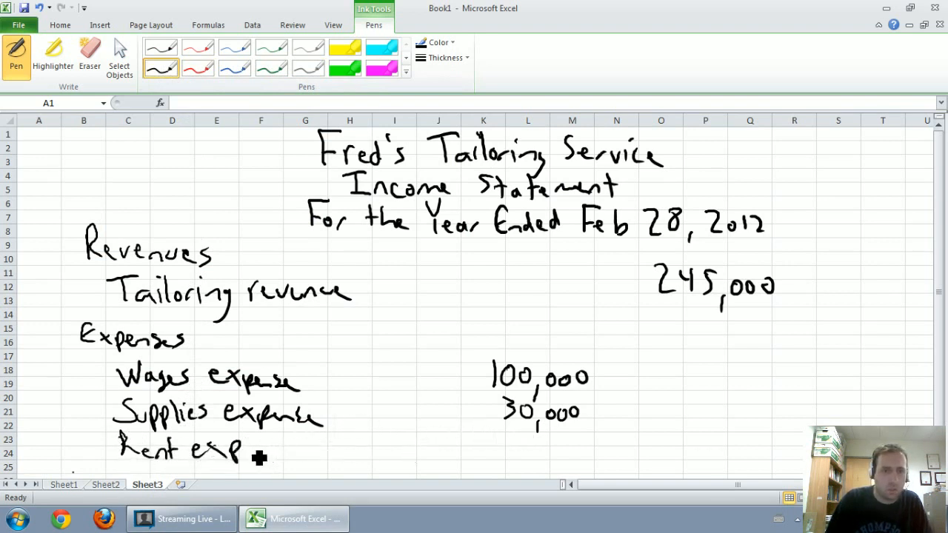
left_click_drag(237, 450, 296, 450)
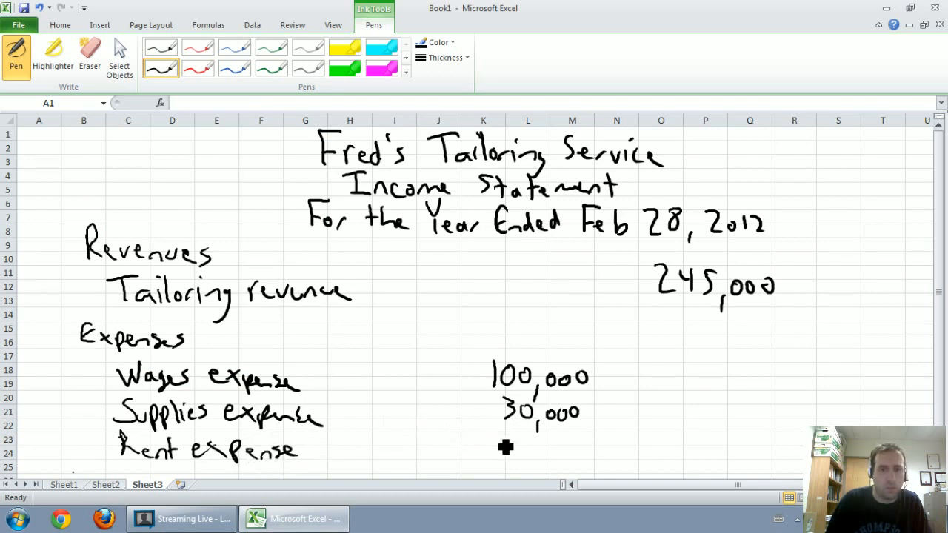
left_click_drag(506, 451, 585, 452)
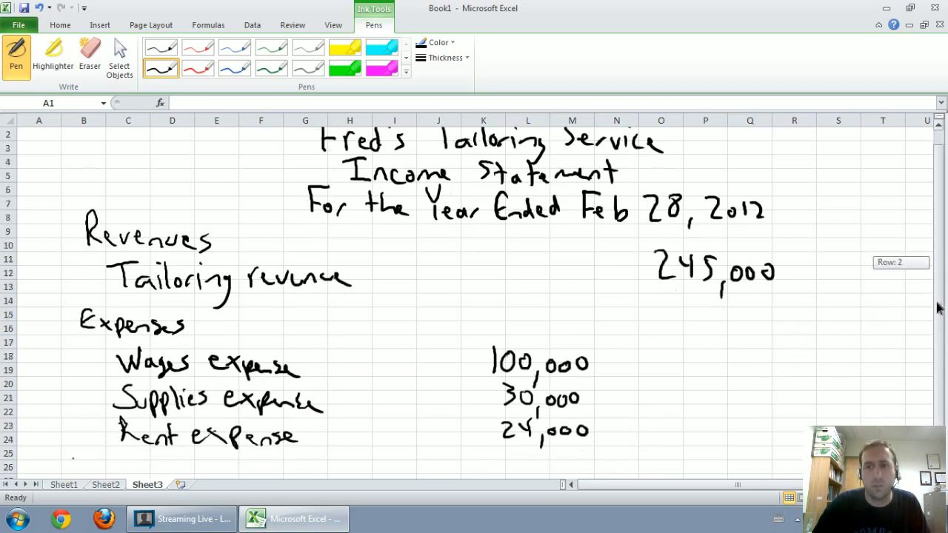
scroll("down", 3)
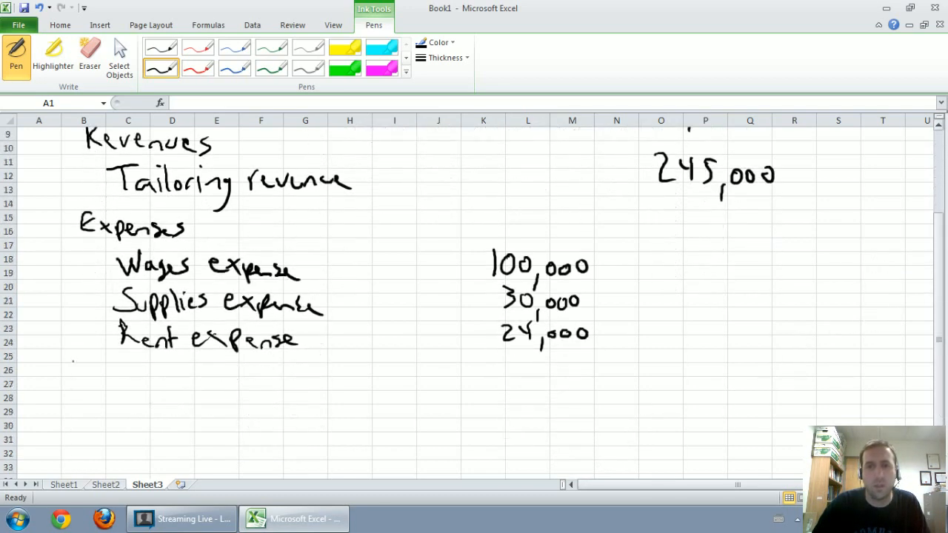
Step: Handwrite the Utilities expense line after checking the account balances
left_click(62, 485)
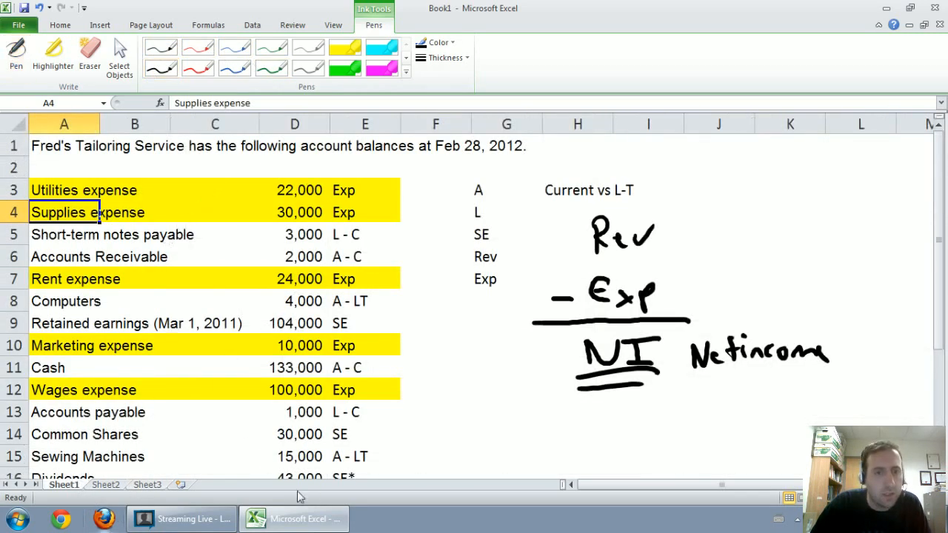
left_click(148, 485)
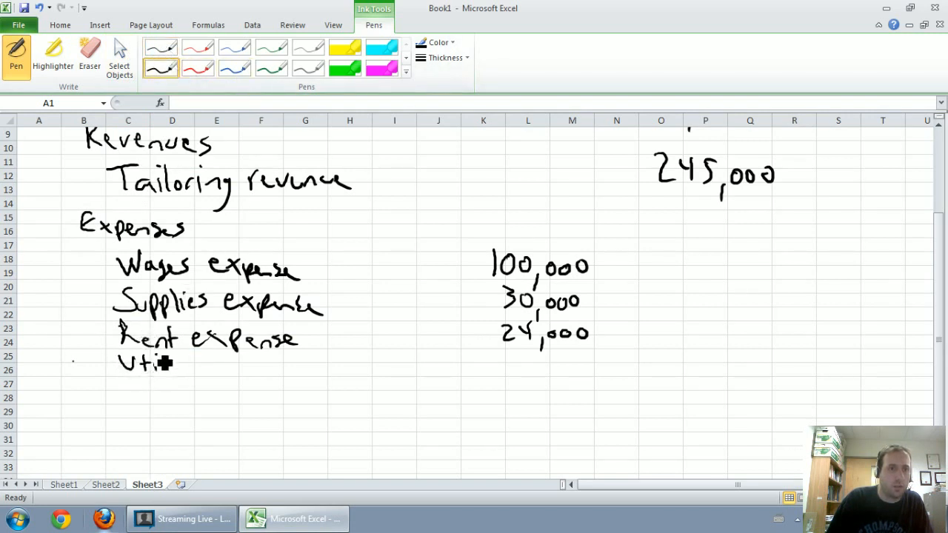
left_click_drag(151, 363, 215, 368)
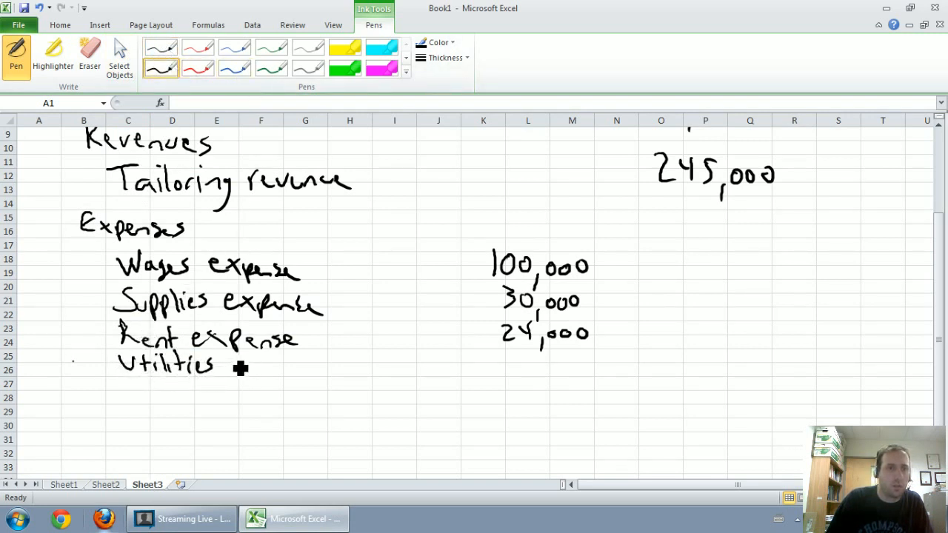
left_click_drag(219, 367, 304, 371)
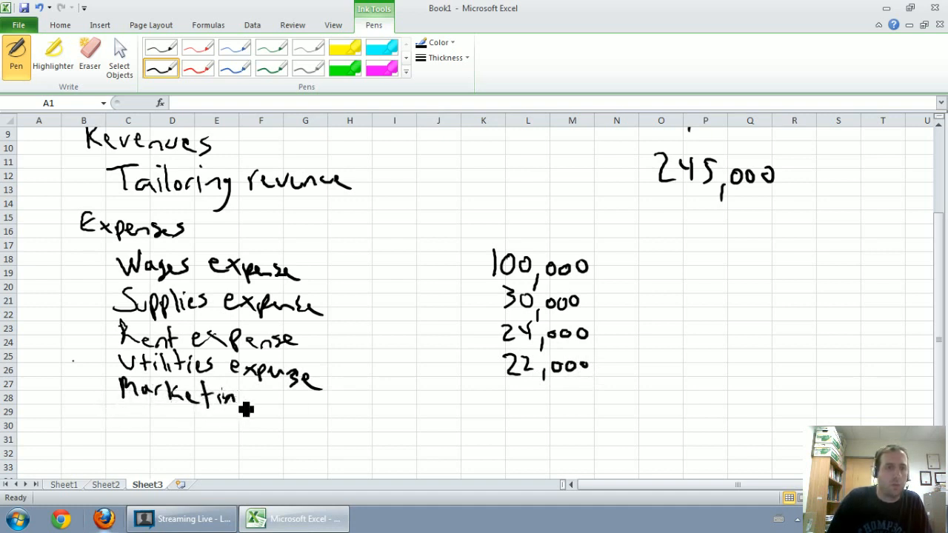
Step: Write Marketing expense 10,000 and underline the column of expense amounts
left_click_drag(252, 400, 304, 403)
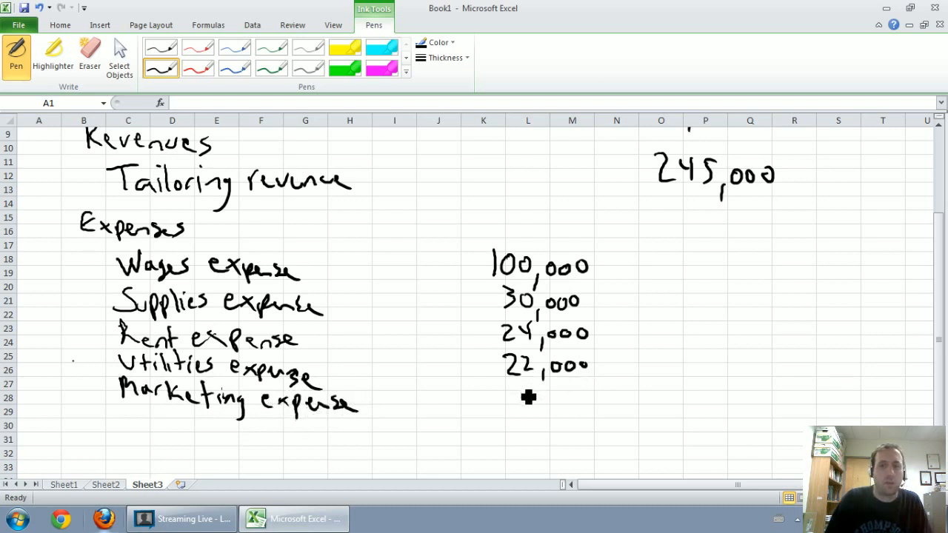
left_click_drag(511, 393, 592, 415)
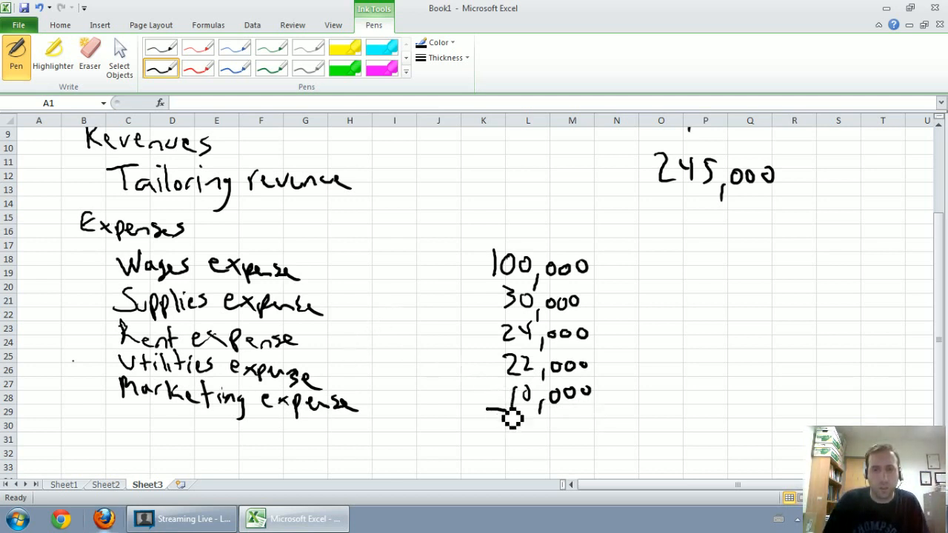
left_click_drag(489, 409, 606, 408)
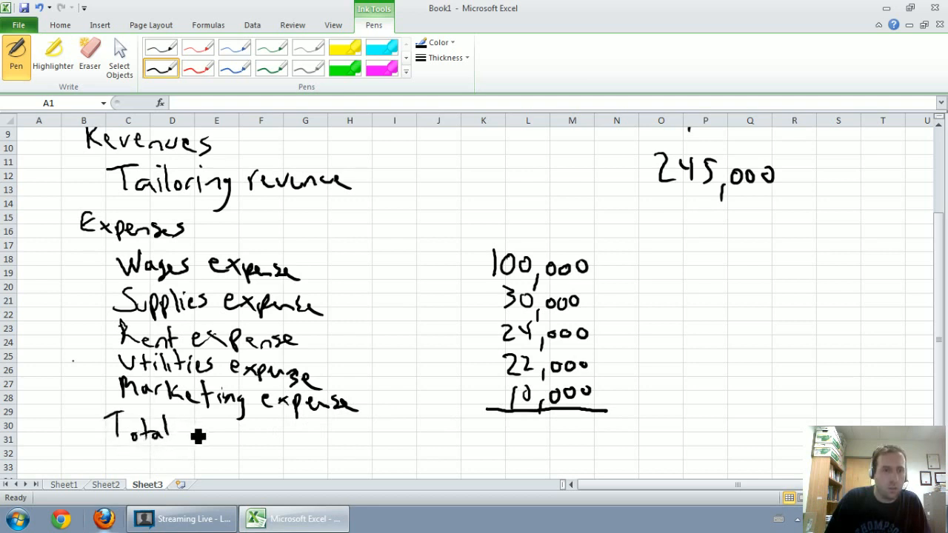
Step: Label the Total expenses row (186,000) and write 59,000 below it
left_click_drag(181, 433, 274, 437)
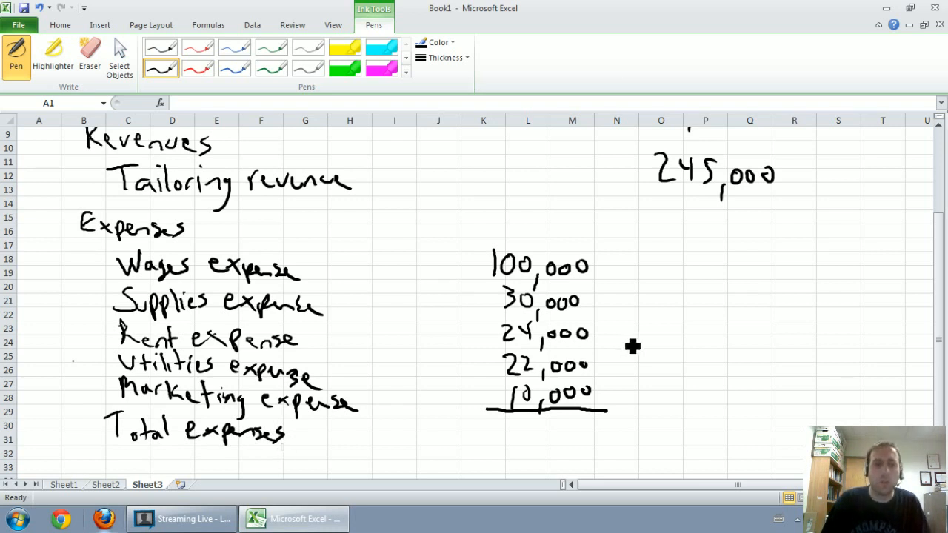
mouse_move(654, 397)
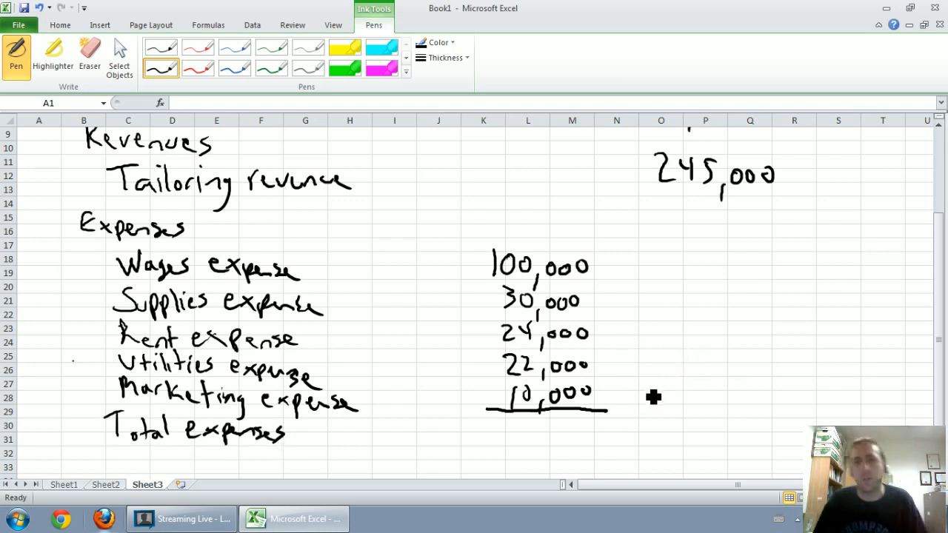
mouse_move(699, 431)
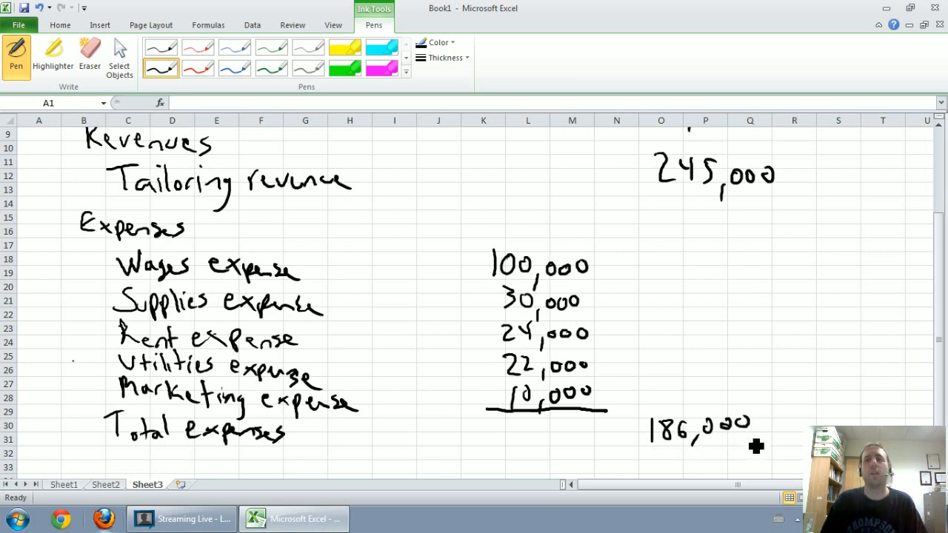
mouse_move(655, 389)
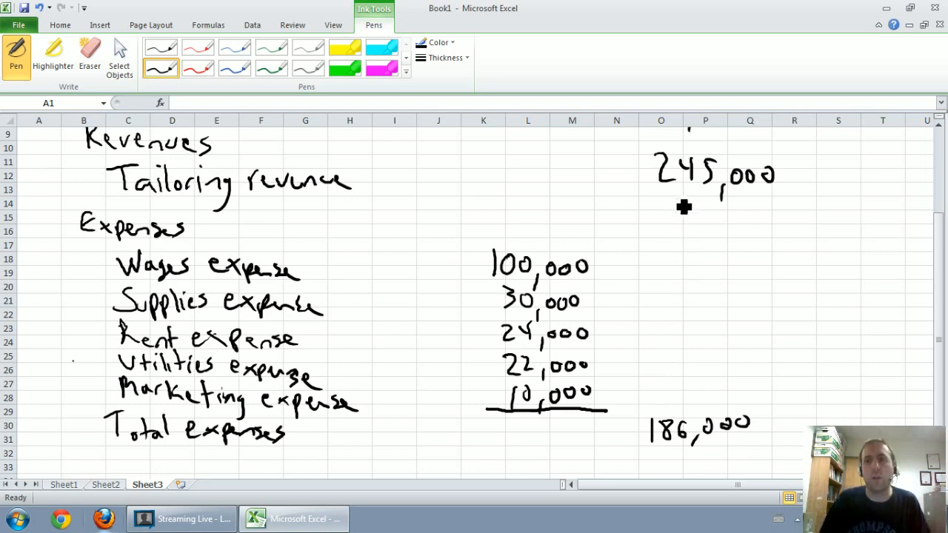
mouse_move(689, 228)
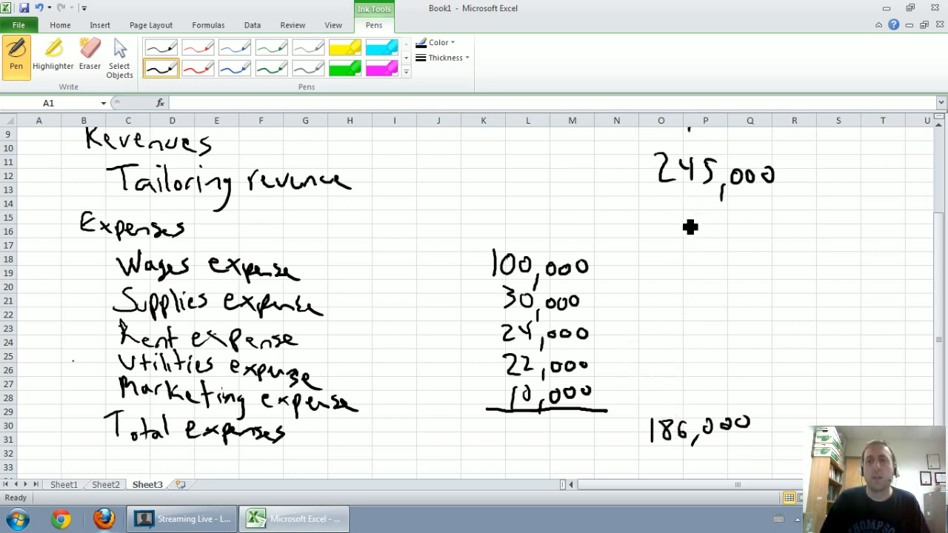
mouse_move(652, 450)
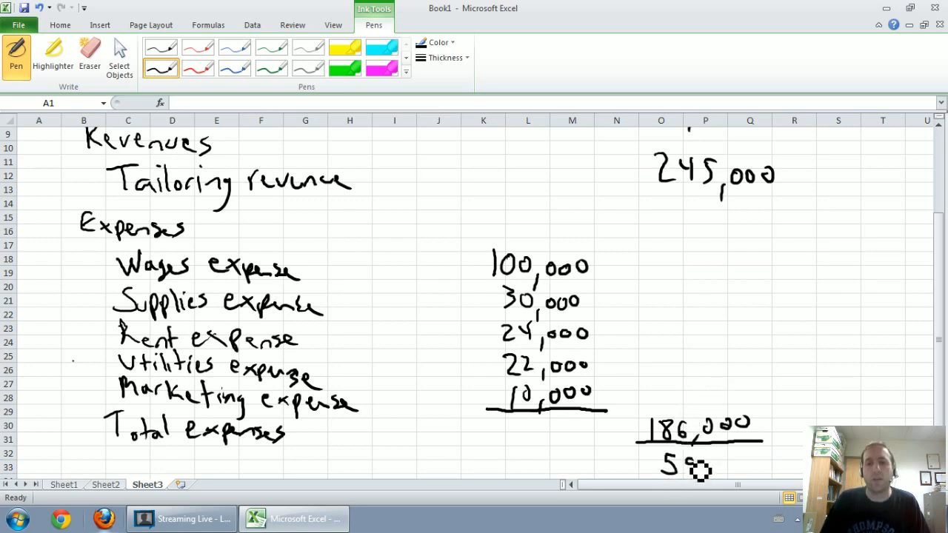
left_click_drag(681, 462, 748, 463)
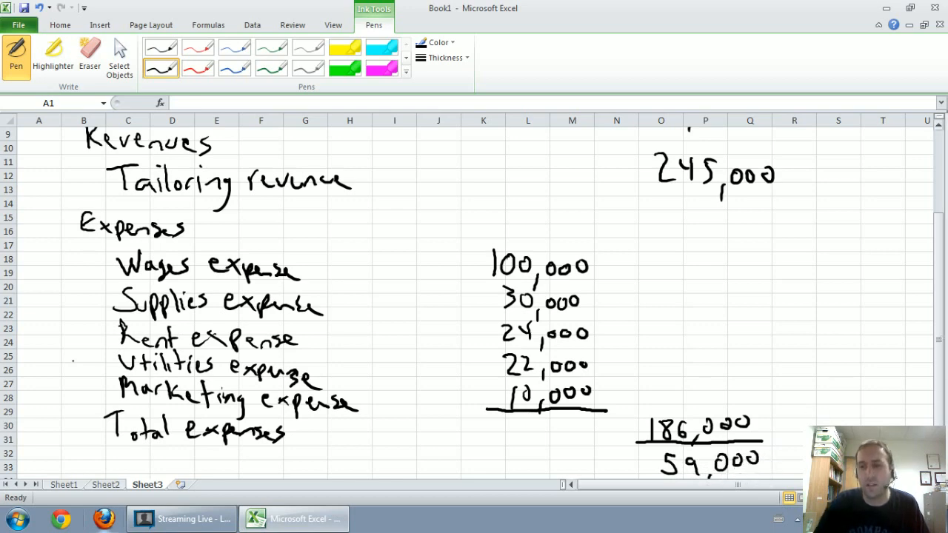
scroll("down", 3)
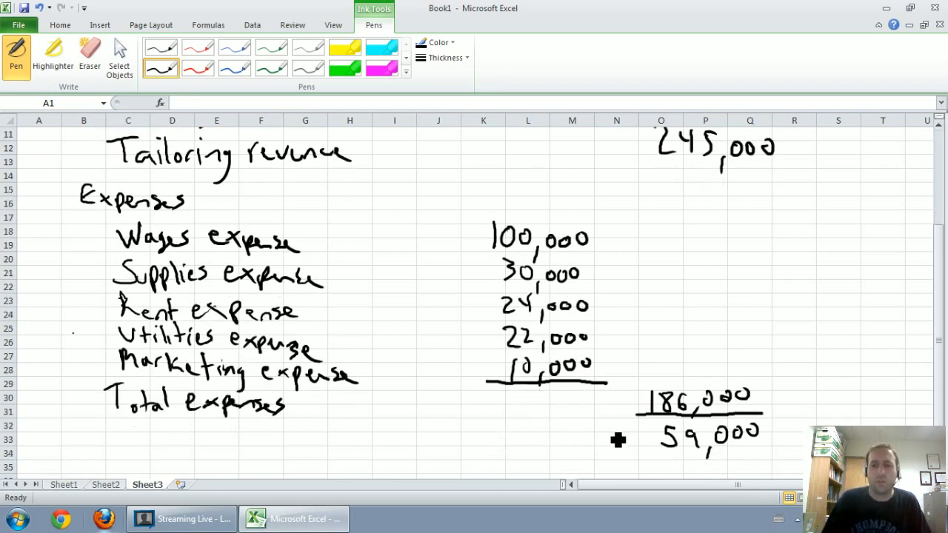
mouse_move(154, 450)
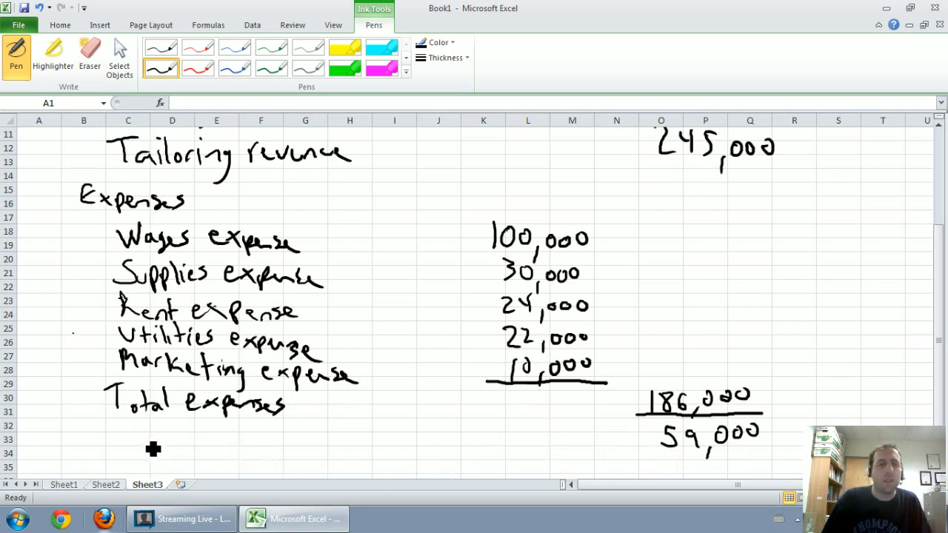
Step: Write the Net income label and double-underline the 59,000 figure
left_click_drag(111, 437, 174, 441)
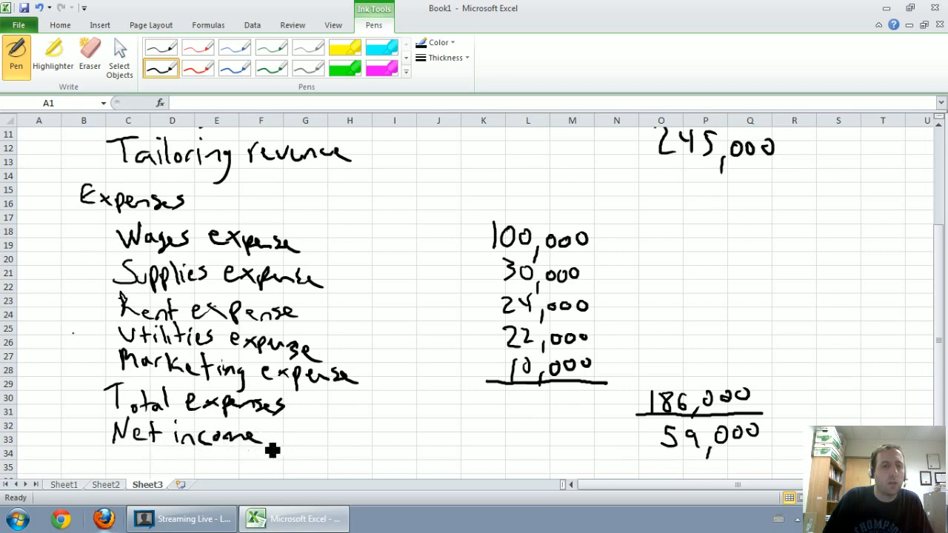
mouse_move(649, 453)
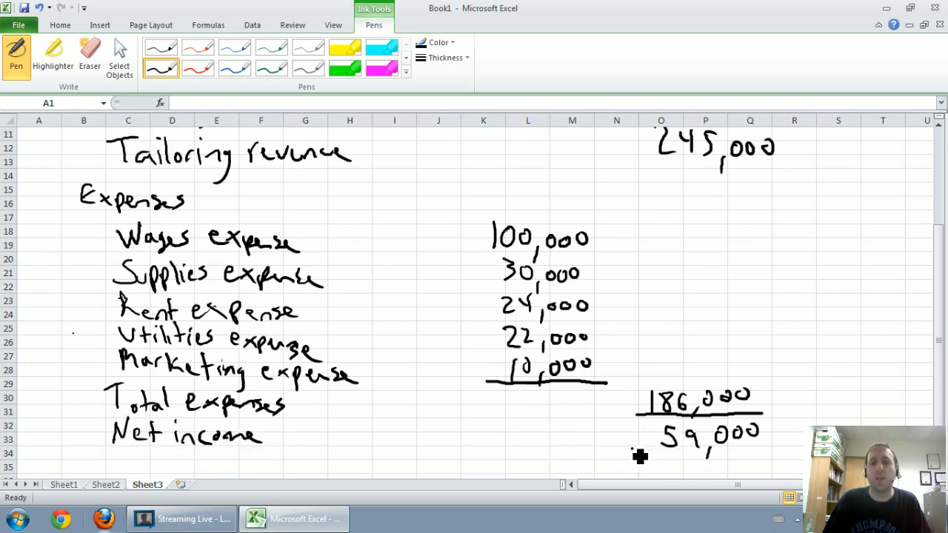
left_click_drag(629, 459, 770, 471)
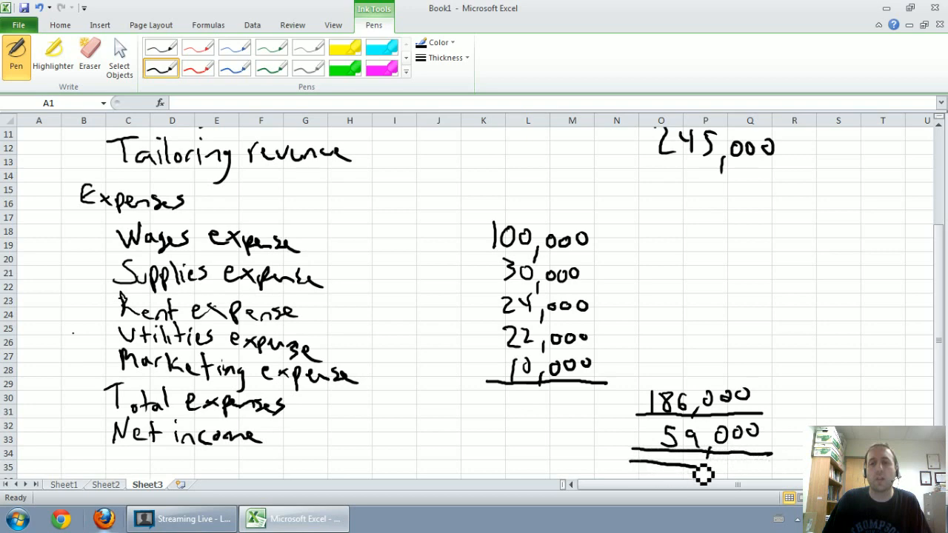
left_click_drag(629, 461, 778, 465)
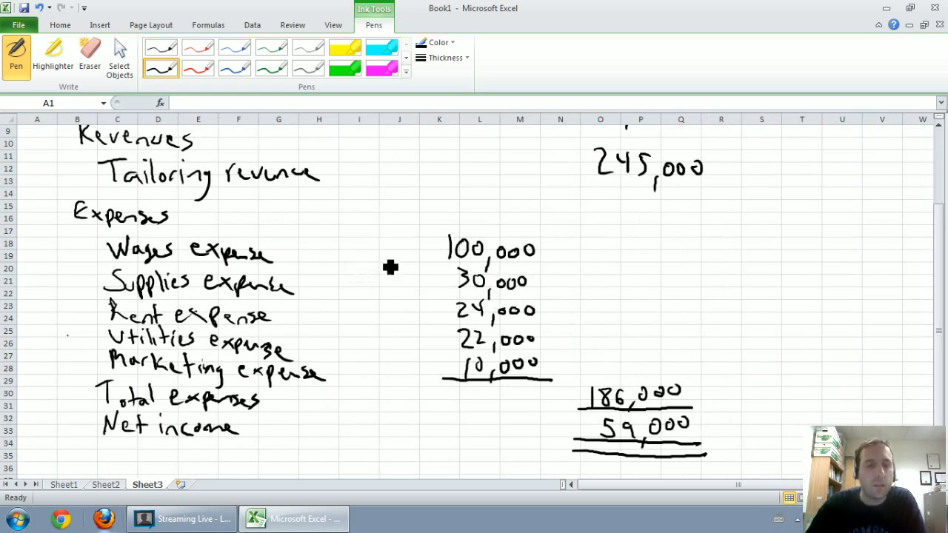
mouse_move(803, 290)
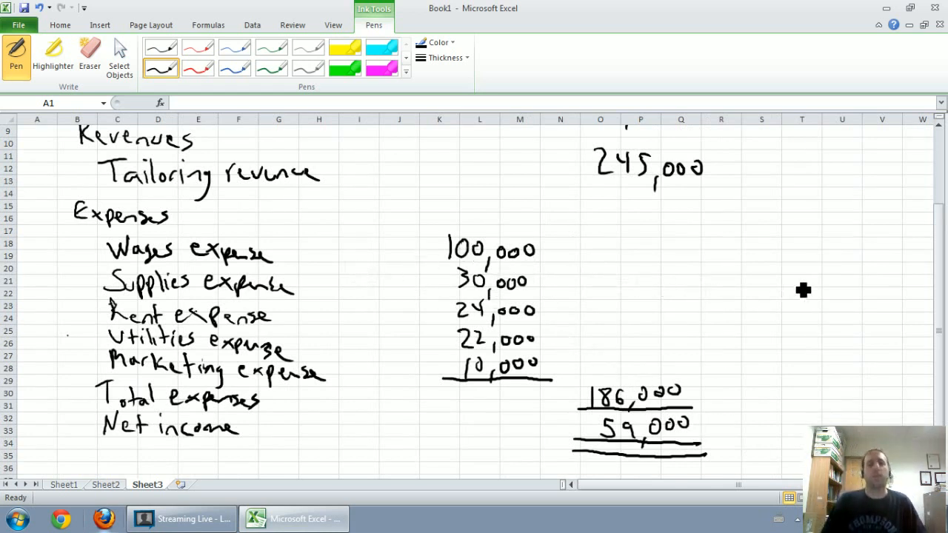
mouse_move(799, 281)
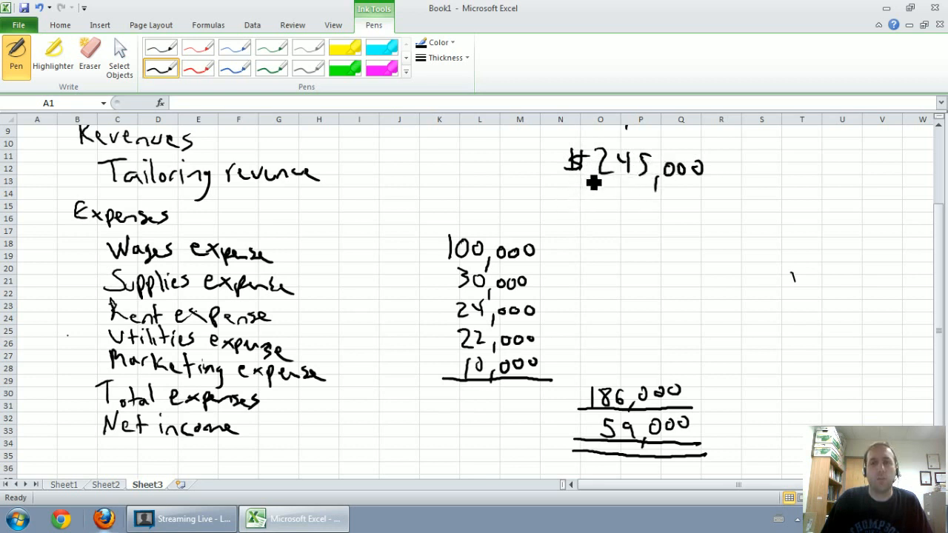
mouse_move(428, 246)
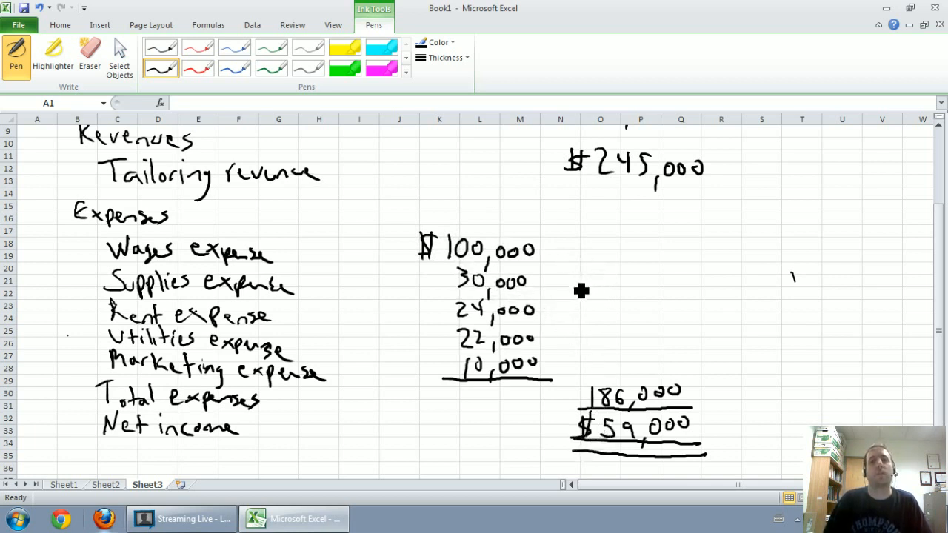
mouse_move(600, 280)
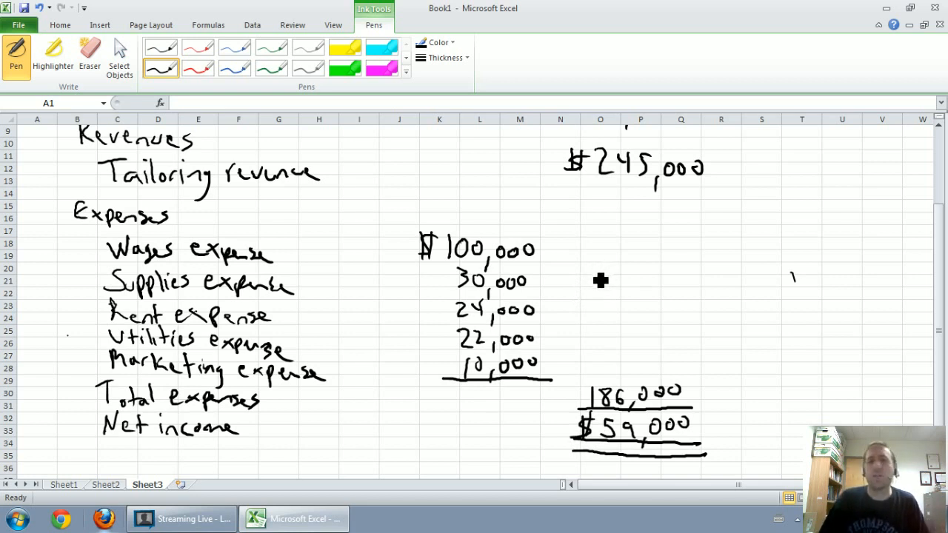
mouse_move(473, 290)
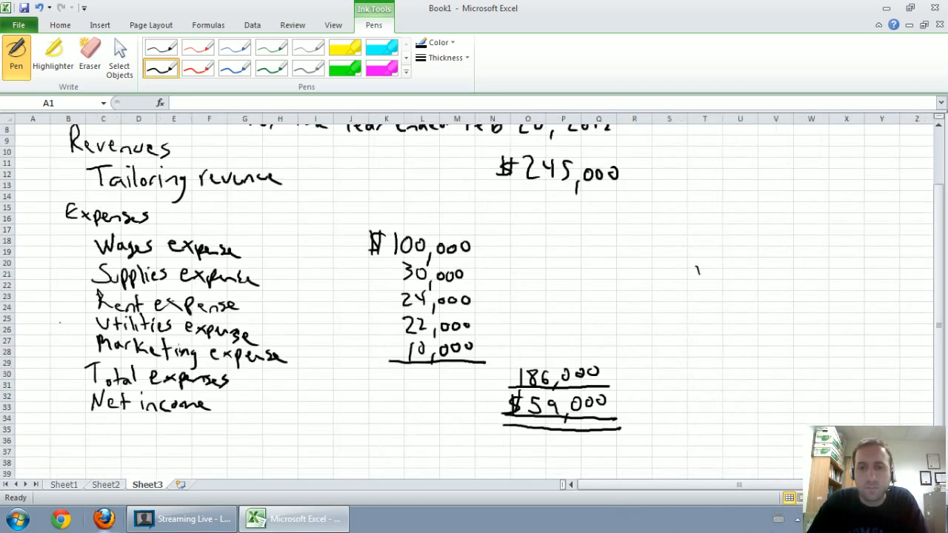
Step: Scroll up to show the full statement from the Fred's Tailoring Service heading
scroll("up", 3)
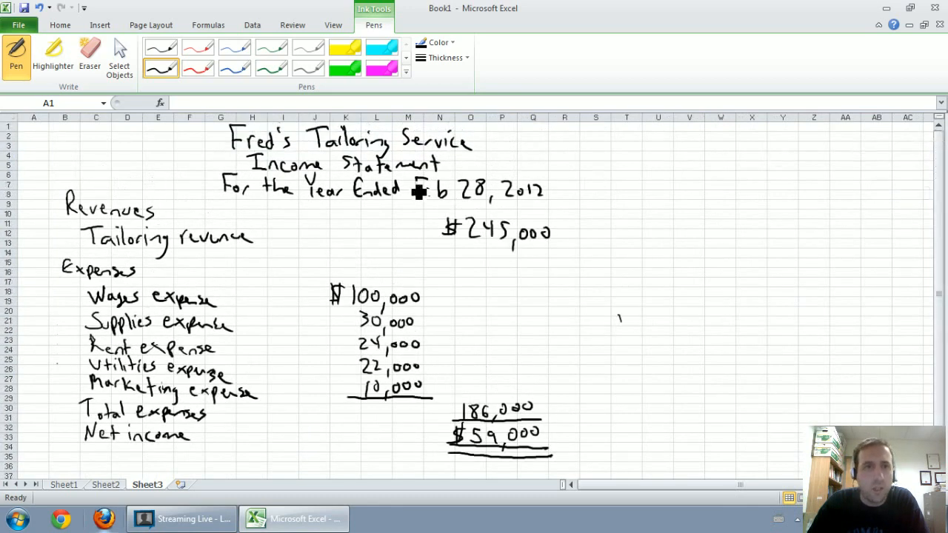
mouse_move(350, 204)
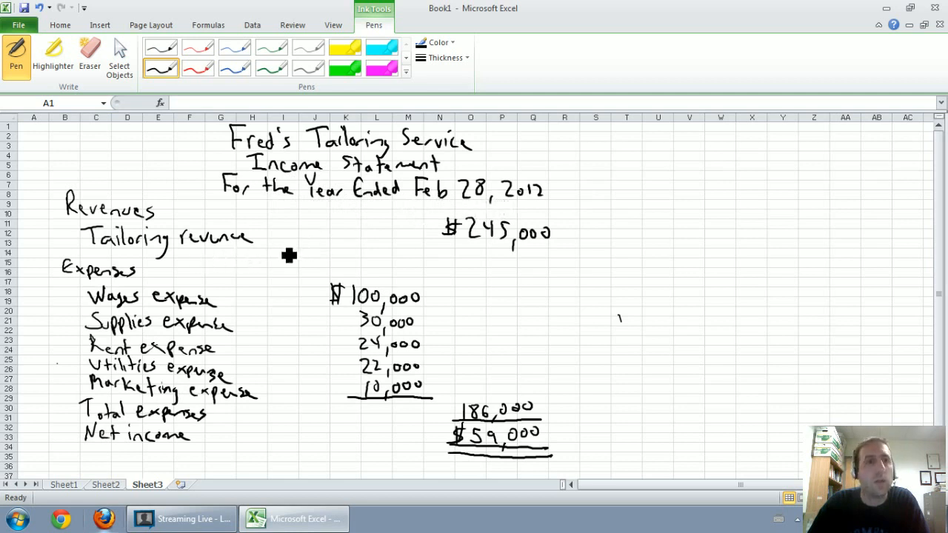
mouse_move(400, 427)
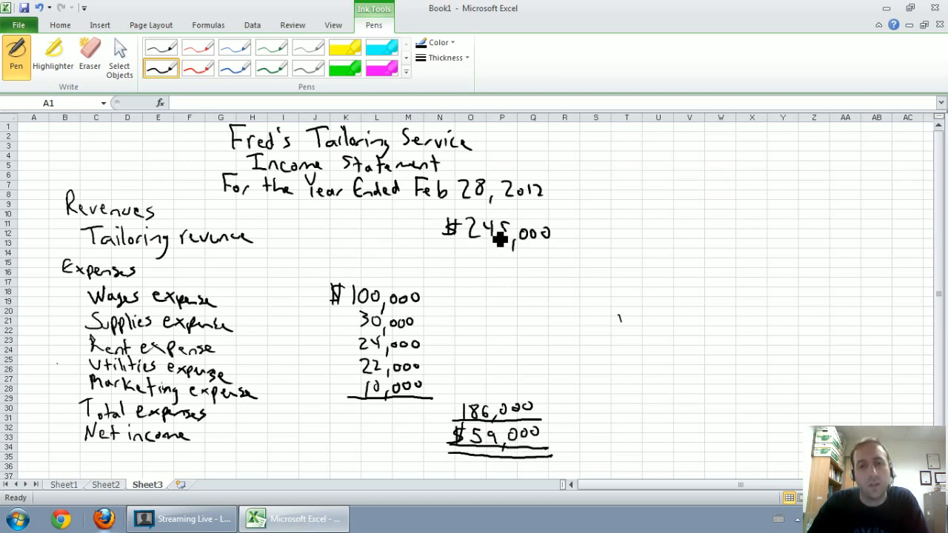
mouse_move(533, 432)
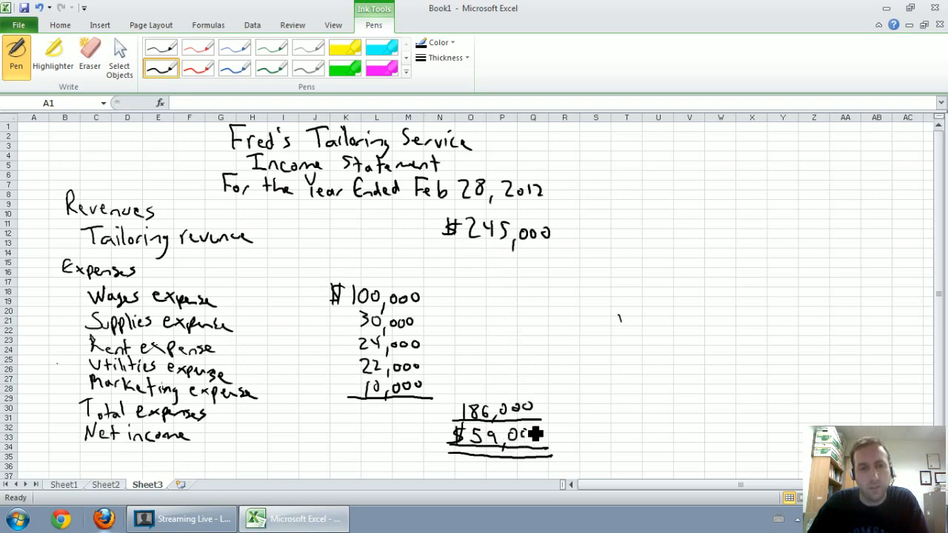